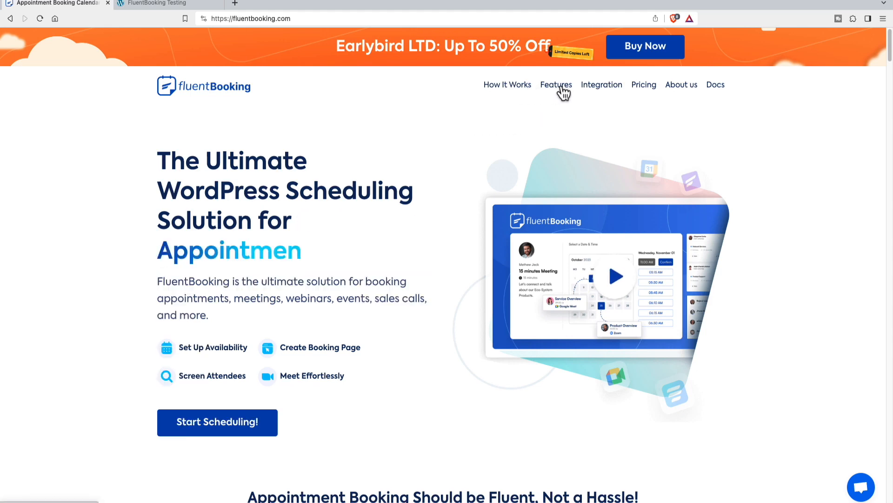
- Open the Integrations page and scroll to the grid of Google Calendar, Zoom, Stripe and Zapier
click(601, 84)
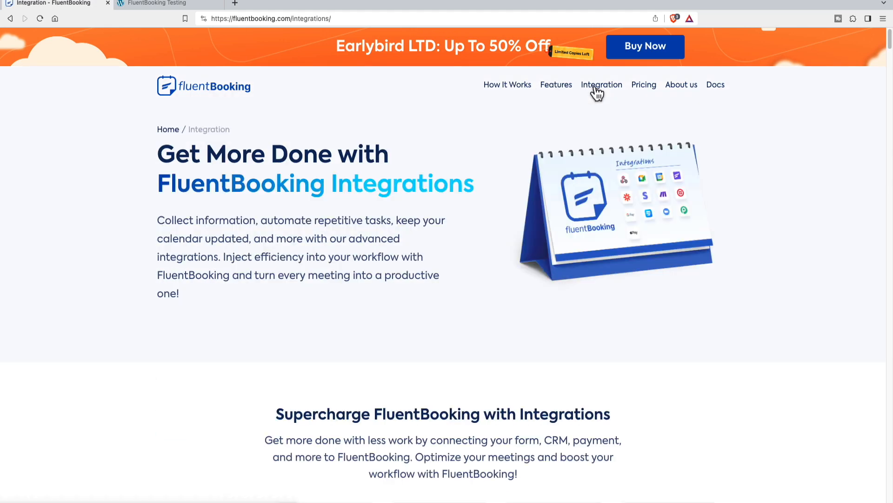
scroll(down, 3)
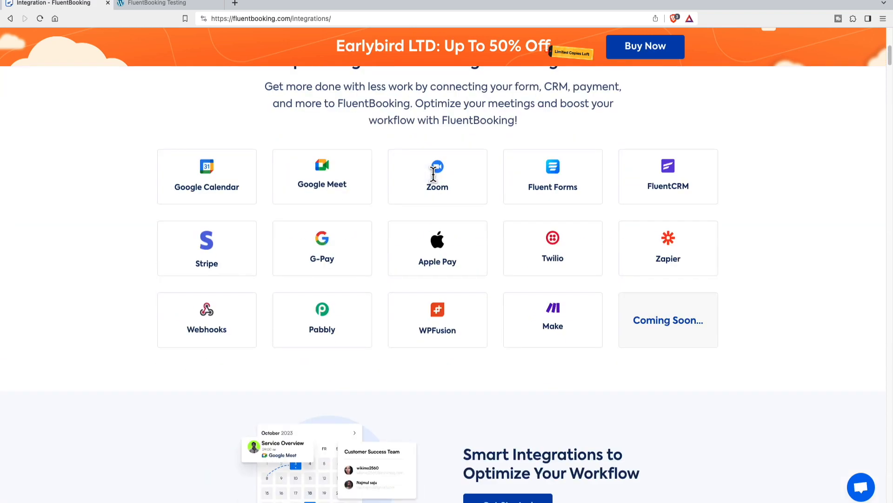
mouse_move(254, 205)
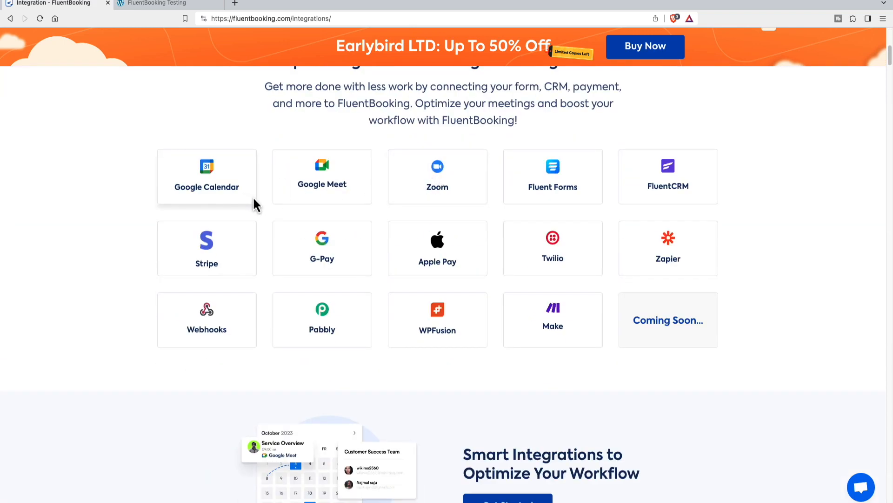
mouse_move(269, 208)
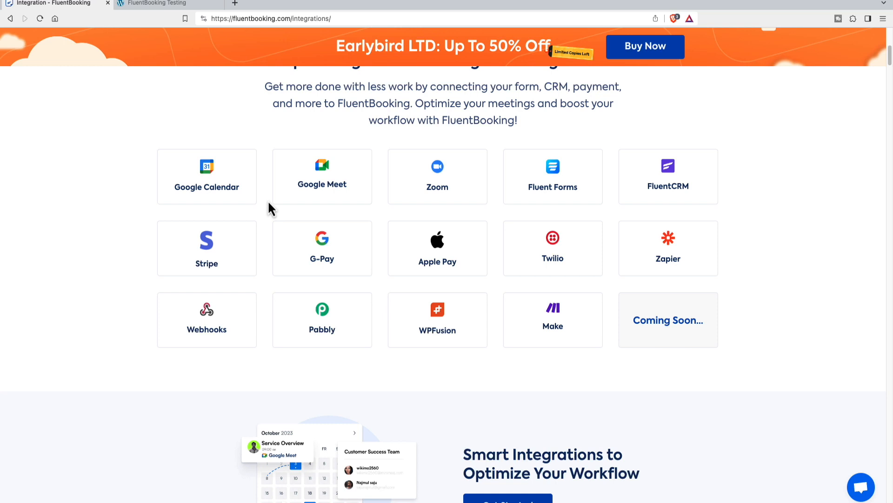
mouse_move(264, 208)
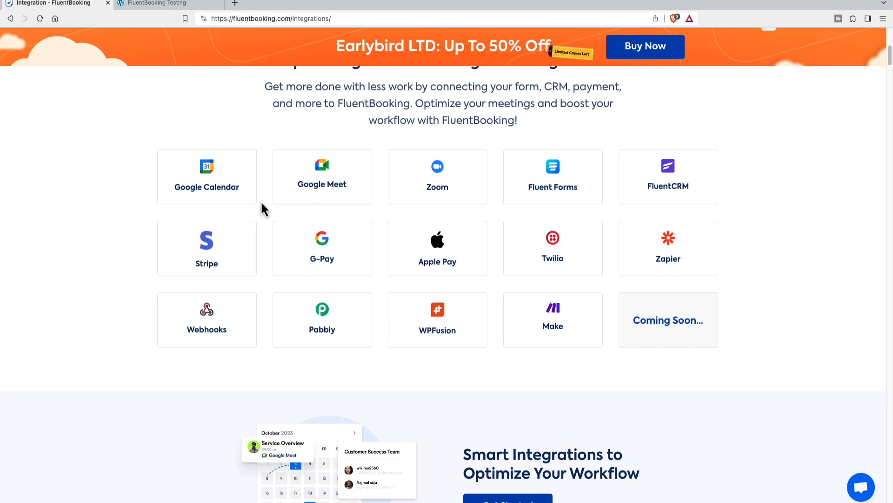
mouse_move(304, 197)
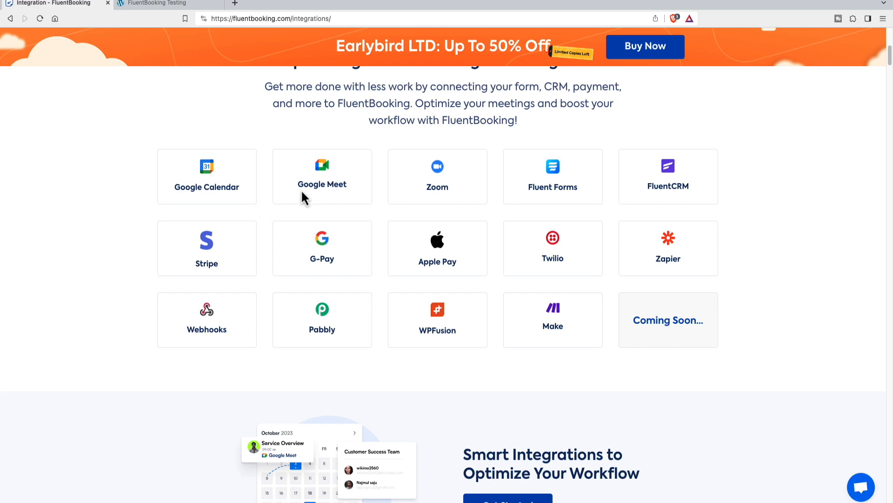
- Open the early-bird lifetime deal page and browse its pricing plans and feature list
click(645, 46)
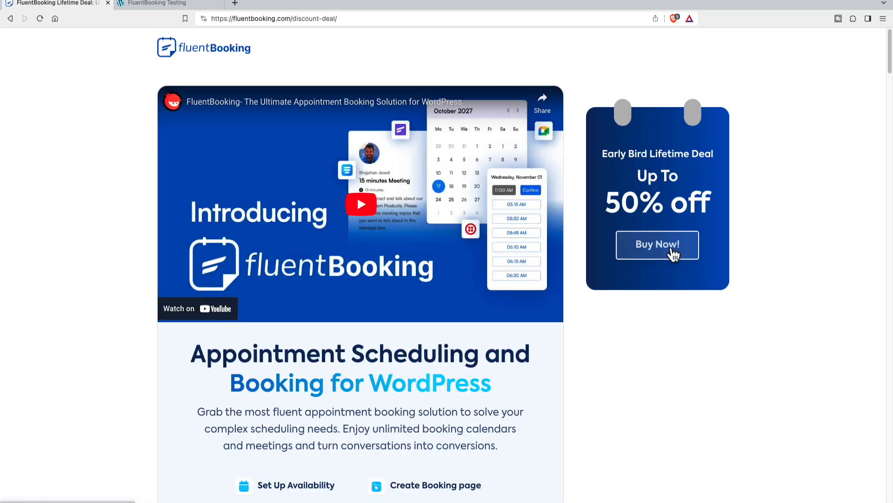
click(657, 244)
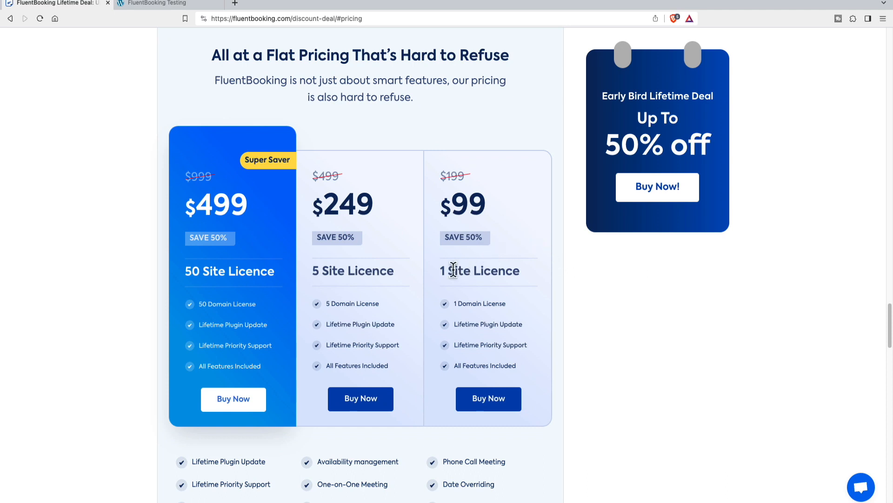
mouse_move(322, 274)
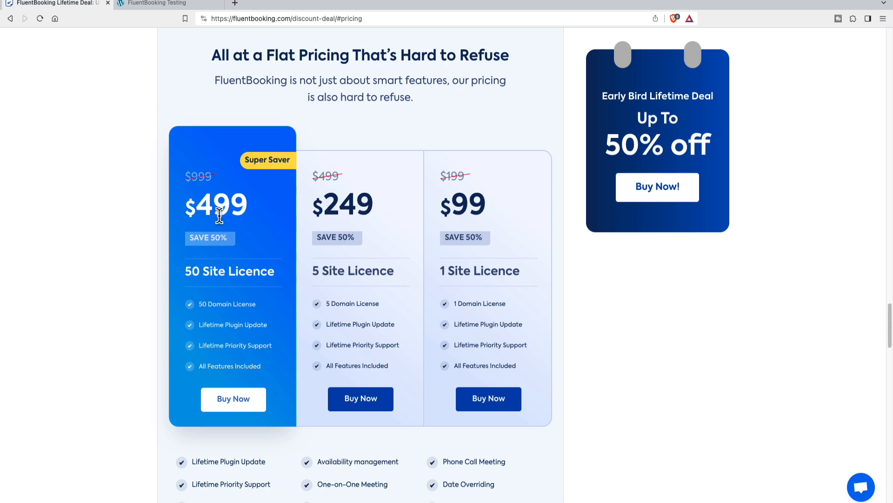
scroll(down, 3)
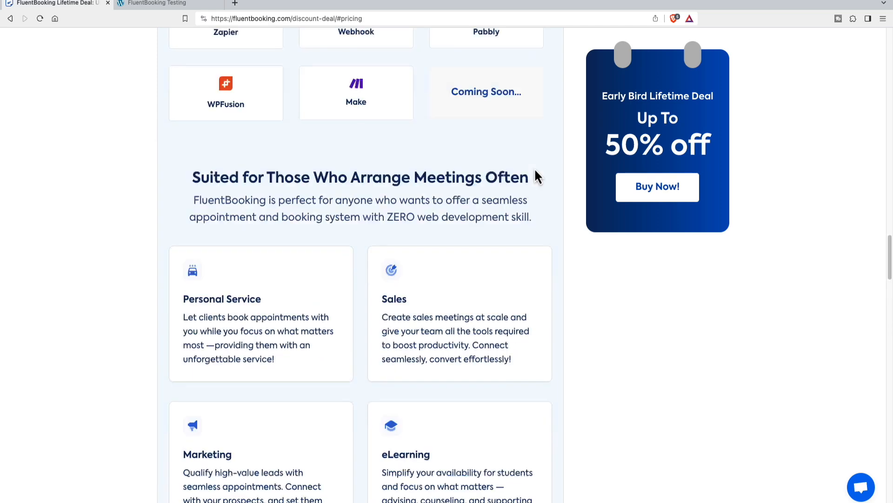
scroll(up, 3)
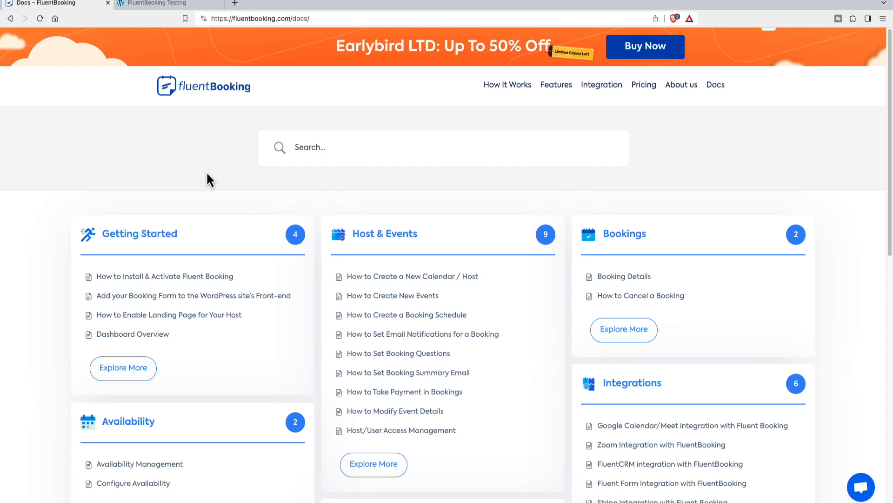
scroll(down, 3)
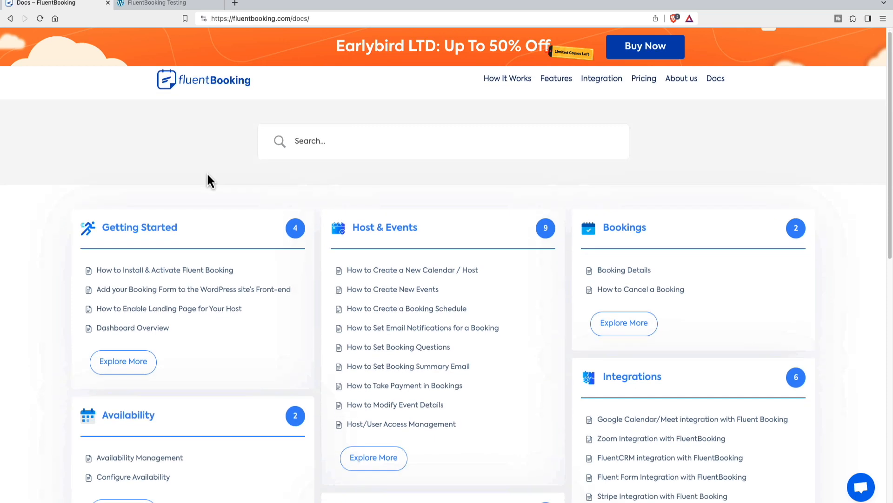
scroll(down, 3)
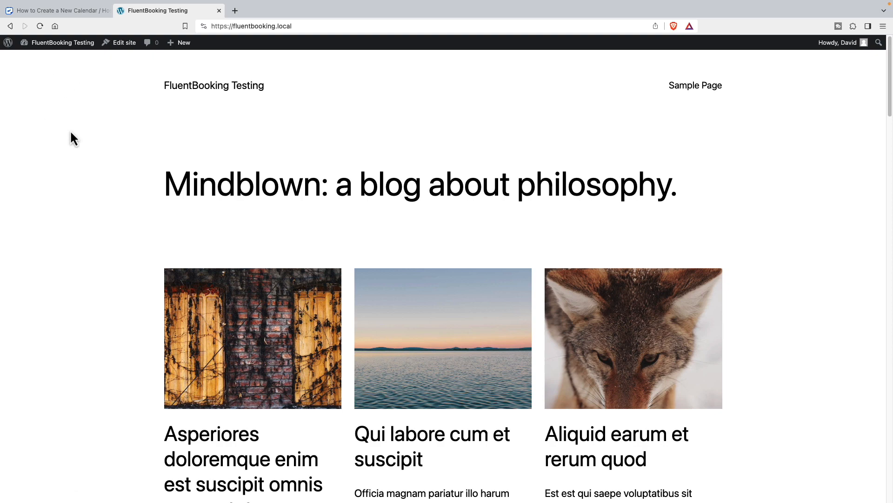
- Upload and activate the Fluent Booking Pro zip, then open its license key settings
scroll(down, 3)
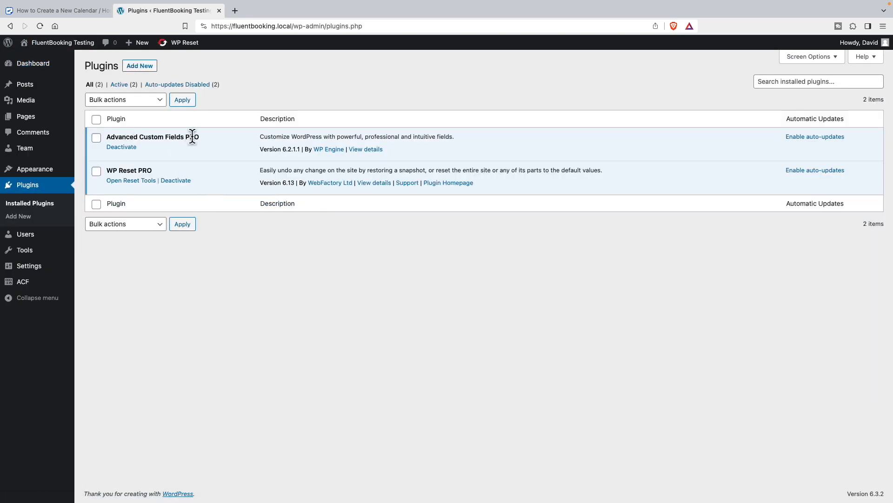
mouse_move(25, 148)
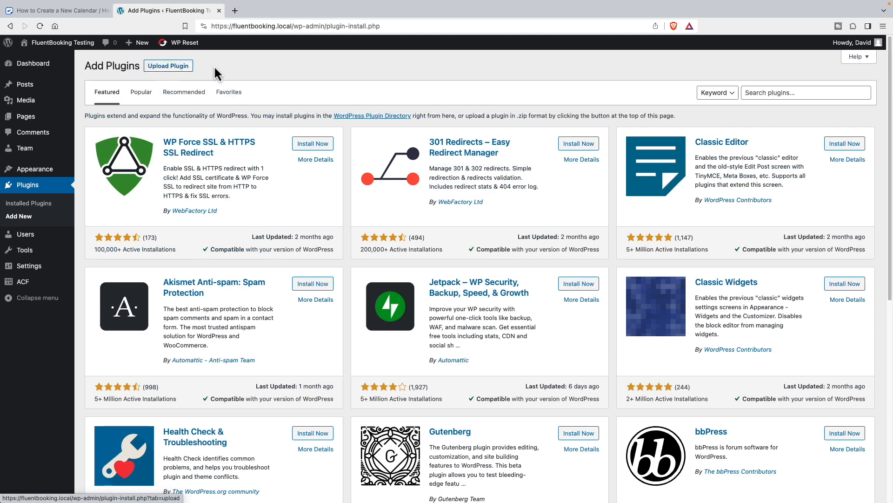
click(168, 65)
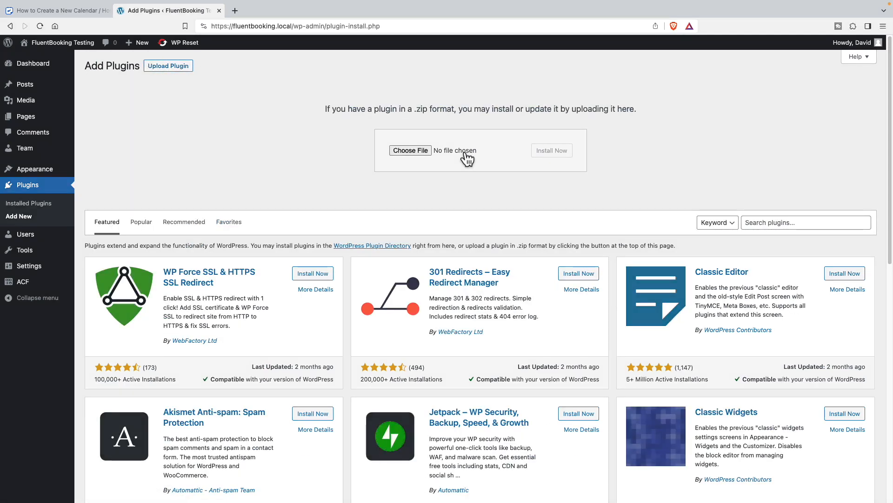
click(550, 150)
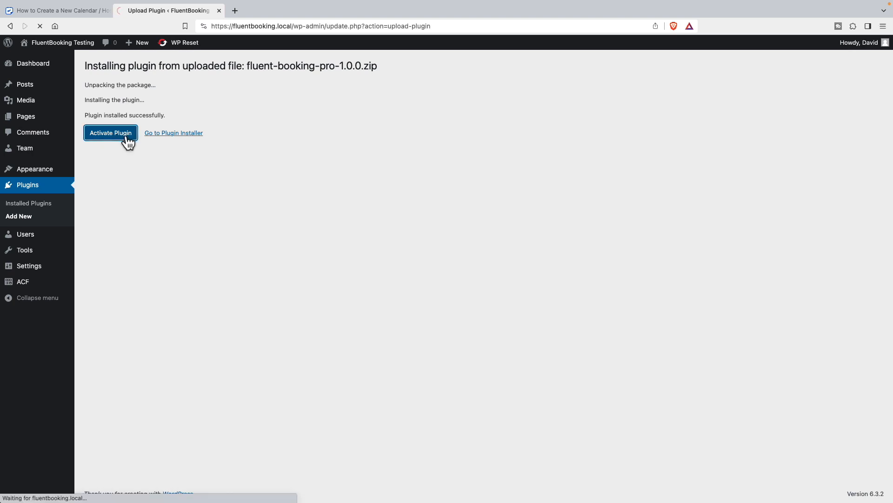
click(110, 133)
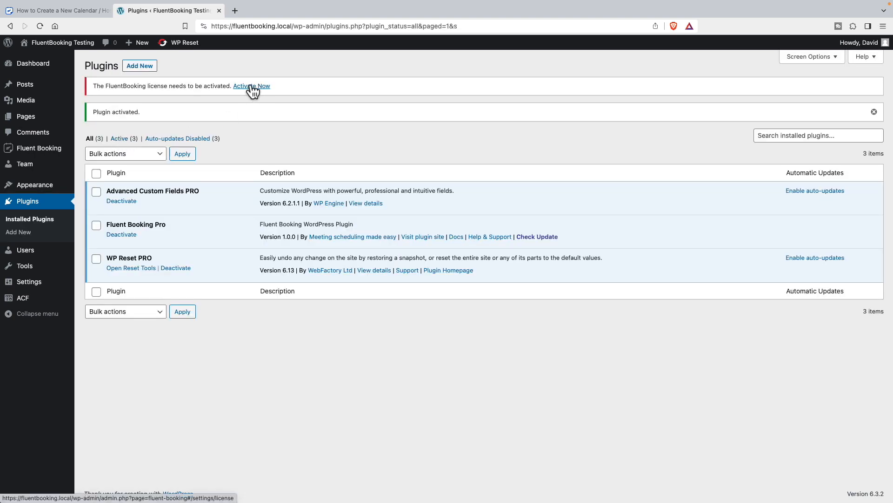
click(251, 85)
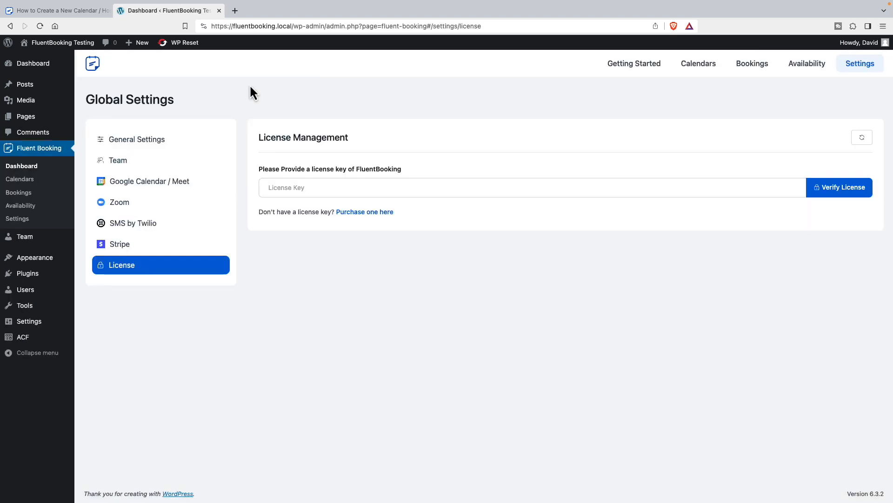
mouse_move(370, 251)
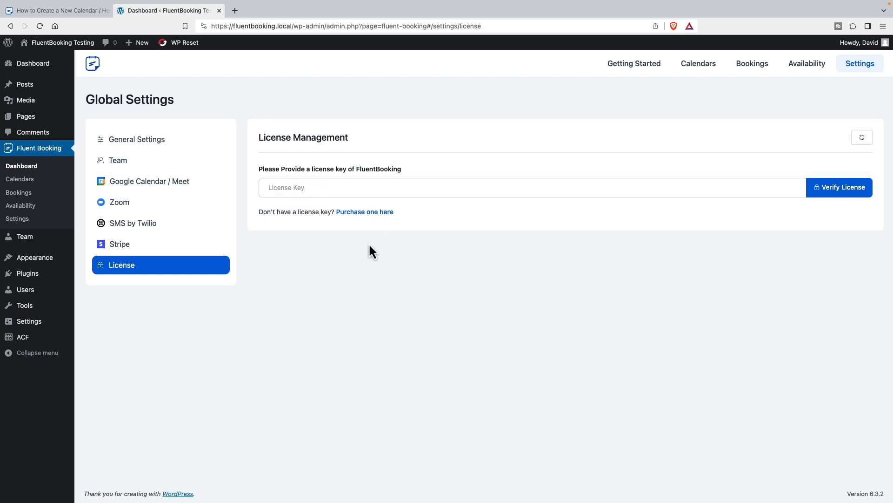
click(838, 188)
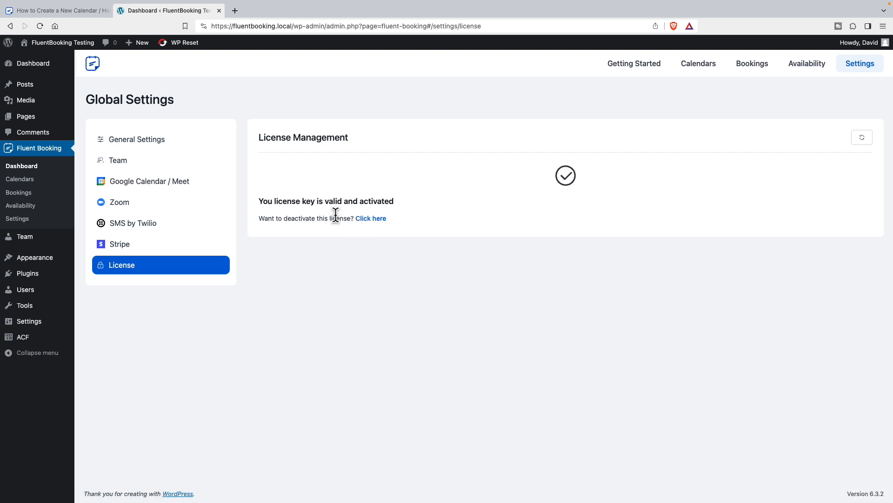
mouse_move(333, 213)
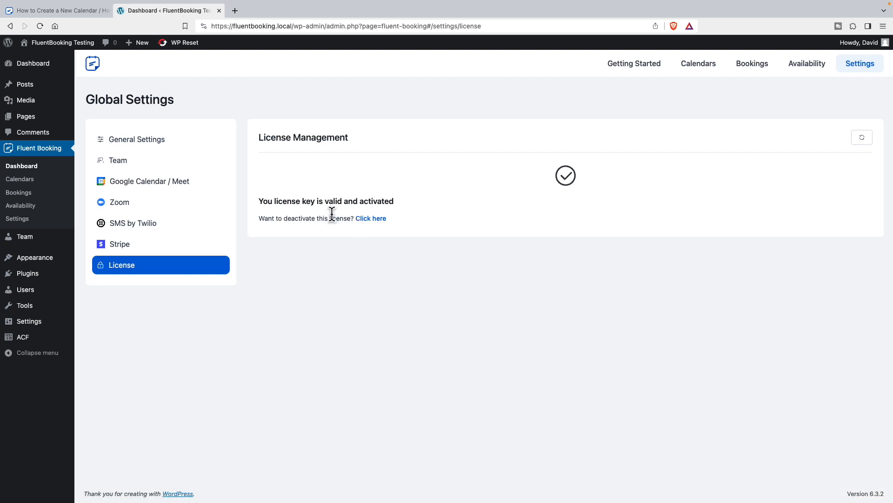
mouse_move(231, 179)
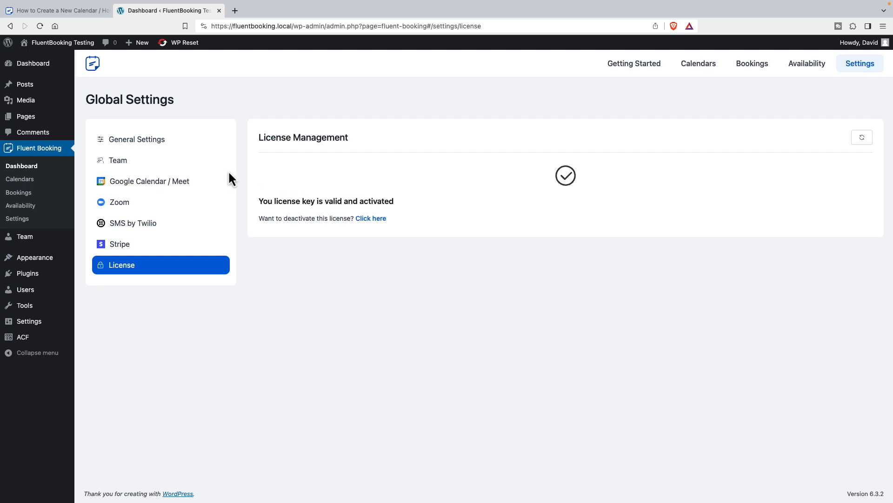
mouse_move(180, 154)
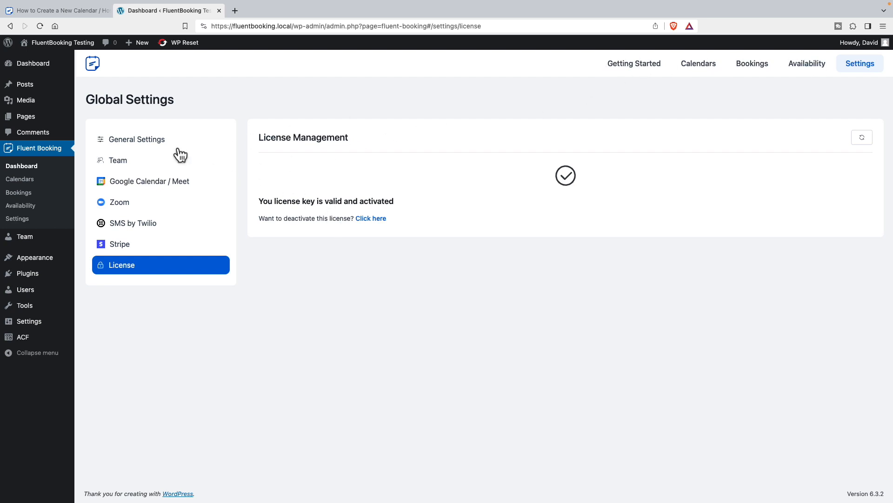
mouse_move(17, 218)
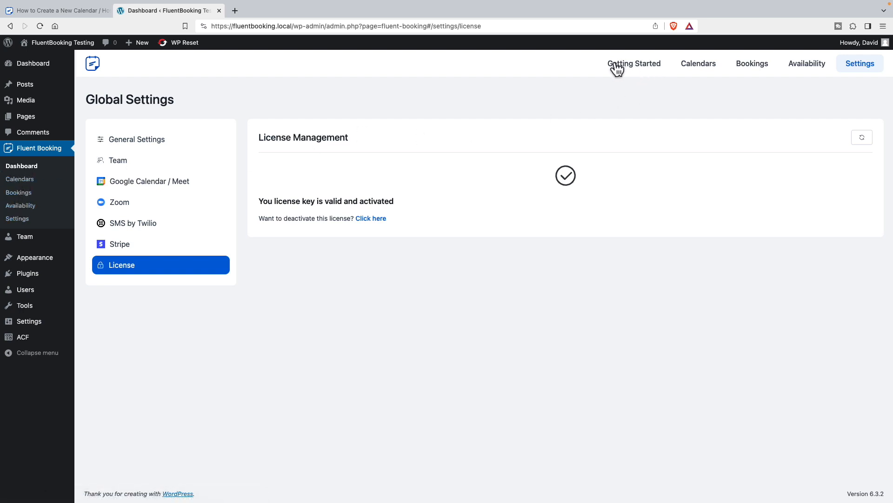
mouse_move(38, 148)
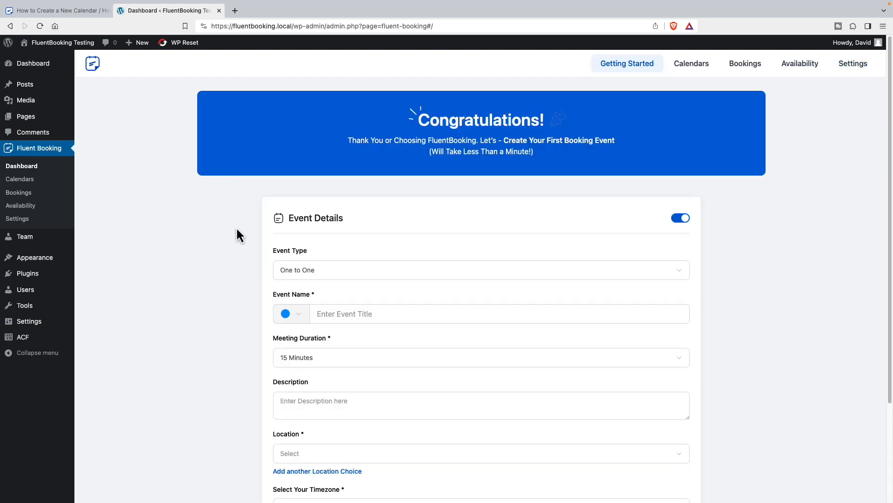
mouse_move(216, 229)
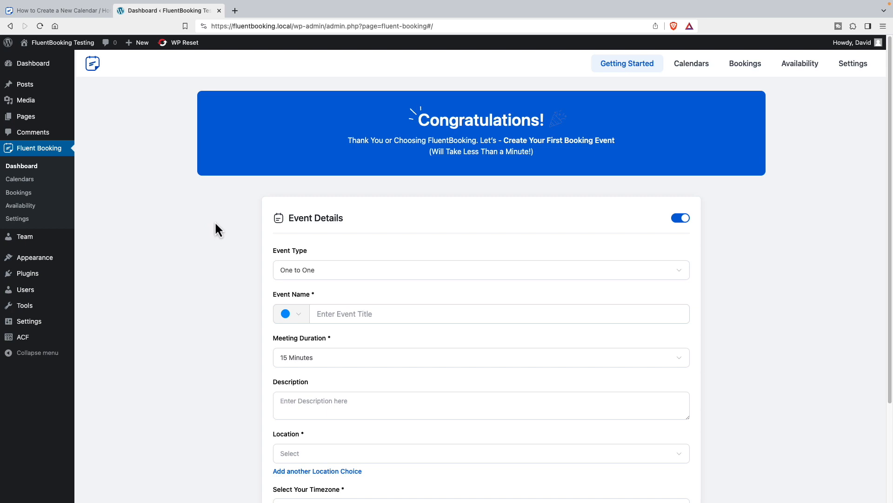
- Scroll through General Settings with admin email, calendar start day and email sender options
scroll(down, 3)
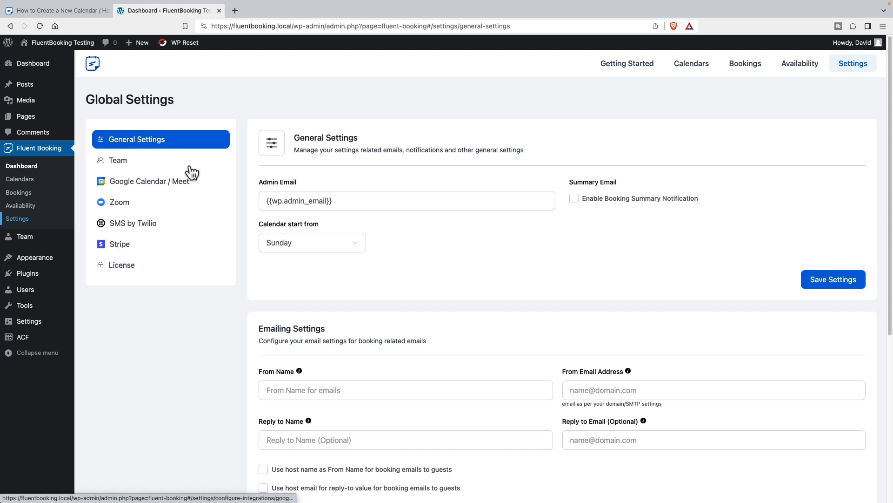
- Open Team settings and view the Add Team Member dialog, closing it without adding anyone
scroll(down, 3)
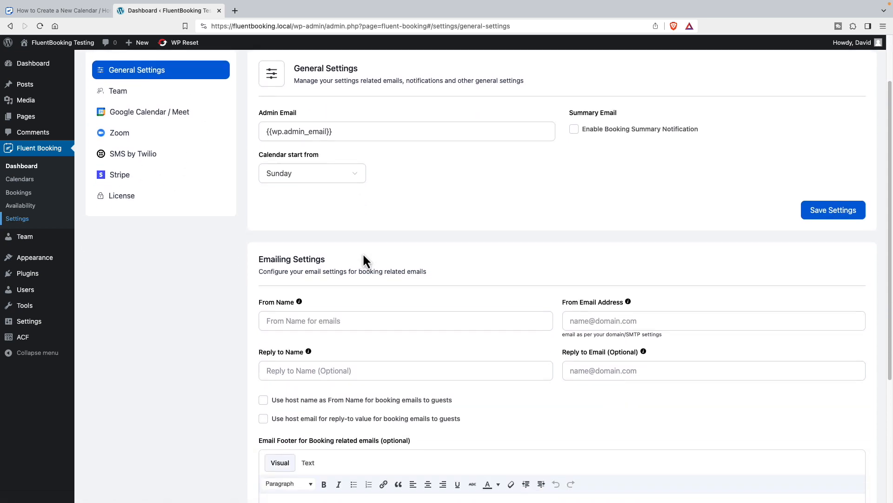
mouse_move(512, 217)
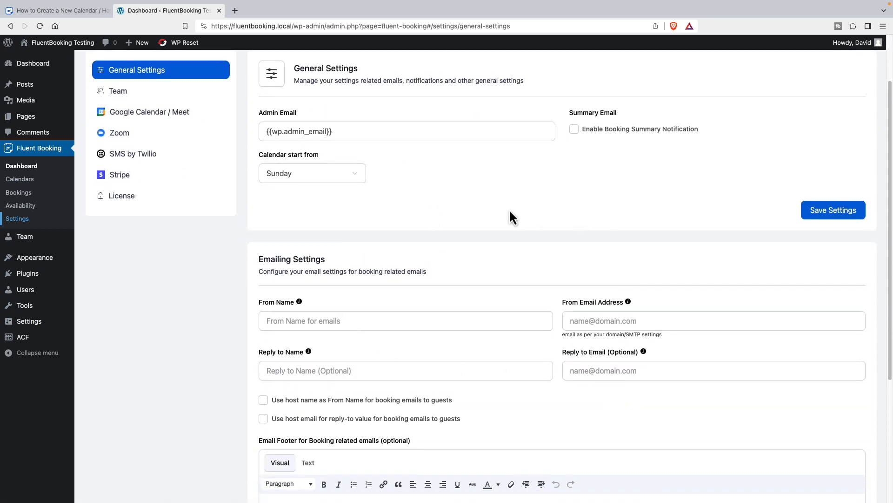
mouse_move(658, 132)
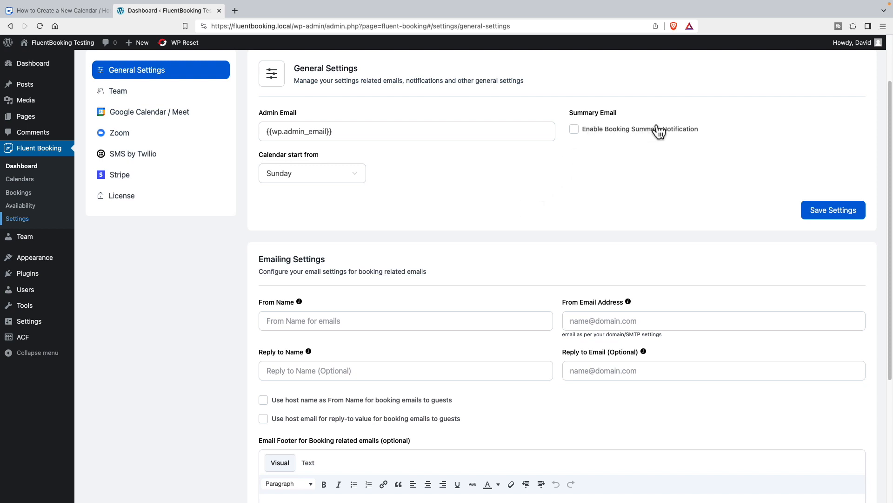
mouse_move(480, 346)
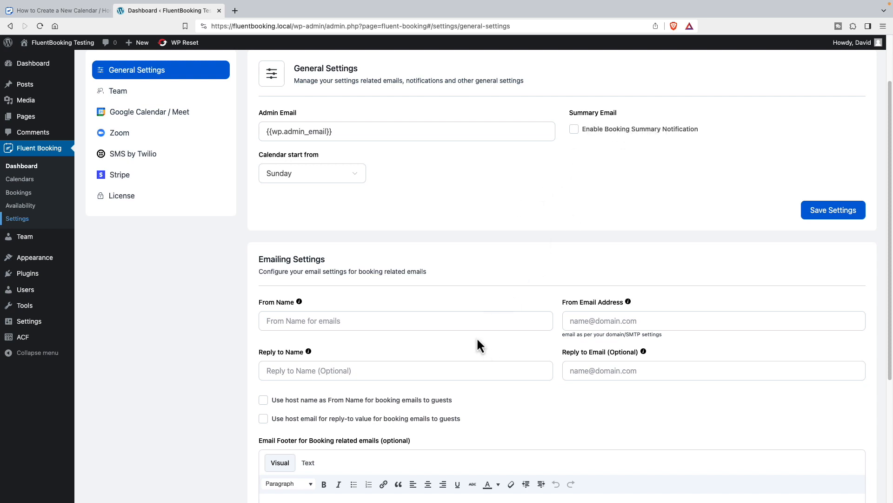
scroll(down, 3)
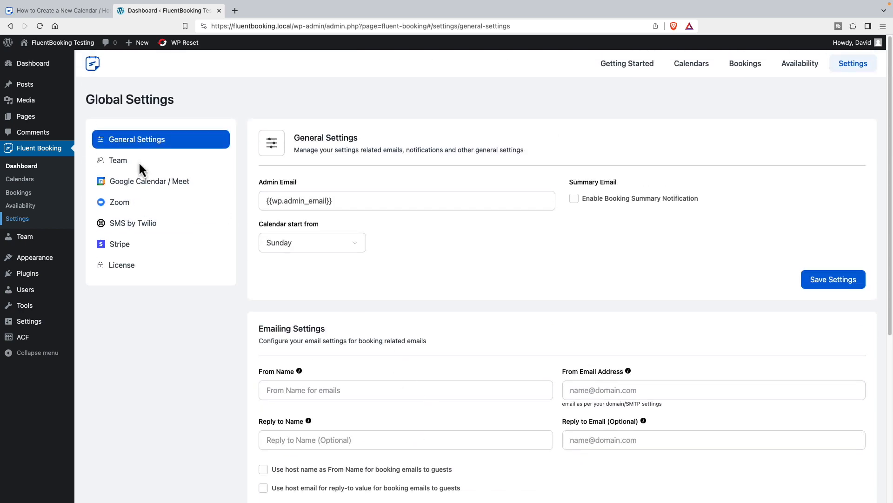
click(118, 160)
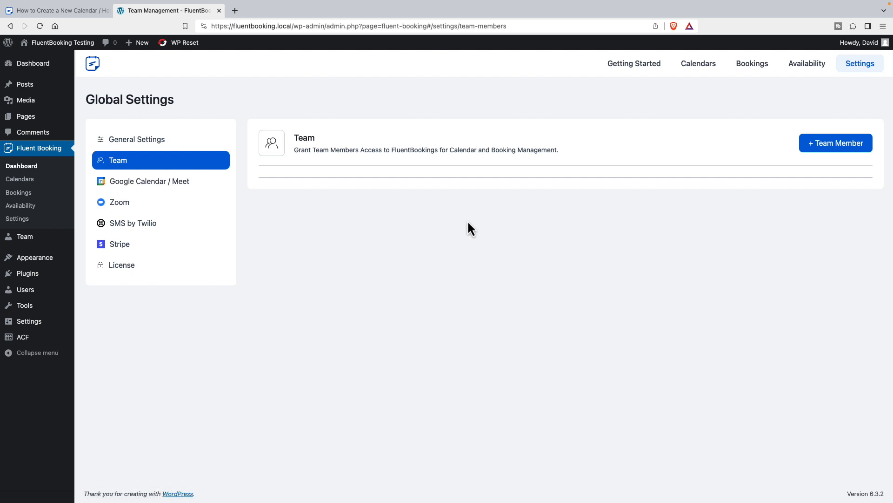
mouse_move(717, 146)
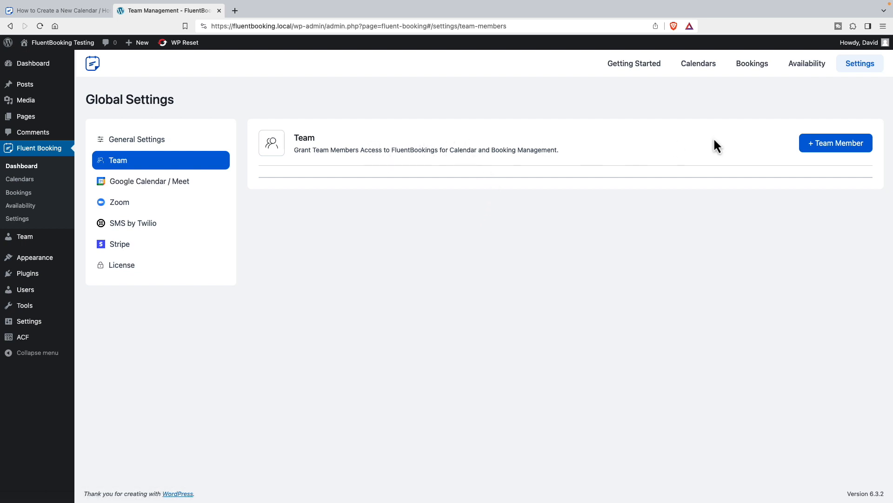
click(836, 142)
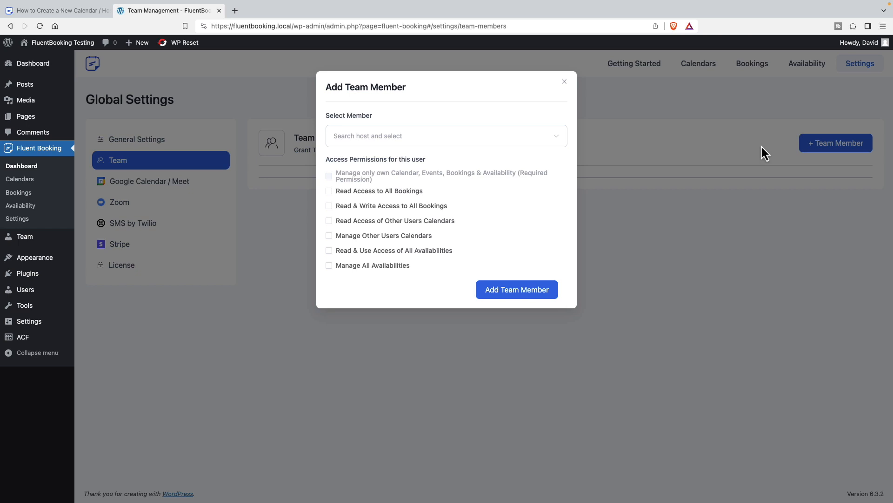
click(564, 81)
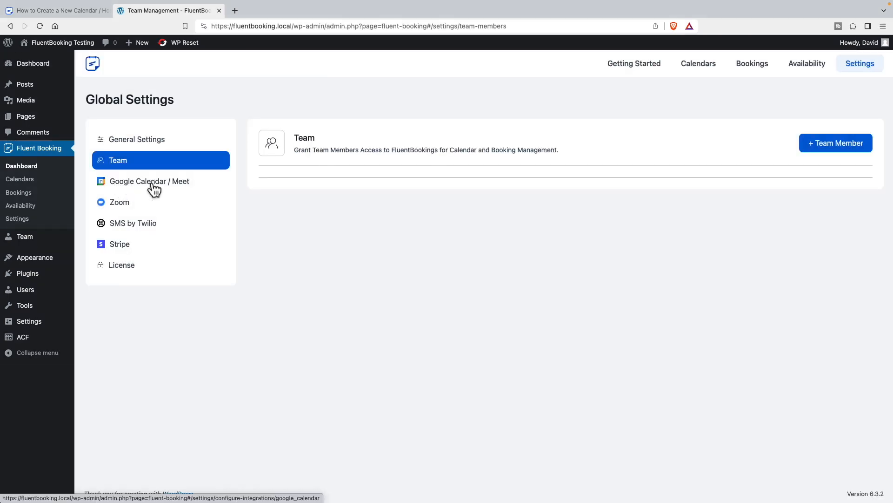
- Review the Google Calendar / Meet, Zoom, Twilio SMS and Stripe settings pages
click(149, 181)
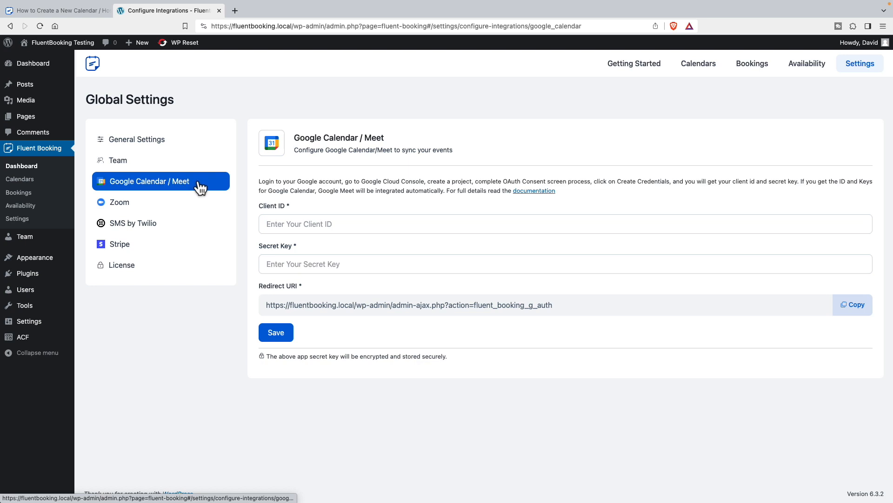
mouse_move(532, 190)
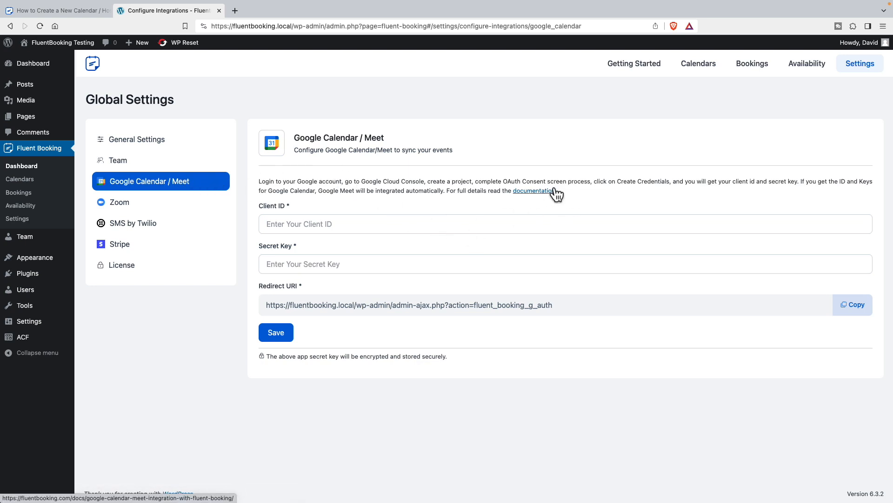
click(120, 202)
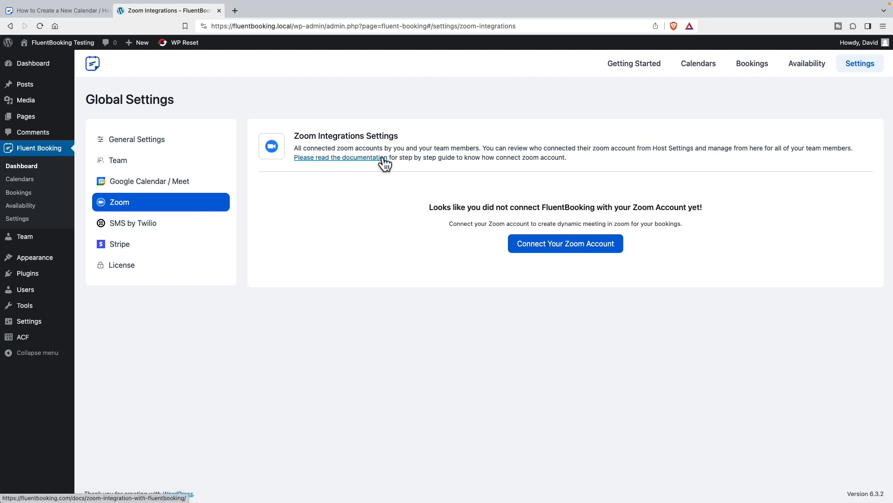
click(133, 222)
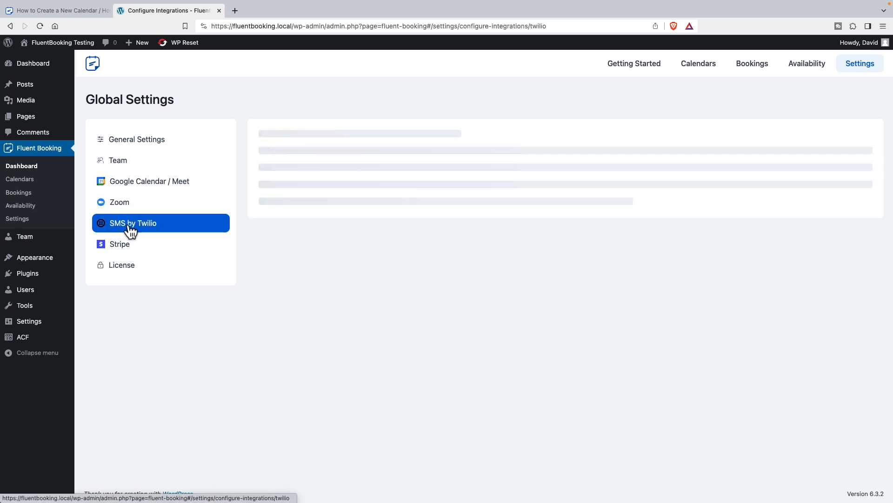
click(134, 223)
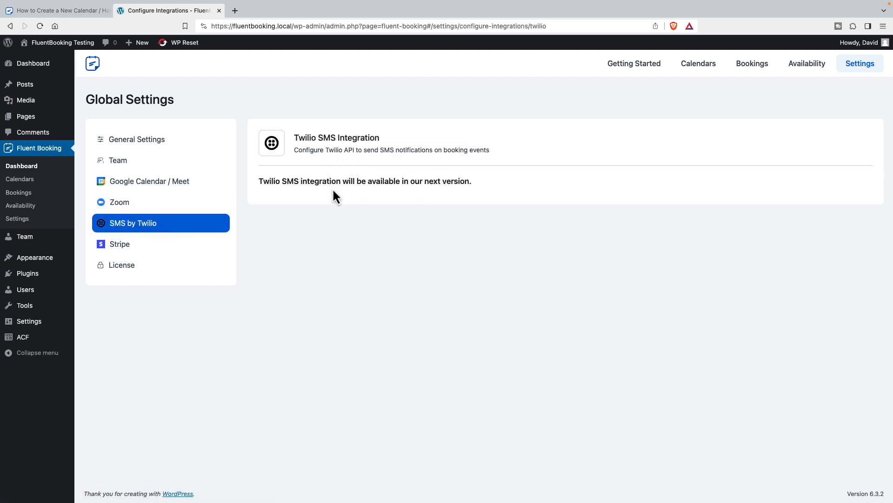
mouse_move(345, 140)
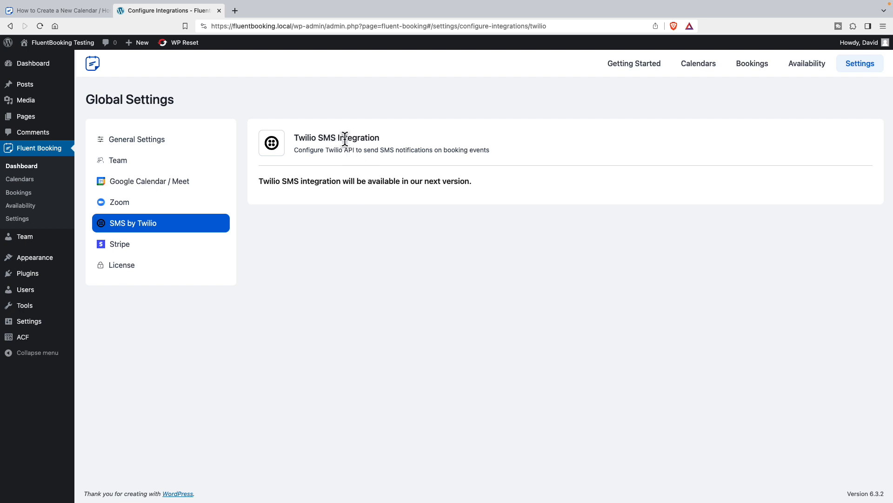
mouse_move(172, 249)
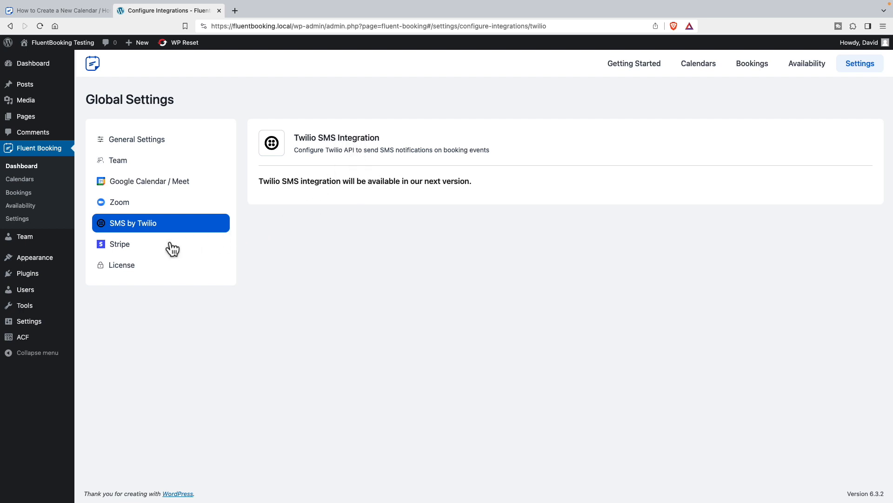
click(119, 243)
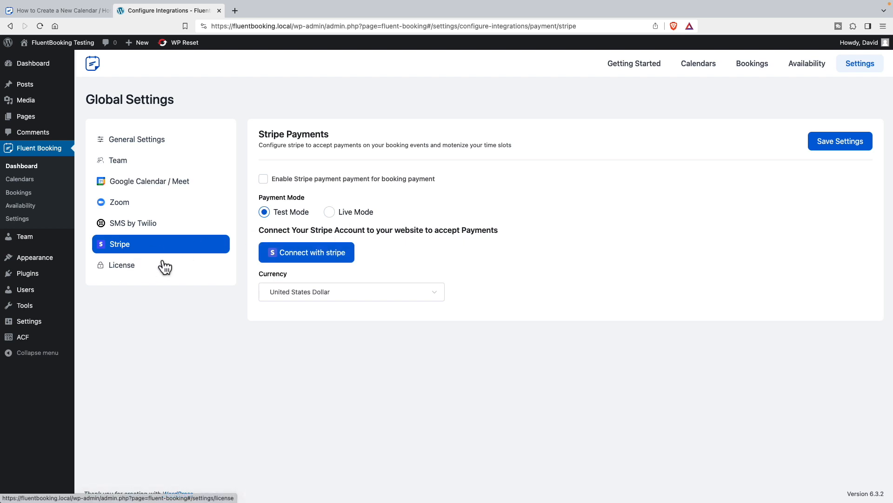
- View the Availability schedules, the empty Calendars list and Getting Started
click(806, 63)
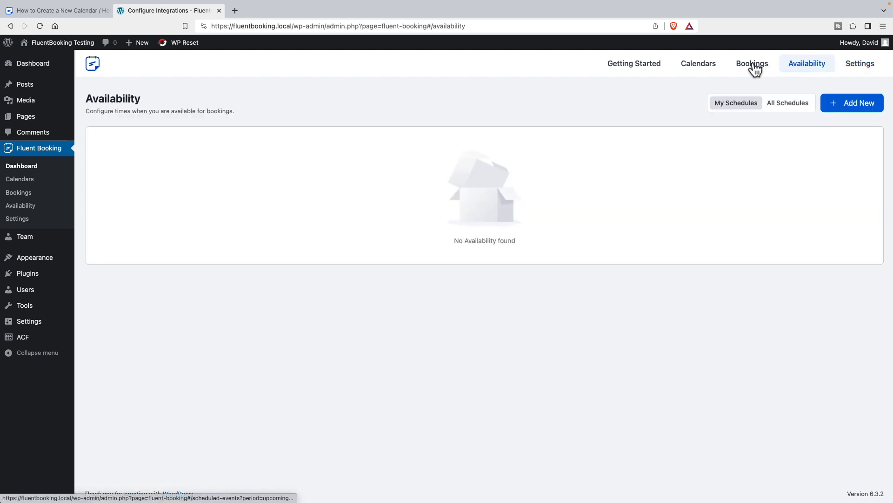
click(699, 64)
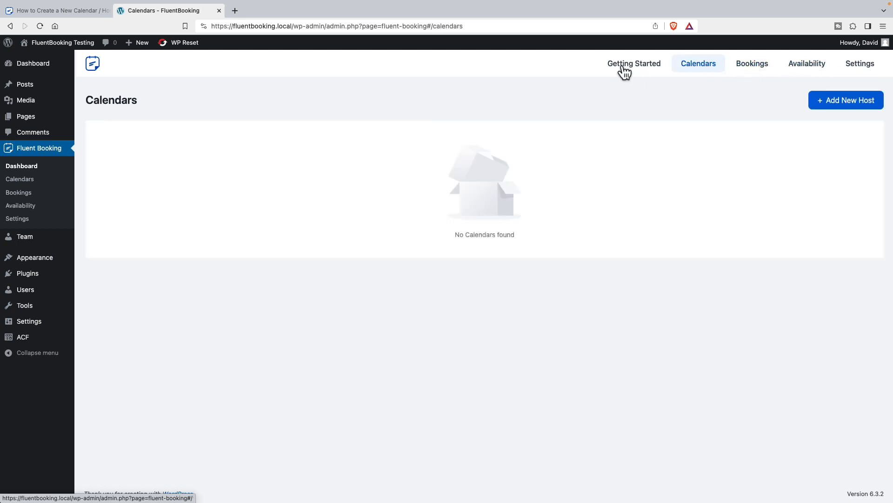
mouse_move(629, 71)
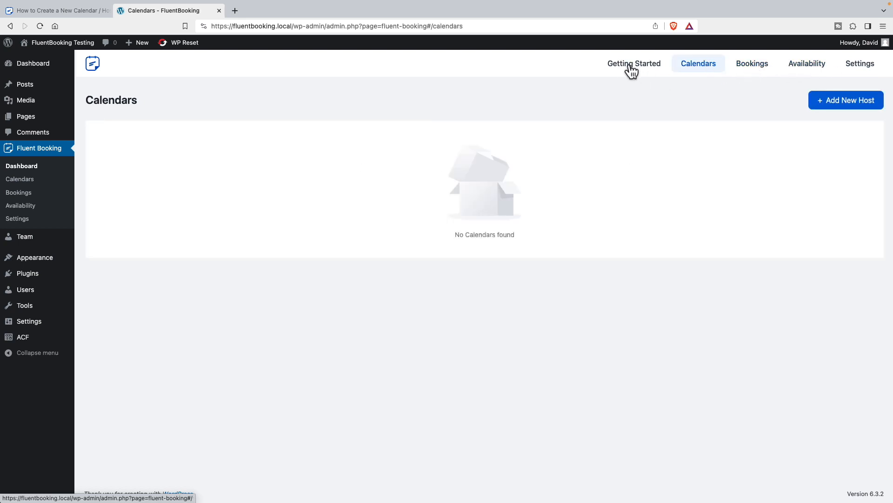
click(634, 63)
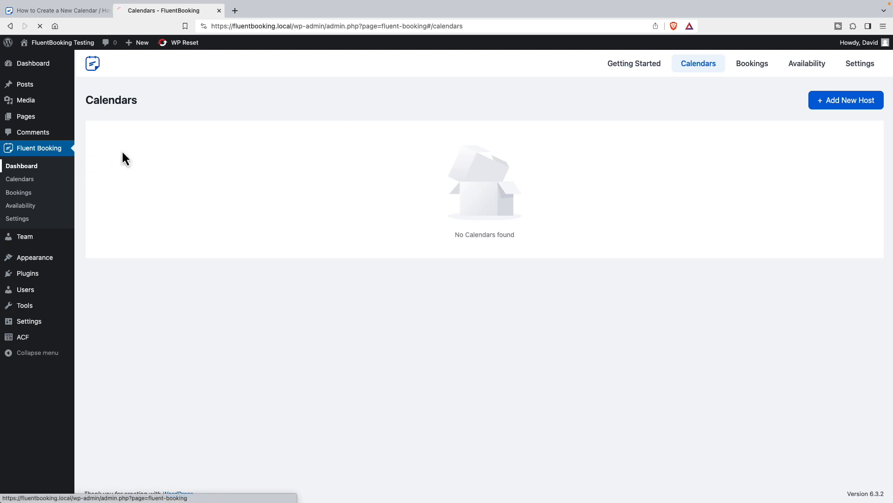
- Start the first event and choose the Group event type
click(845, 100)
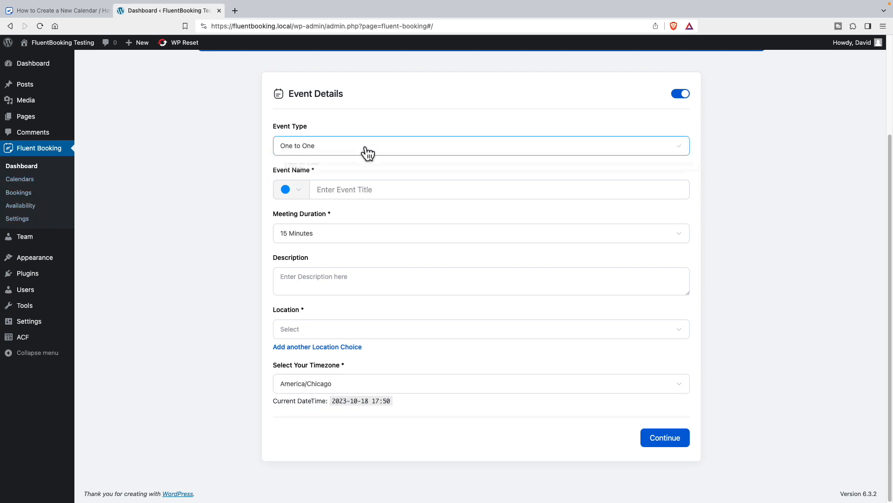
click(480, 146)
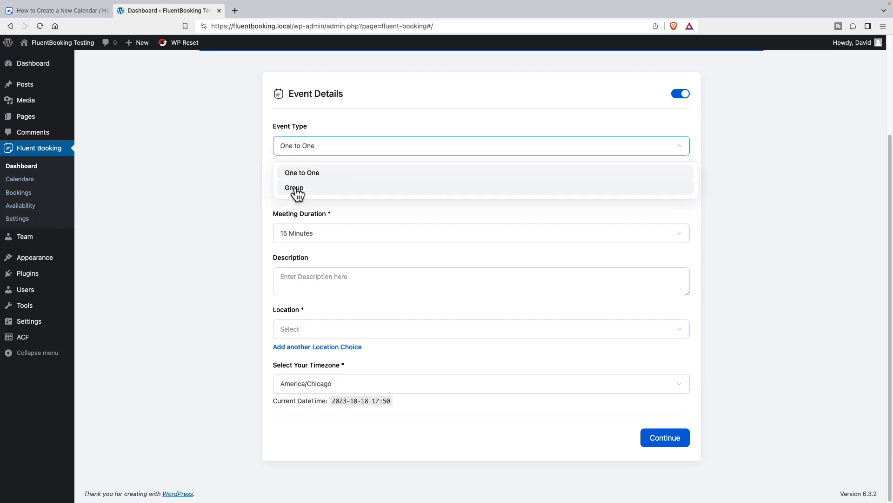
mouse_move(306, 193)
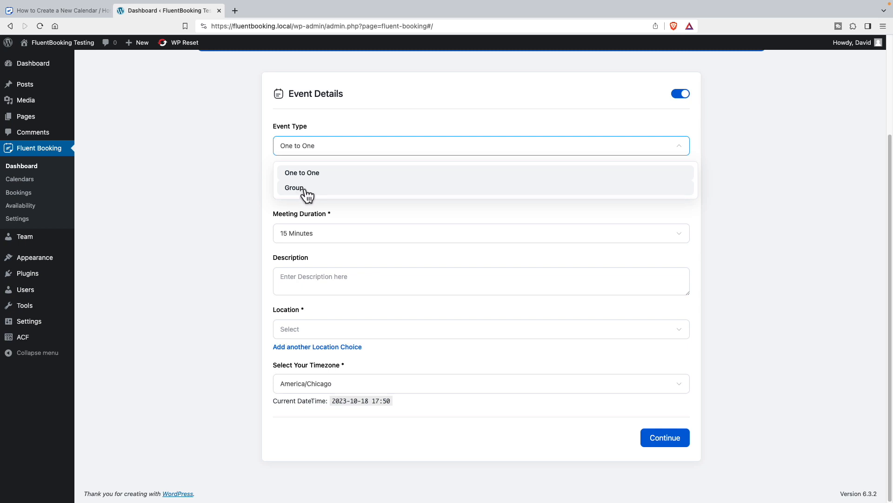
mouse_move(296, 194)
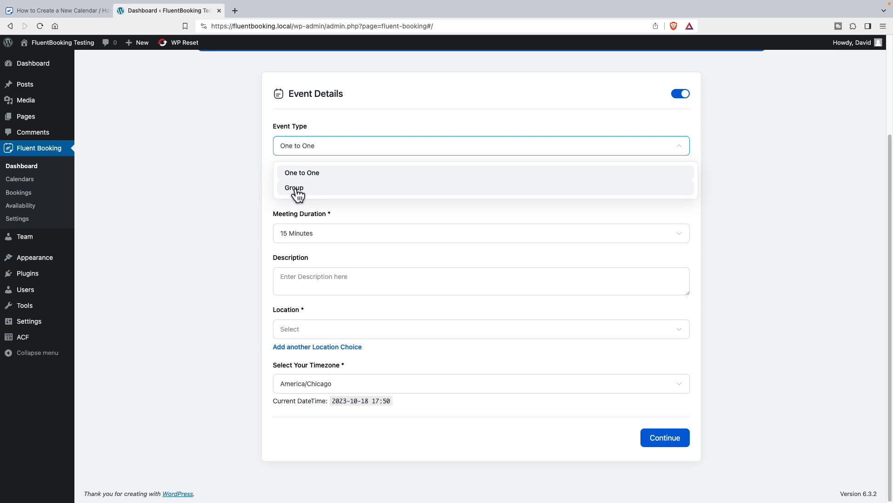
click(294, 188)
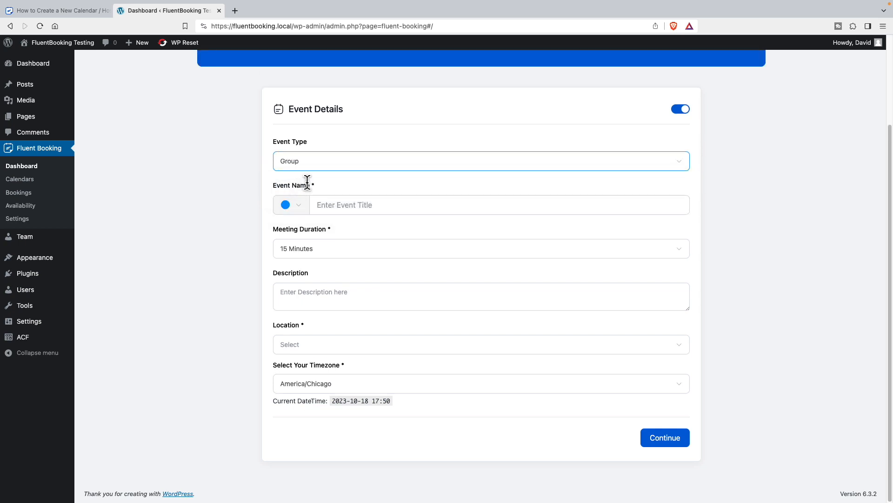
mouse_move(319, 171)
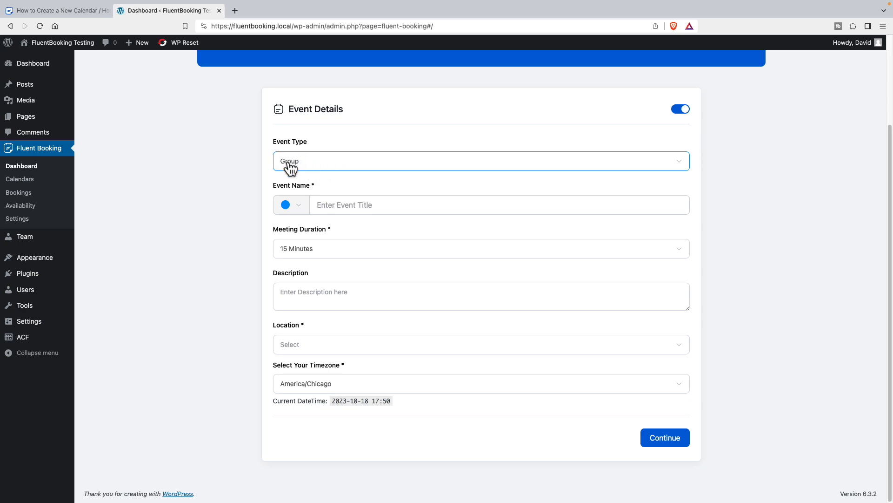
mouse_move(312, 170)
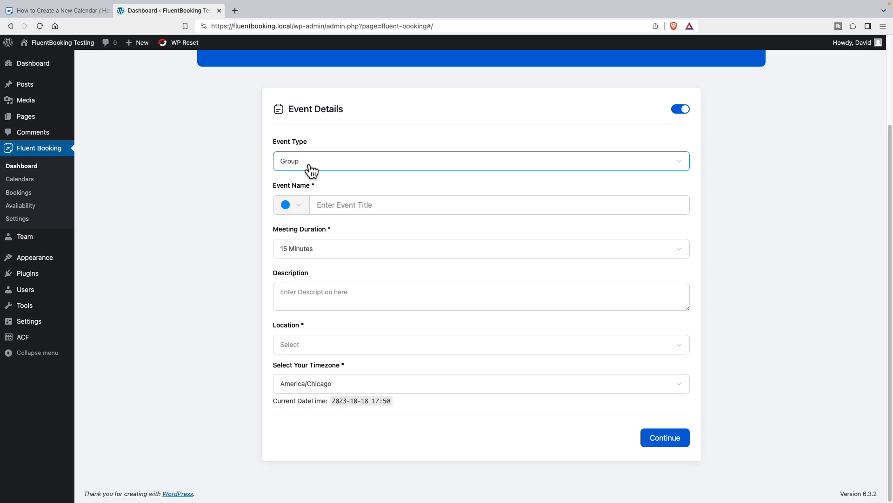
mouse_move(335, 203)
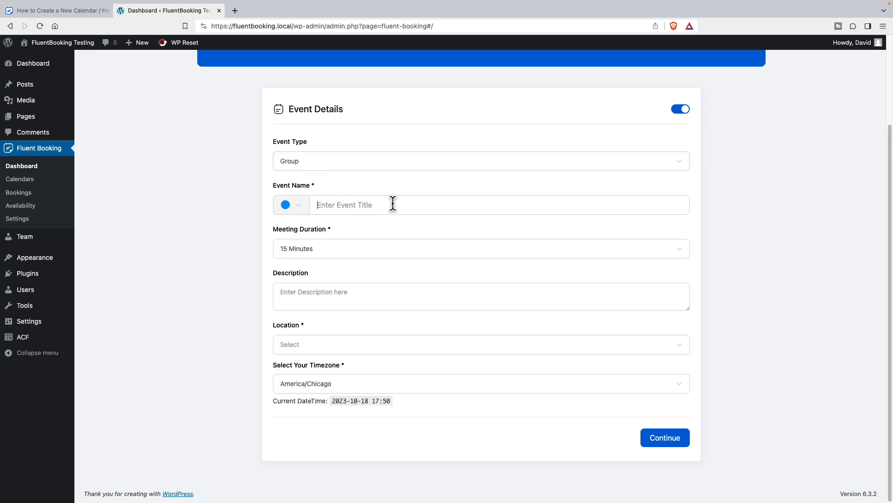
- Name the event 'Presales Questions', 30 minutes long, described 'Ask about our products'
text(Presales)
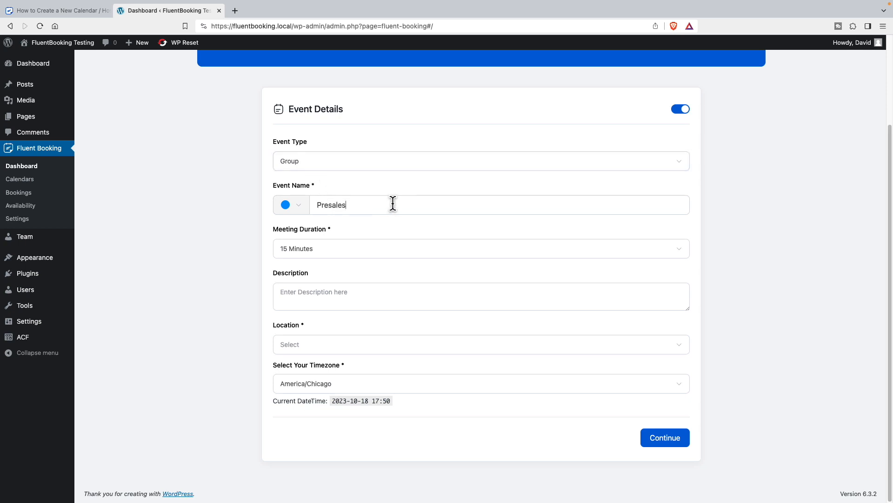
text(Questions)
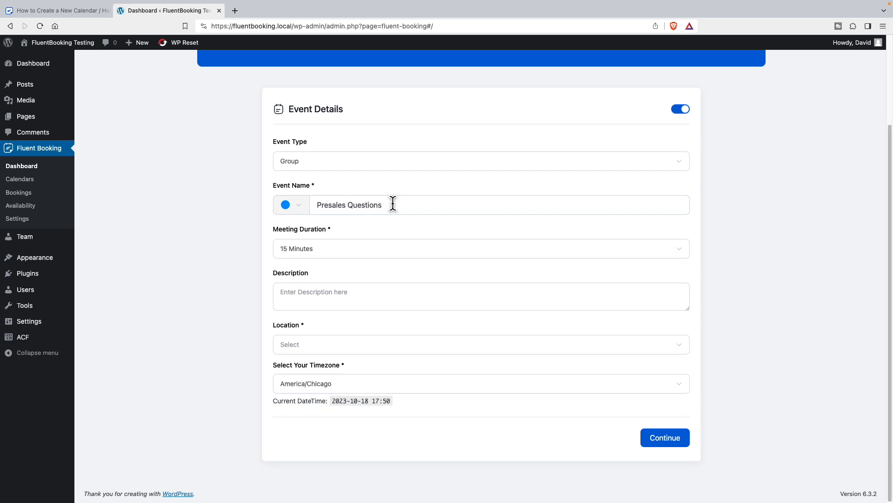
click(480, 248)
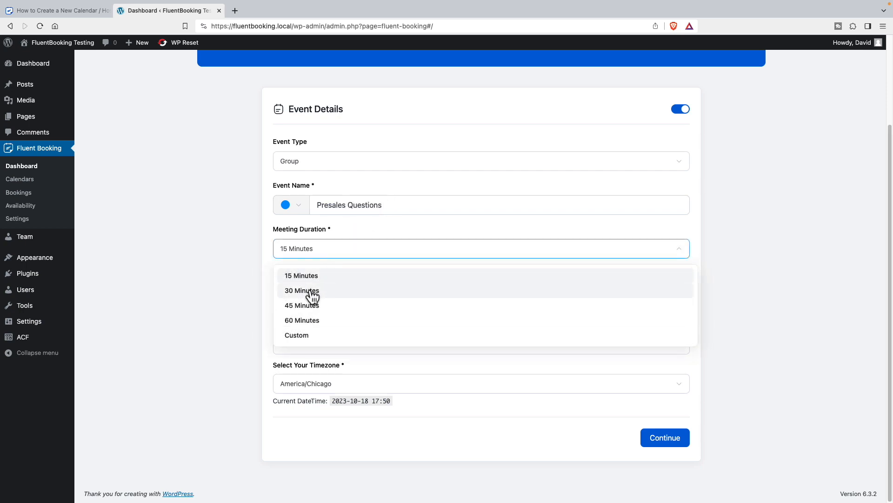
click(302, 290)
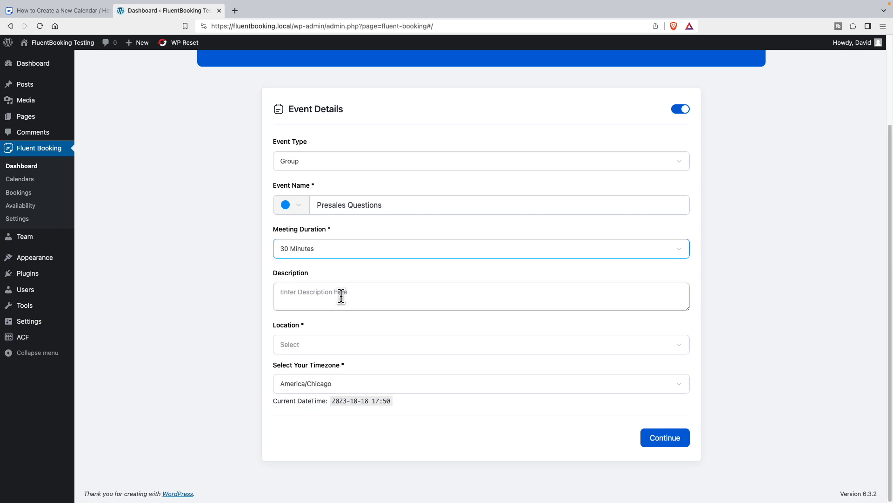
text(Ask a)
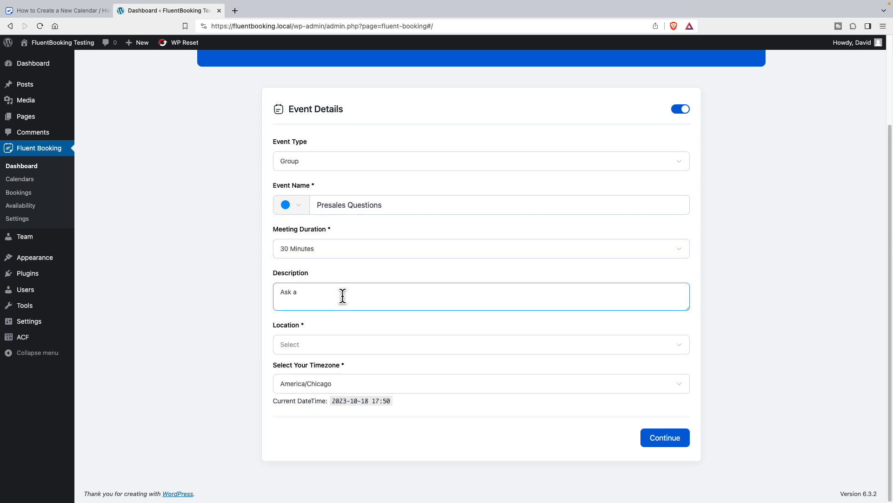
text(bout our pro)
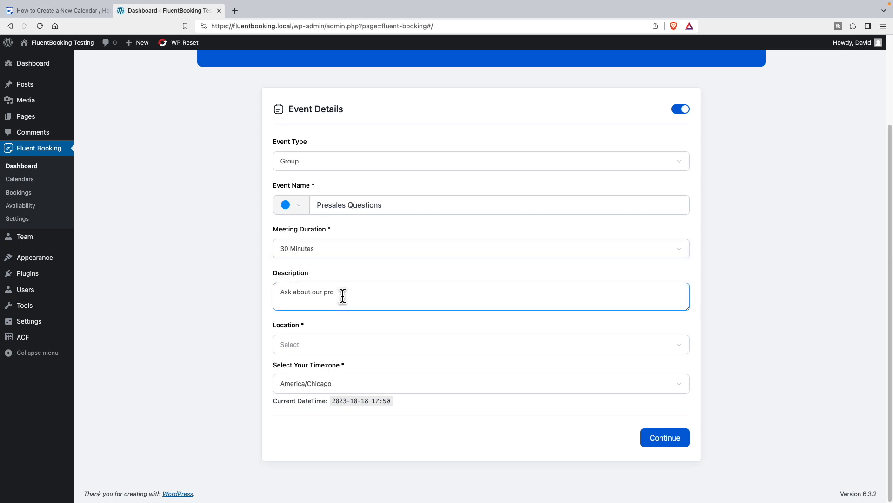
click(480, 344)
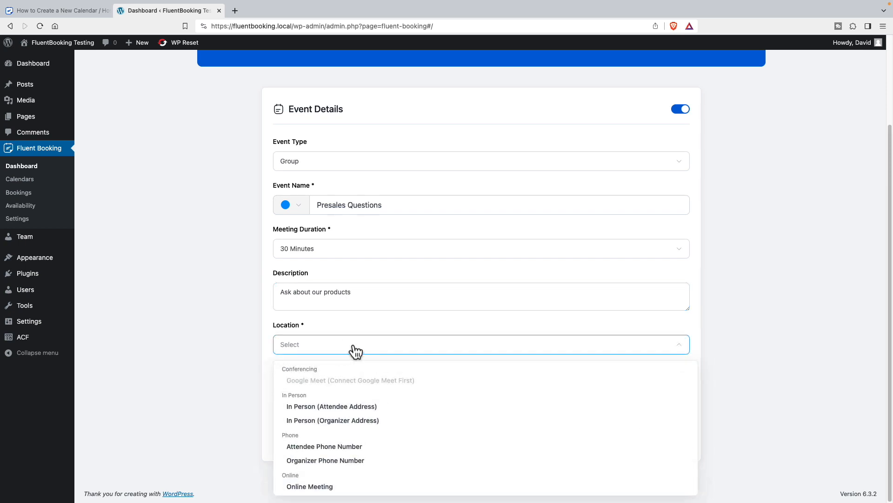
mouse_move(332, 406)
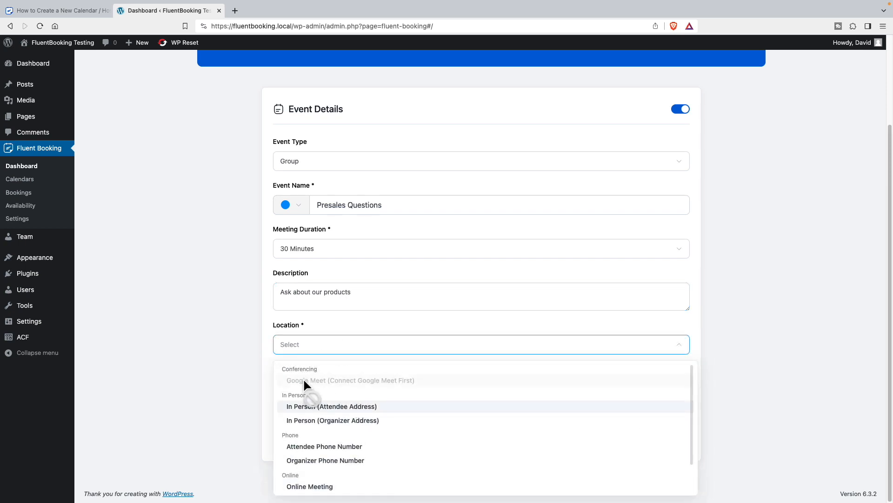
mouse_move(332, 420)
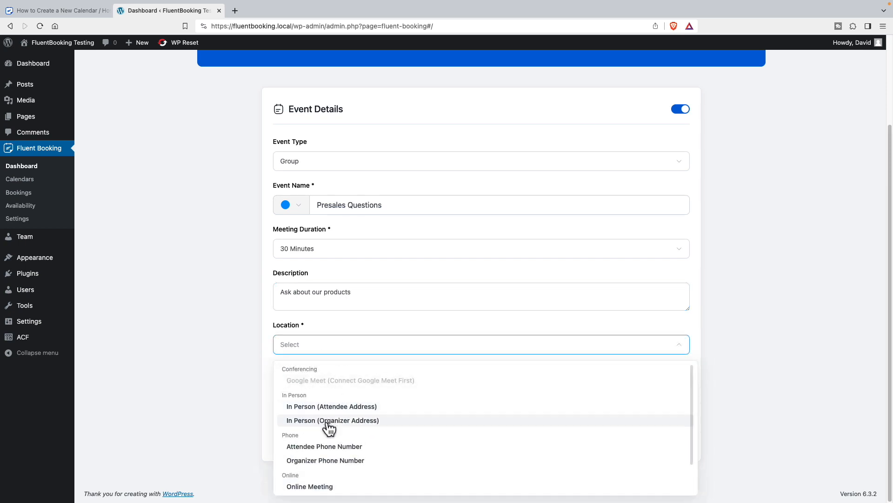
scroll(down, 3)
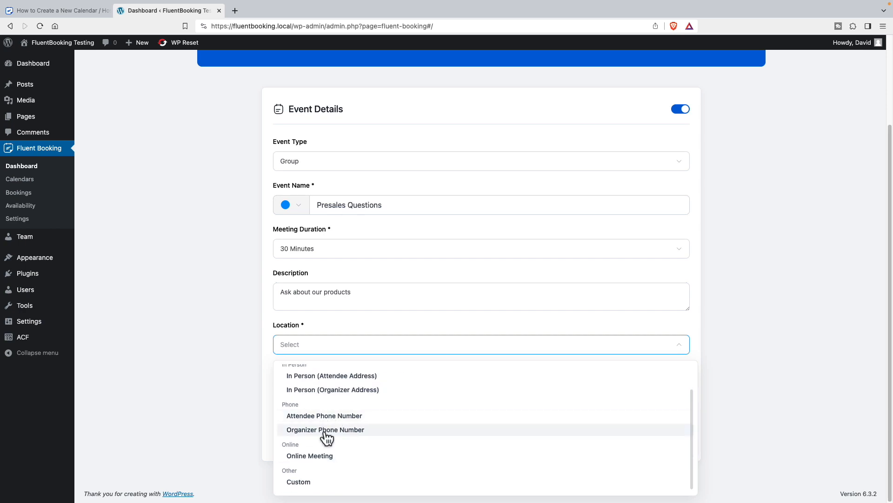
mouse_move(310, 470)
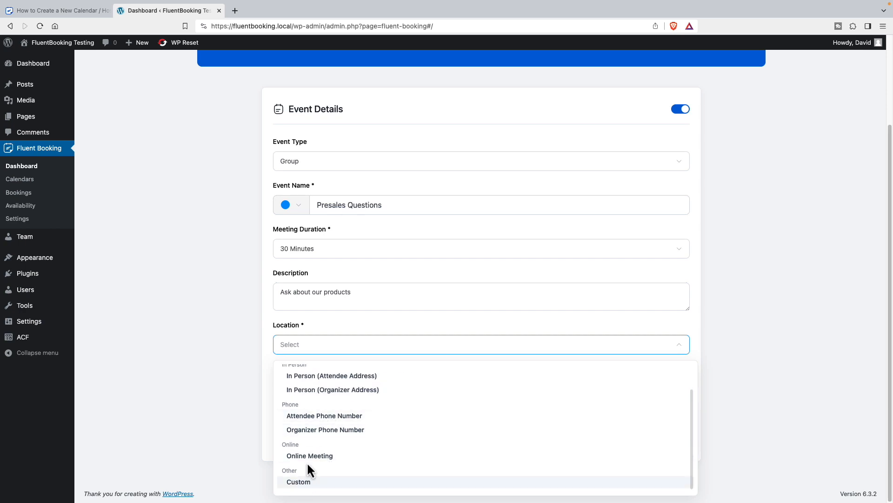
click(309, 455)
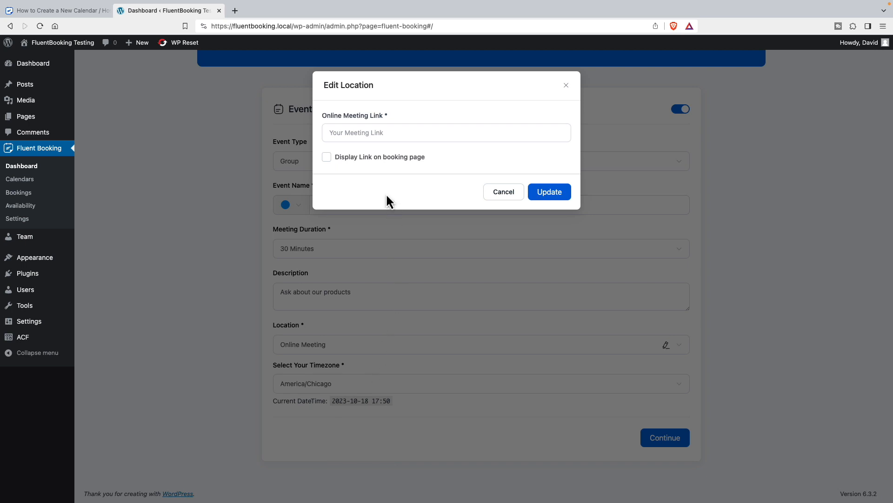
click(446, 132)
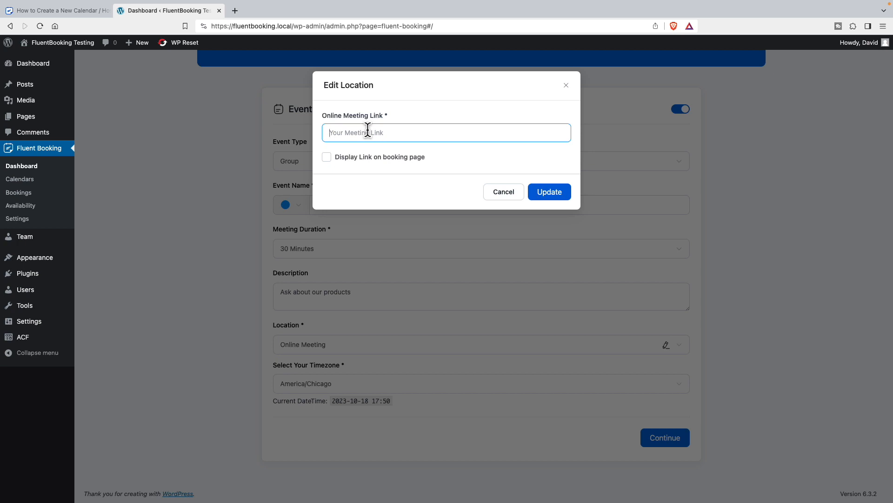
text(https://)
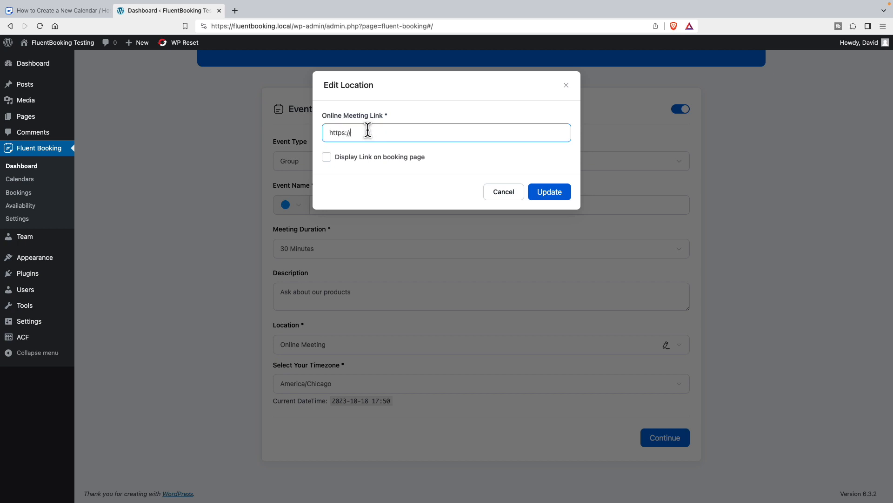
text(zoom.com)
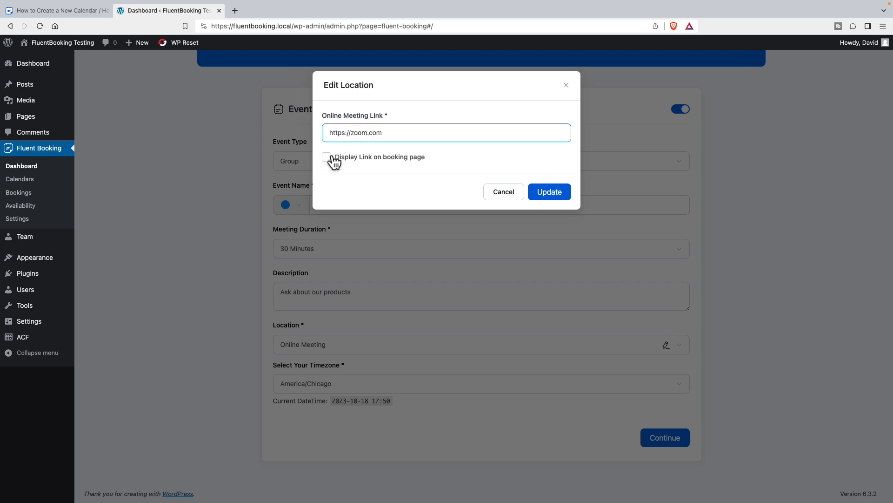
click(326, 157)
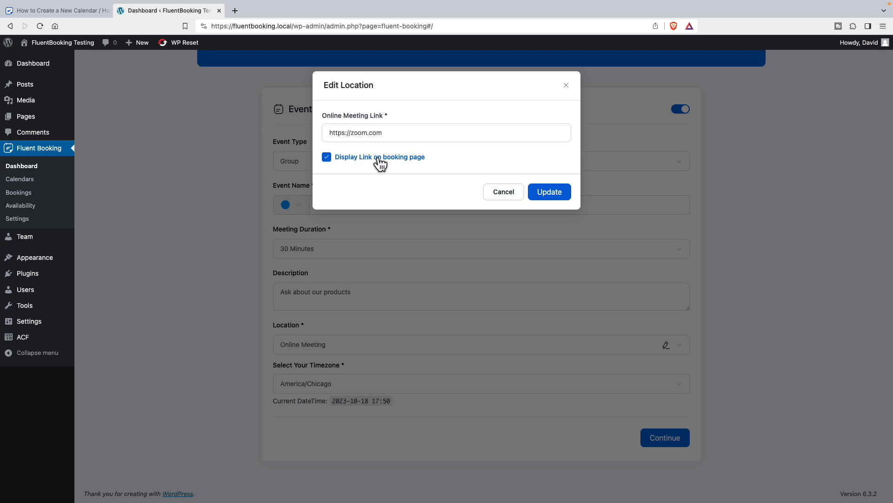
click(548, 191)
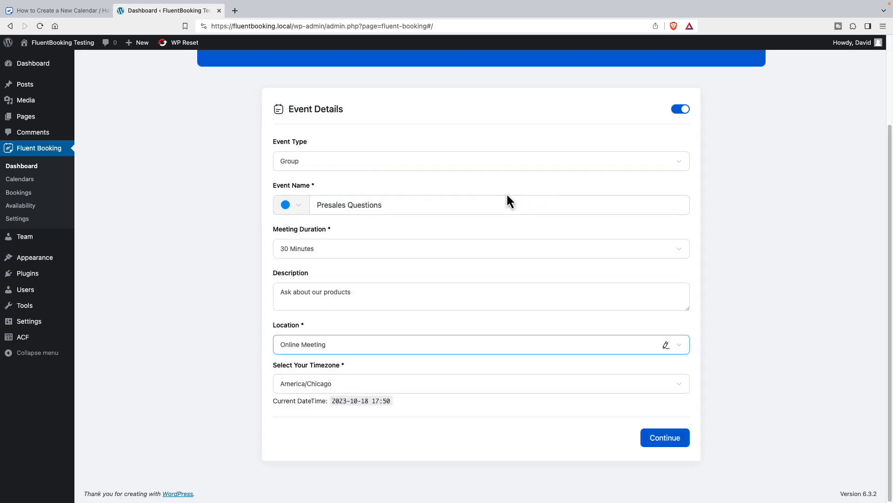
click(481, 383)
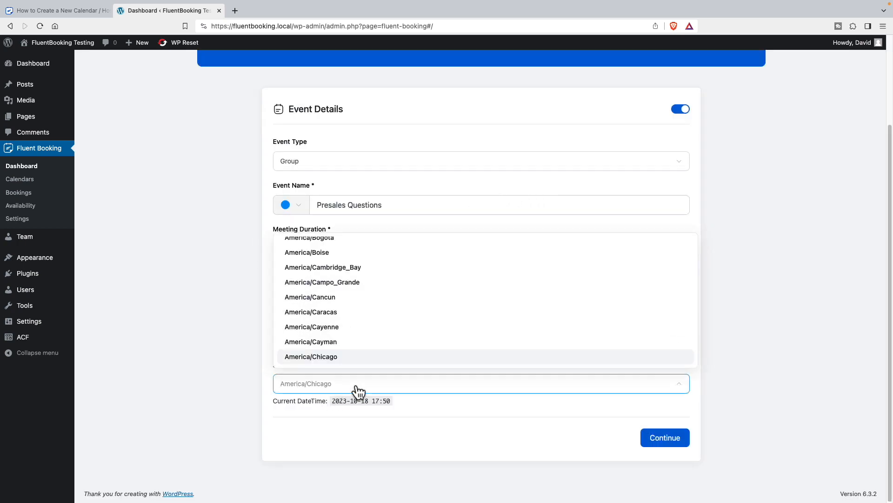
- Remove the Monday–Thursday hours and make Friday available 09:00 to 12:00
click(664, 437)
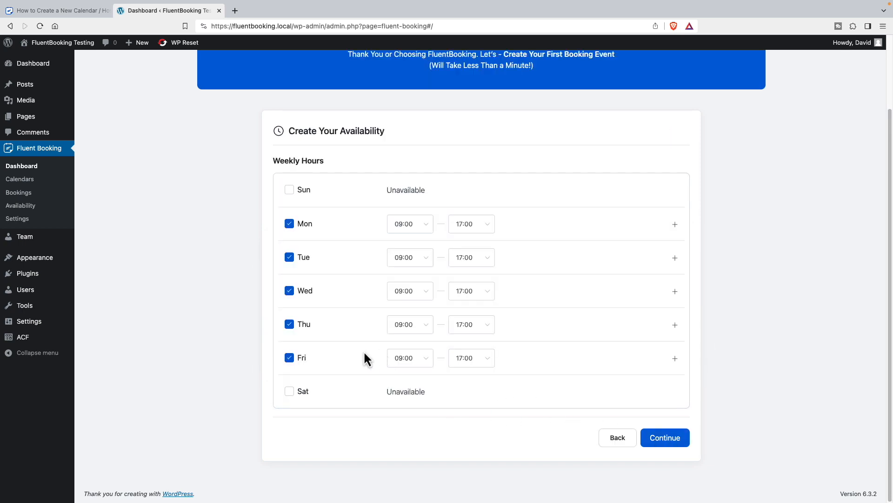
mouse_move(325, 374)
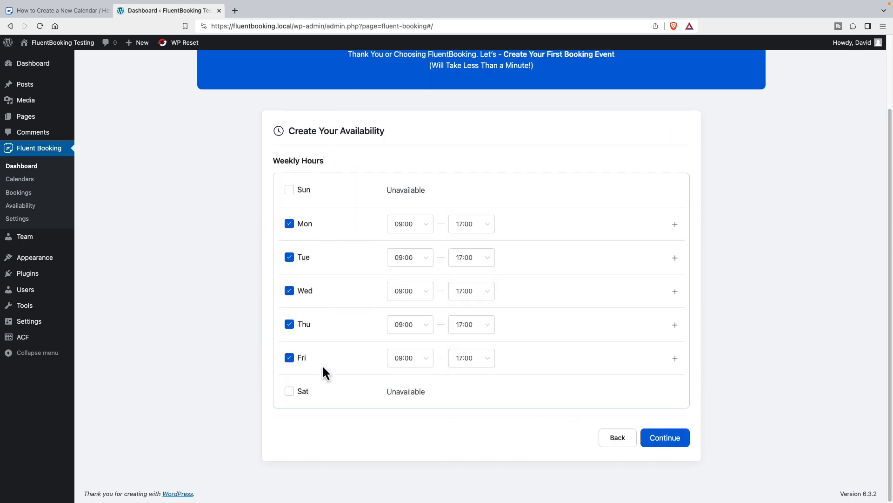
mouse_move(333, 133)
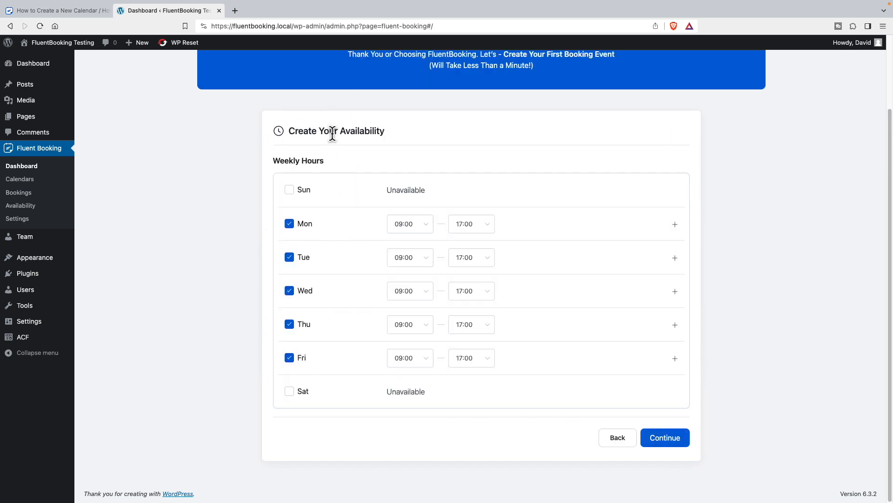
click(290, 223)
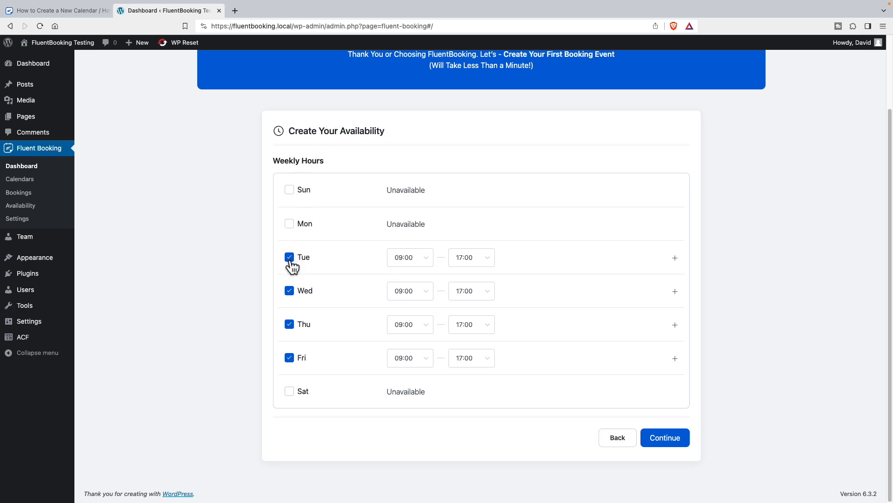
click(289, 257)
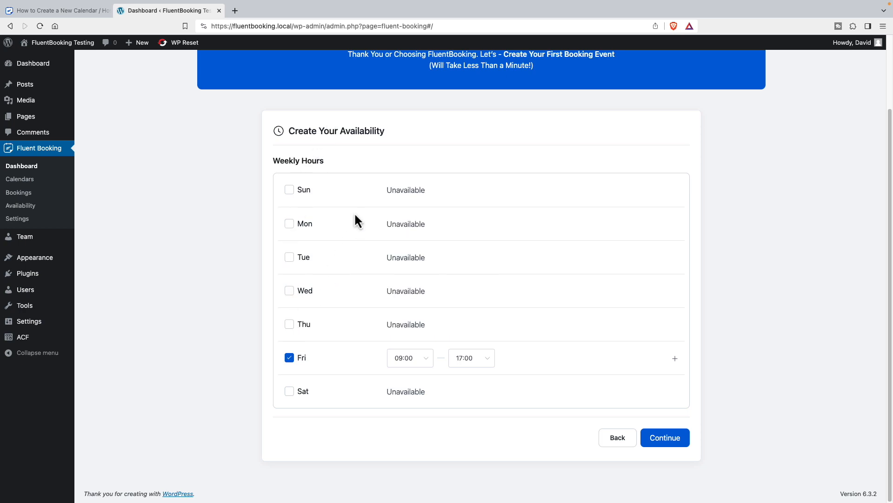
mouse_move(338, 365)
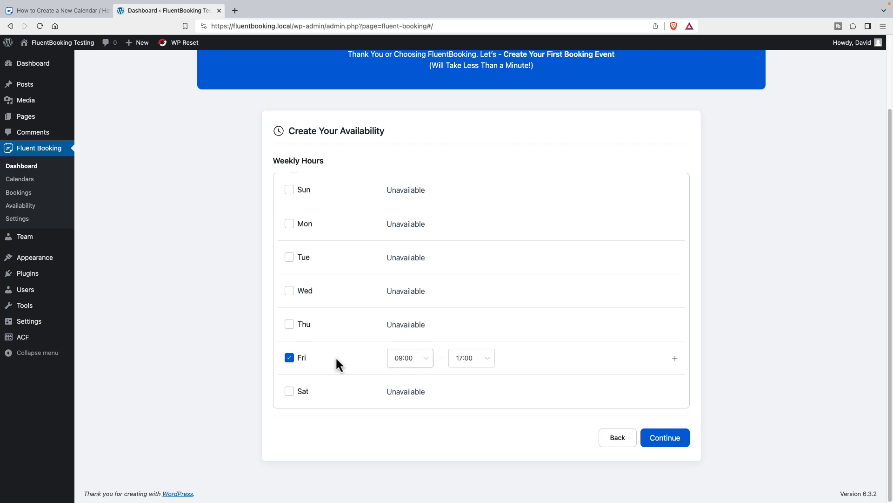
click(468, 358)
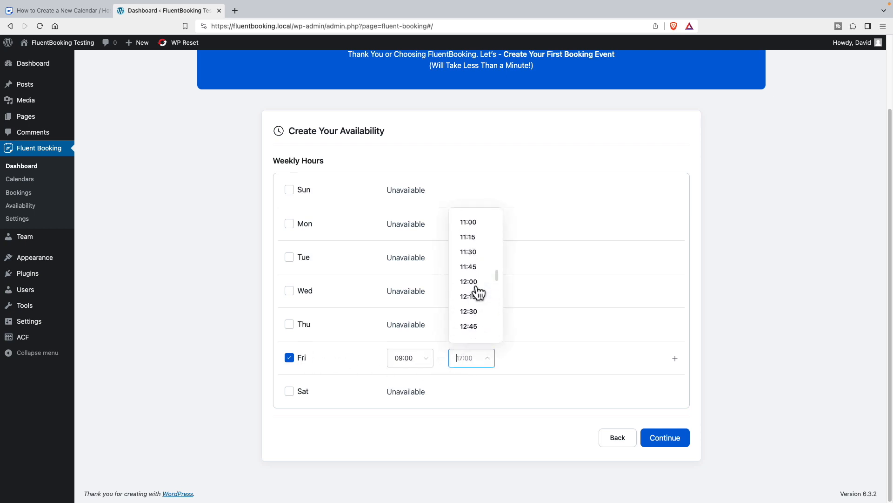
click(468, 281)
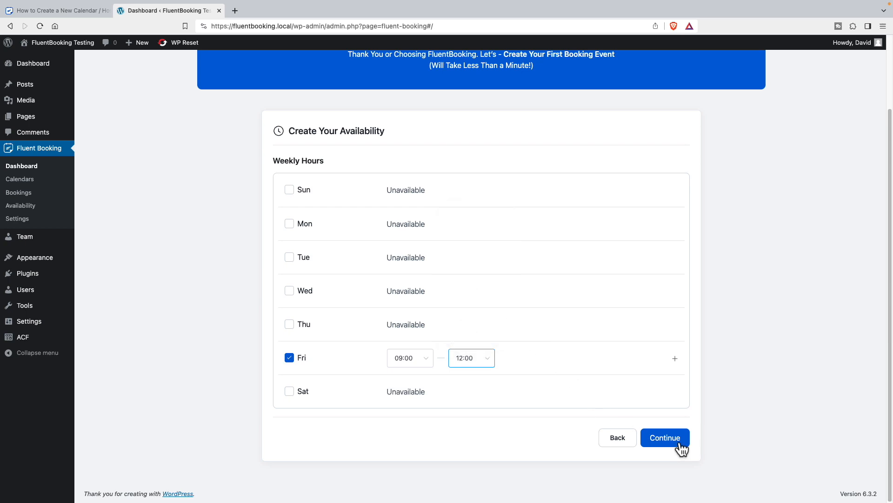
click(664, 437)
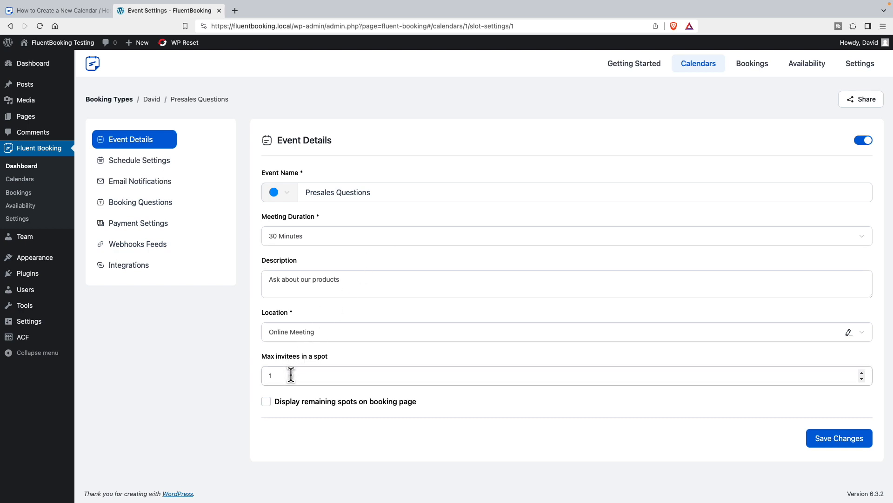
- Set 'Max invitees in a spot' to 10 for Presales Questions
click(291, 376)
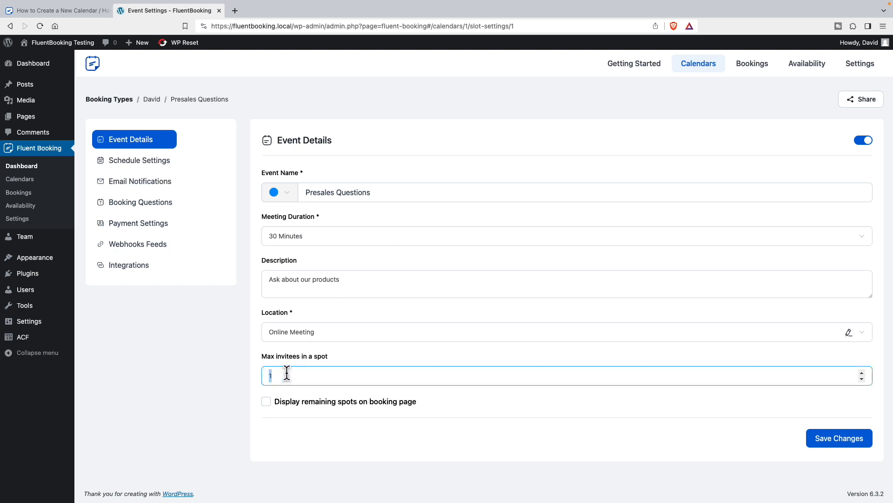
text(10)
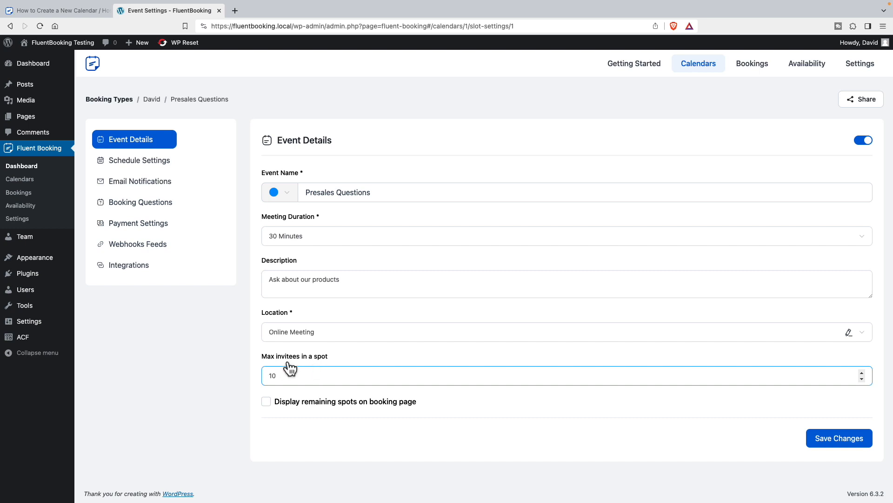
click(266, 401)
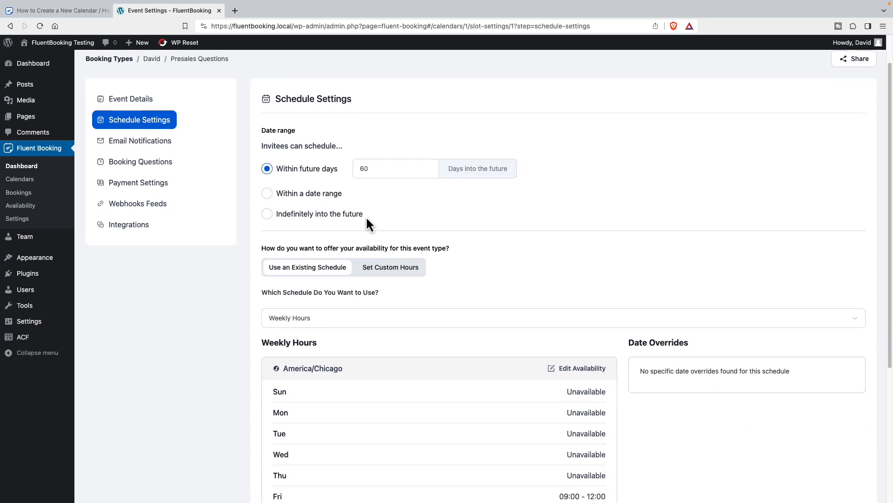
- Replace the shared Weekly Hours schedule with custom hours, including Friday 09:00–12:00
scroll(down, 3)
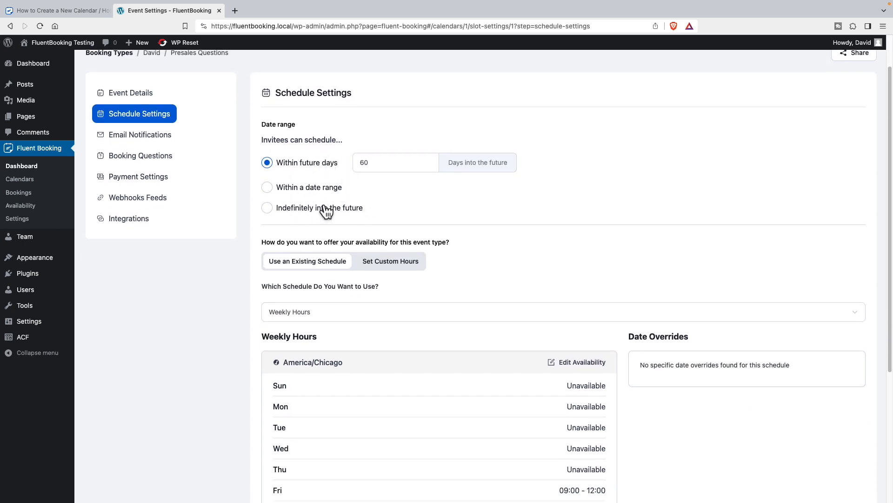
scroll(down, 3)
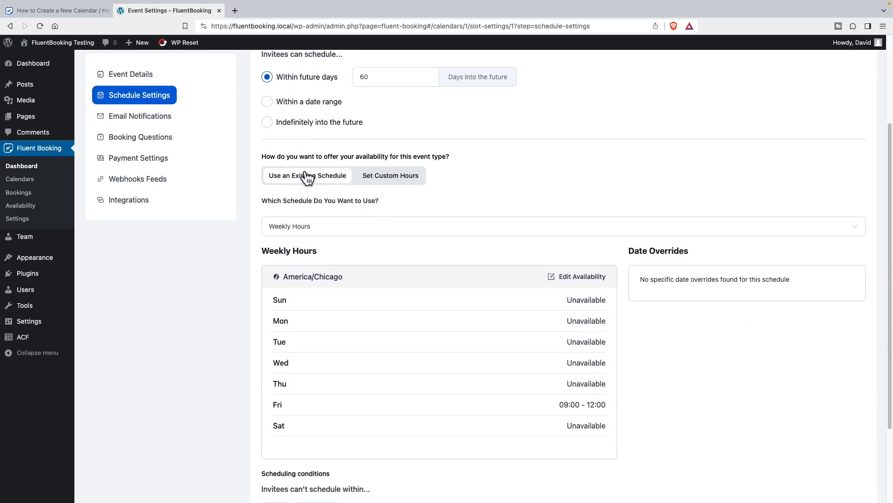
mouse_move(280, 406)
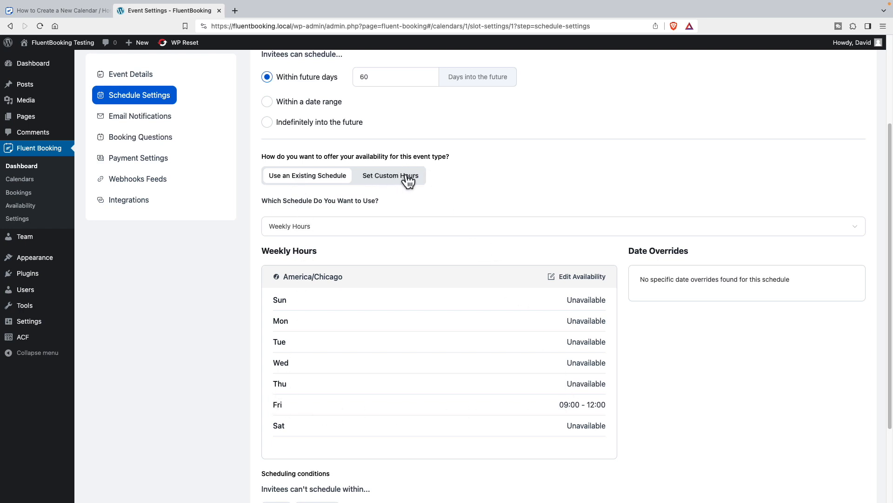
mouse_move(392, 181)
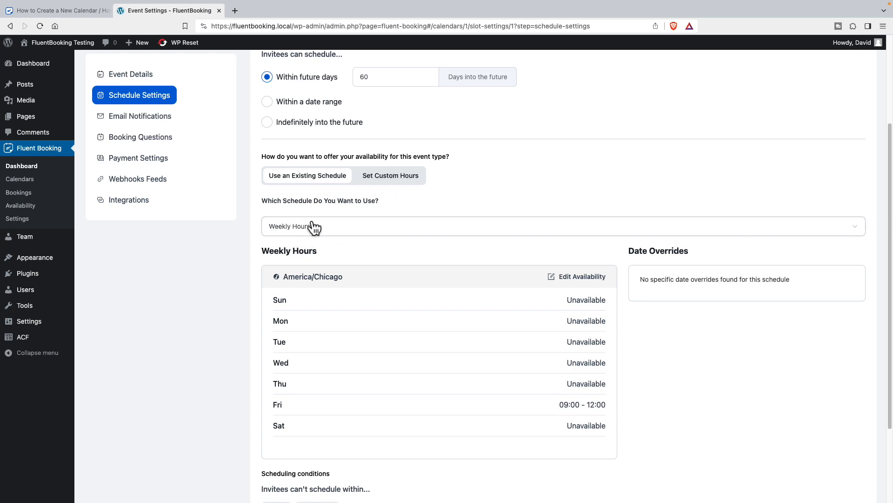
click(562, 226)
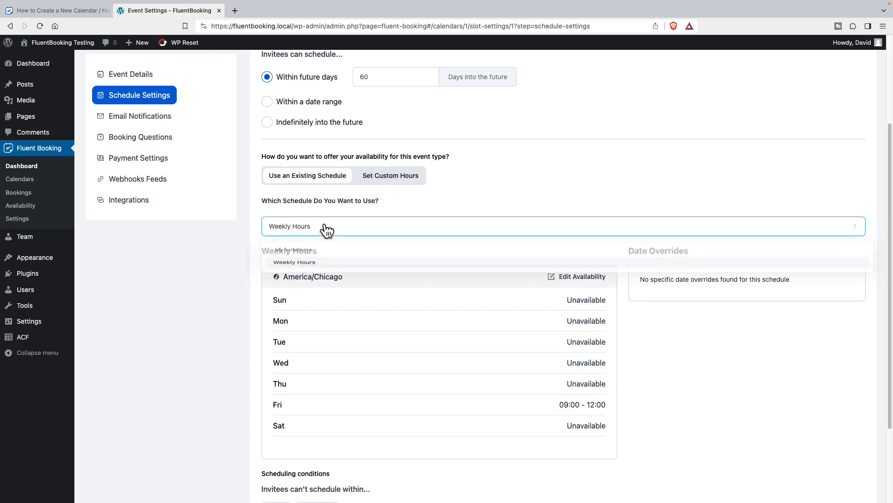
click(289, 226)
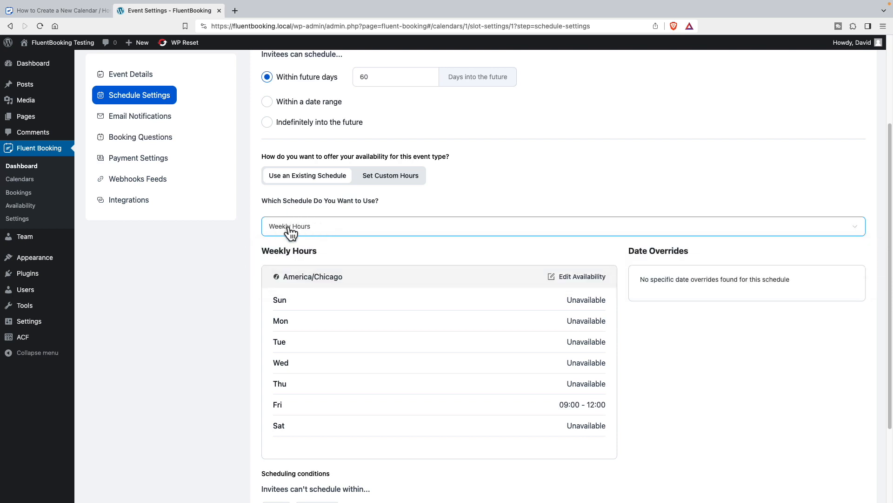
mouse_move(285, 232)
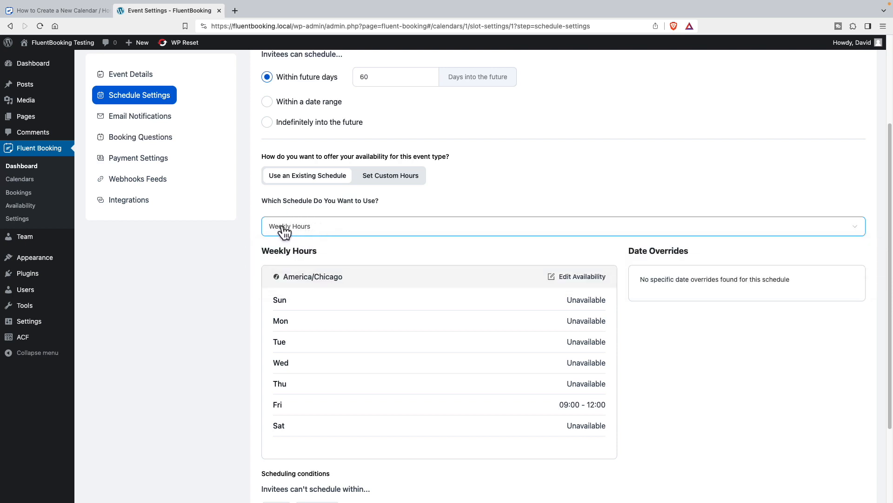
mouse_move(306, 234)
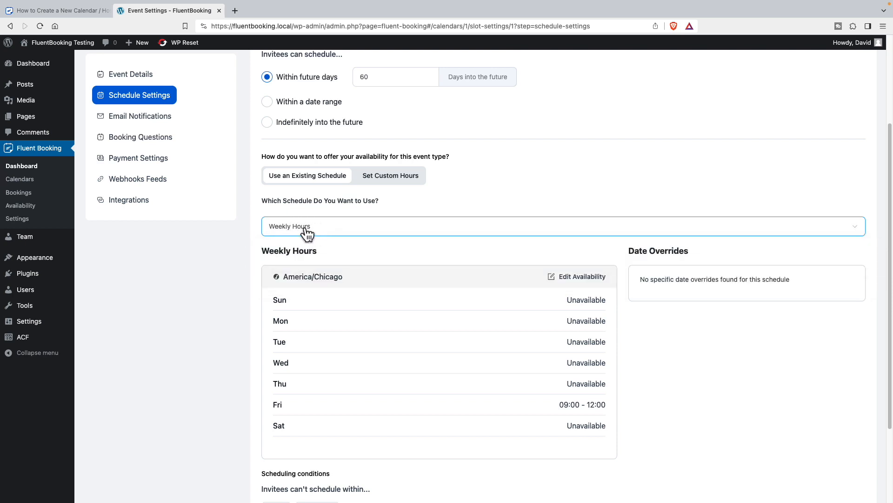
scroll(down, 3)
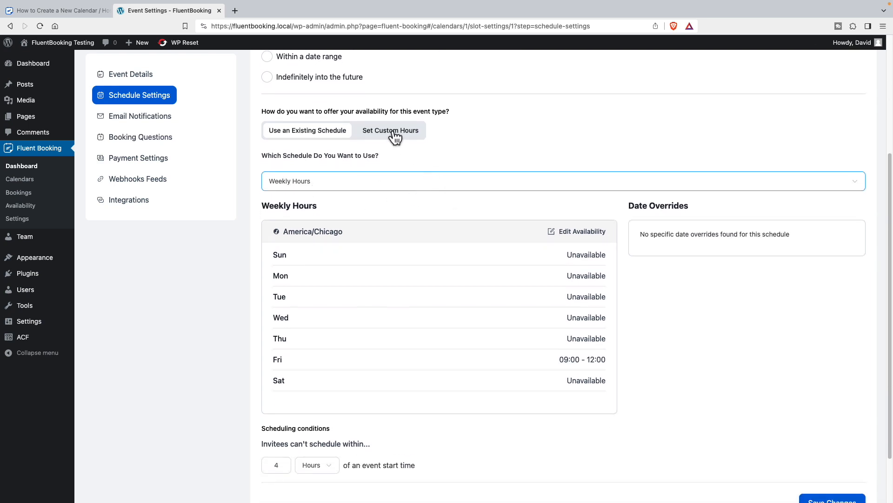
click(391, 130)
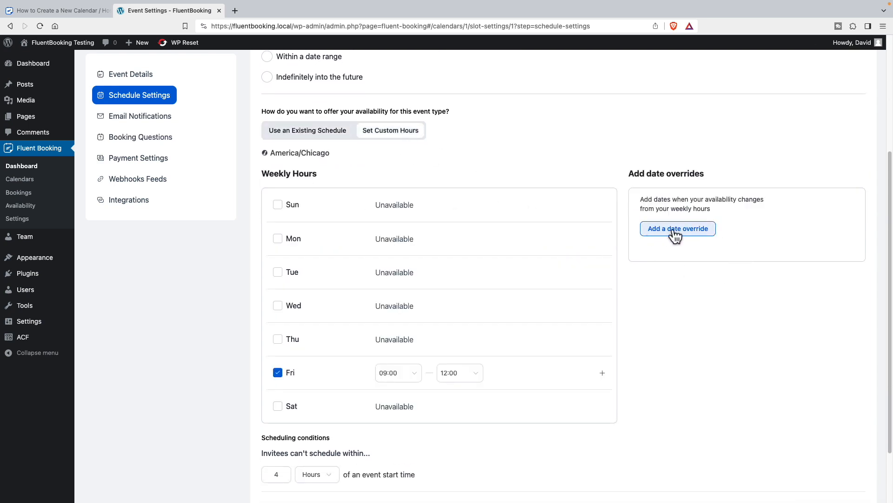
click(307, 130)
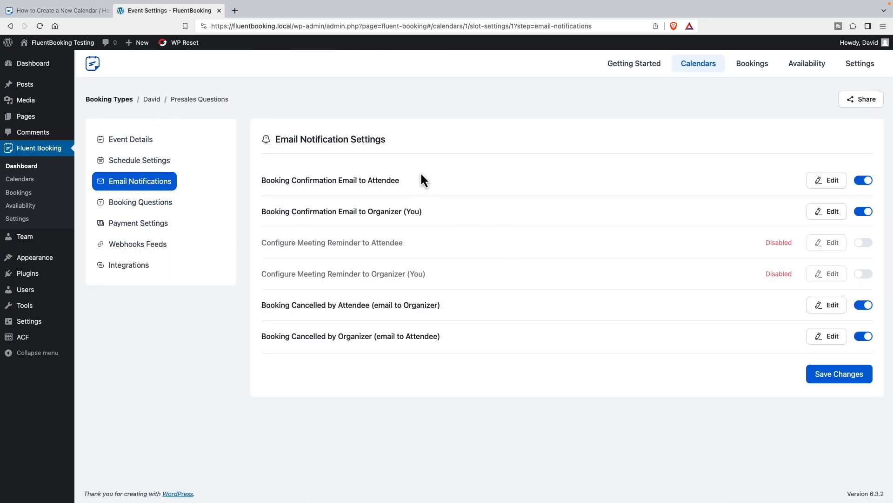
mouse_move(402, 182)
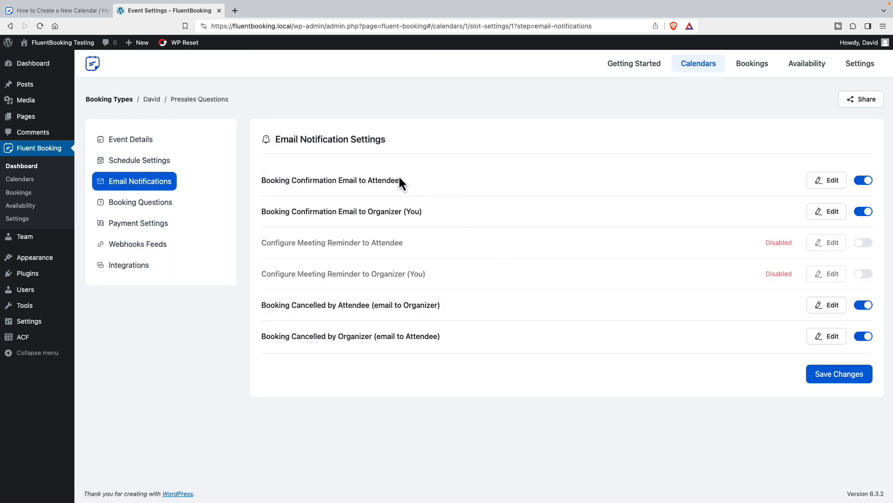
mouse_move(381, 210)
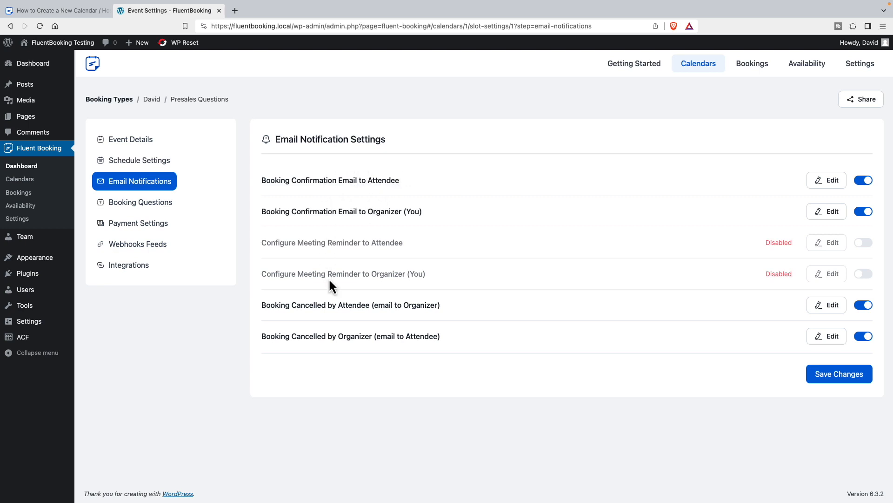
mouse_move(350, 306)
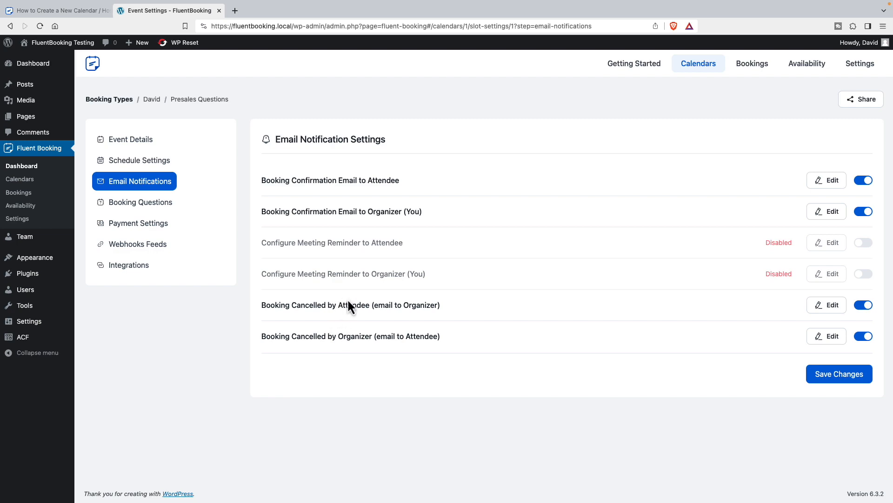
- Switch on the Configure Meeting Reminder to Attendee email
click(863, 242)
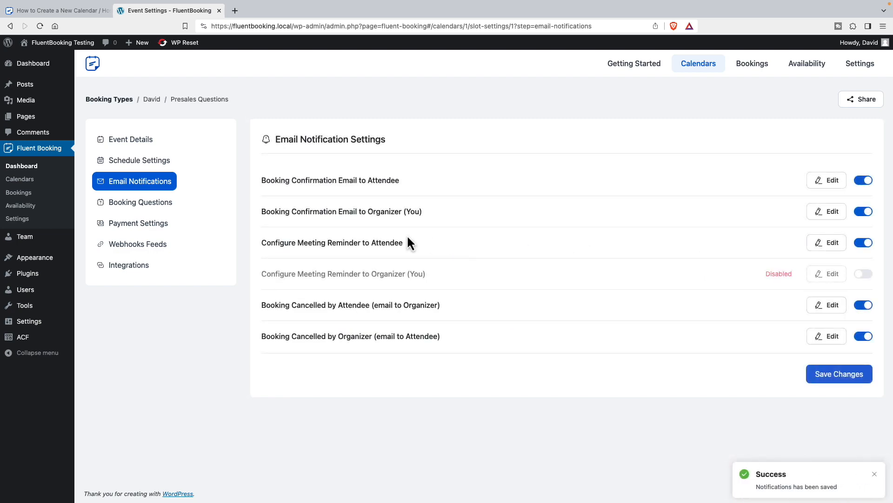
mouse_move(647, 223)
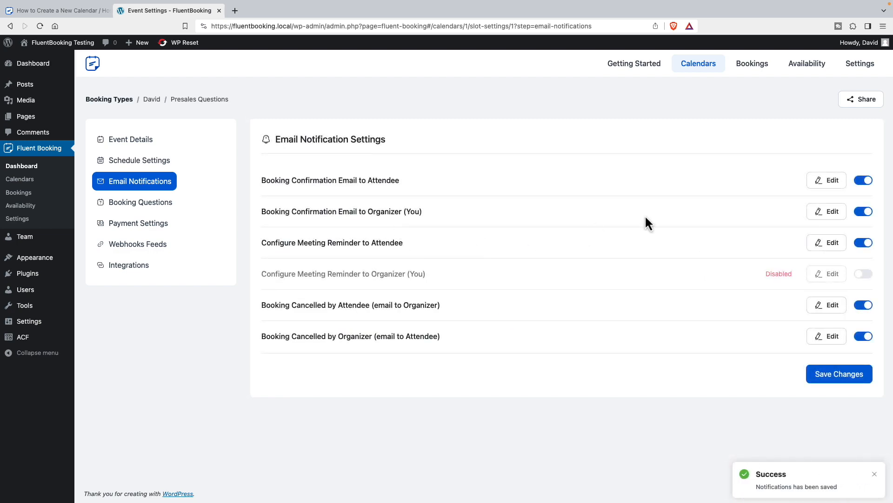
- Review the attendee booking confirmation template and its shortcodes, then save the email
click(826, 180)
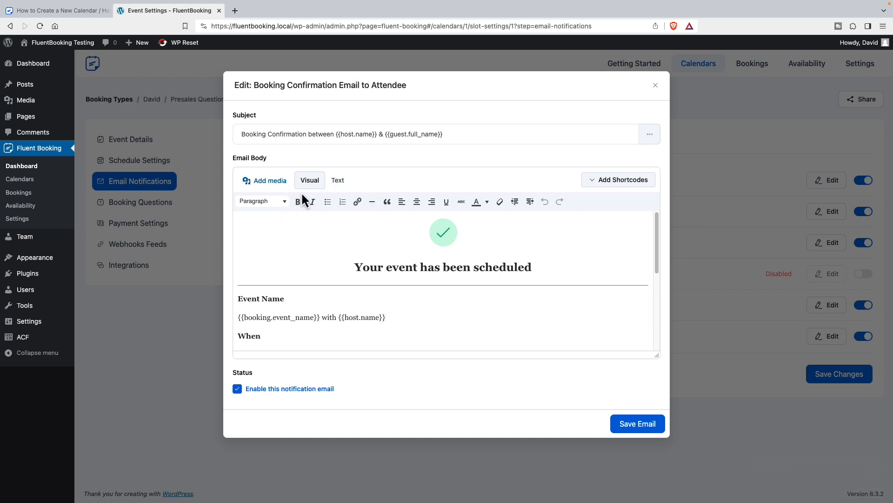
mouse_move(386, 202)
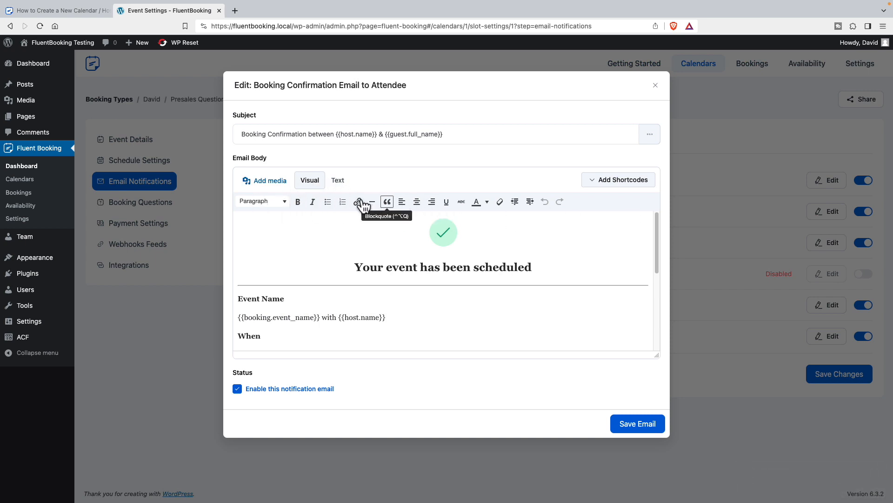
scroll(down, 3)
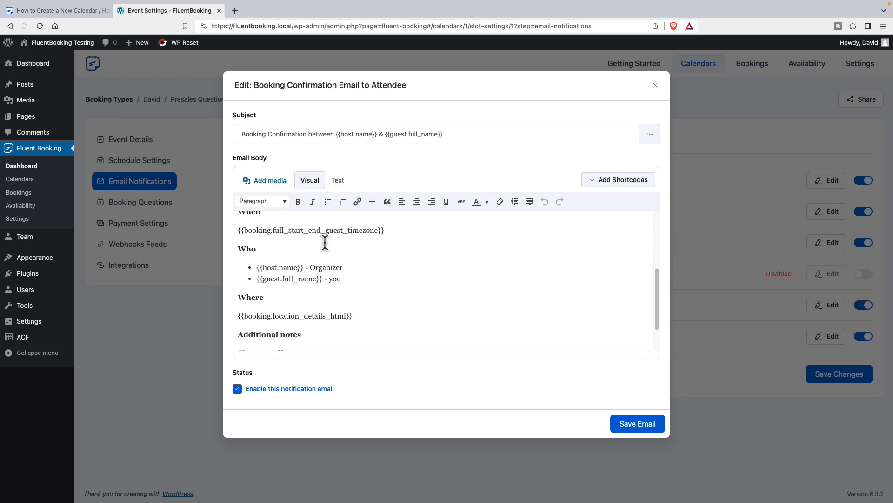
scroll(down, 3)
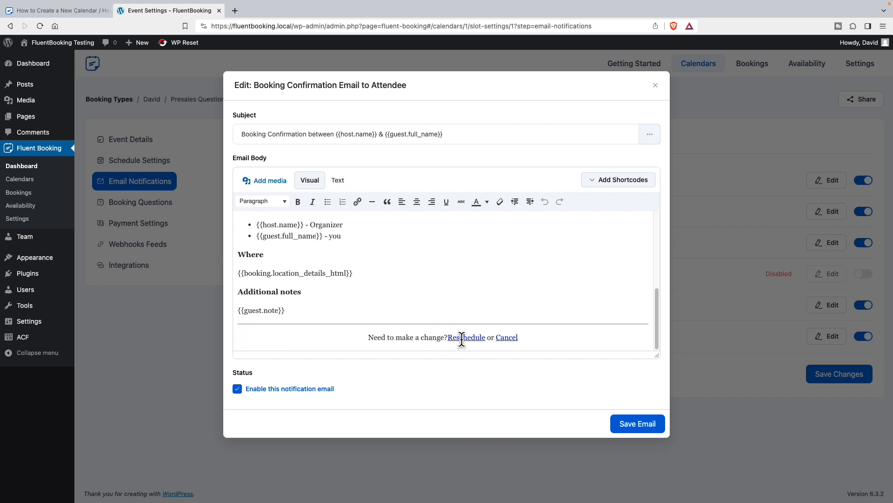
mouse_move(487, 330)
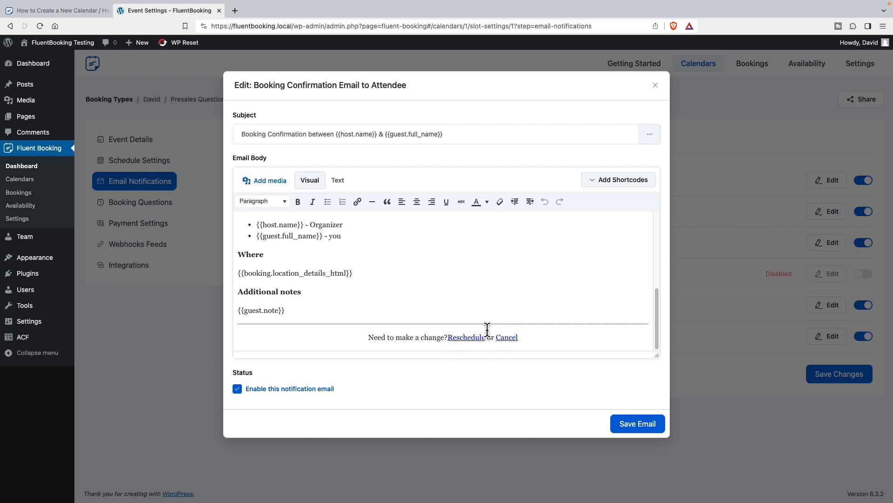
mouse_move(475, 337)
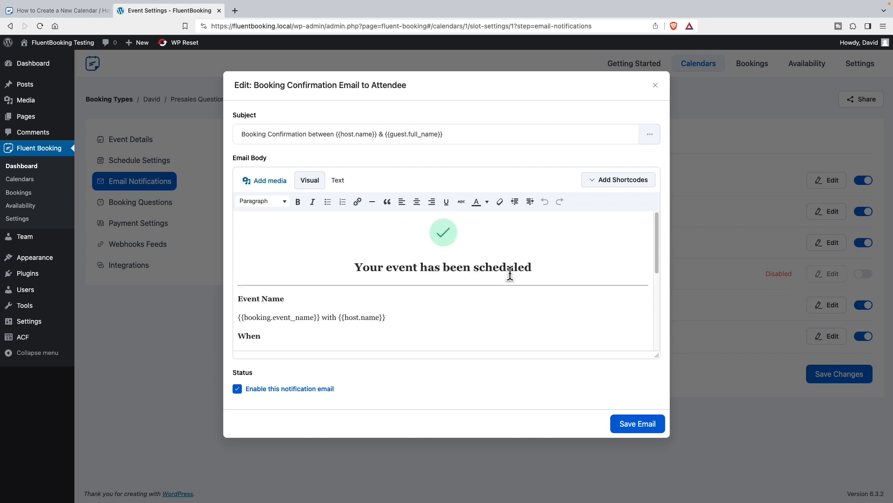
click(619, 180)
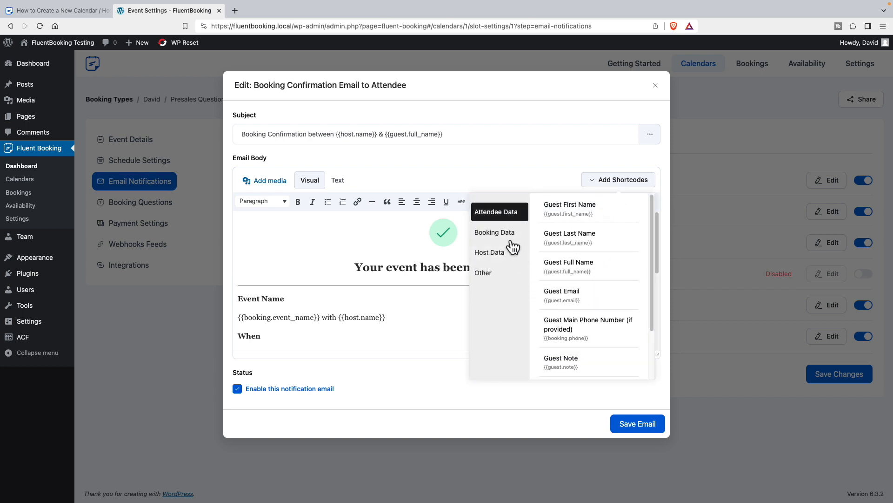
mouse_move(470, 362)
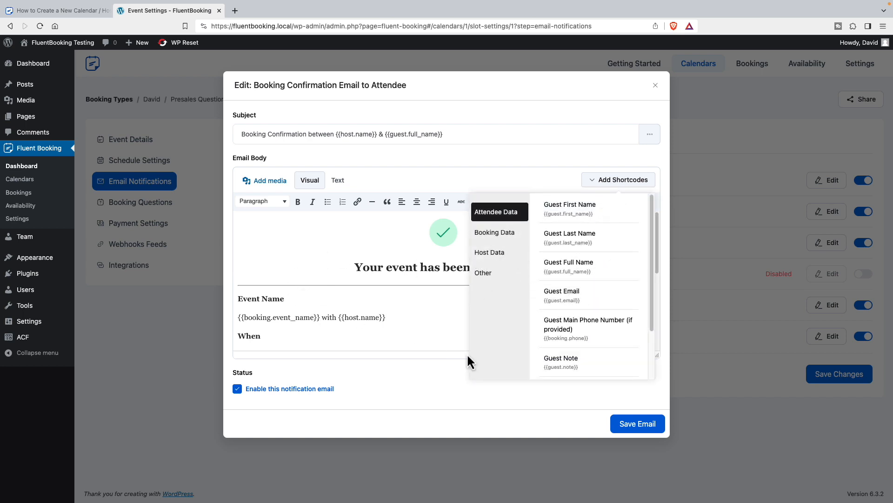
click(636, 424)
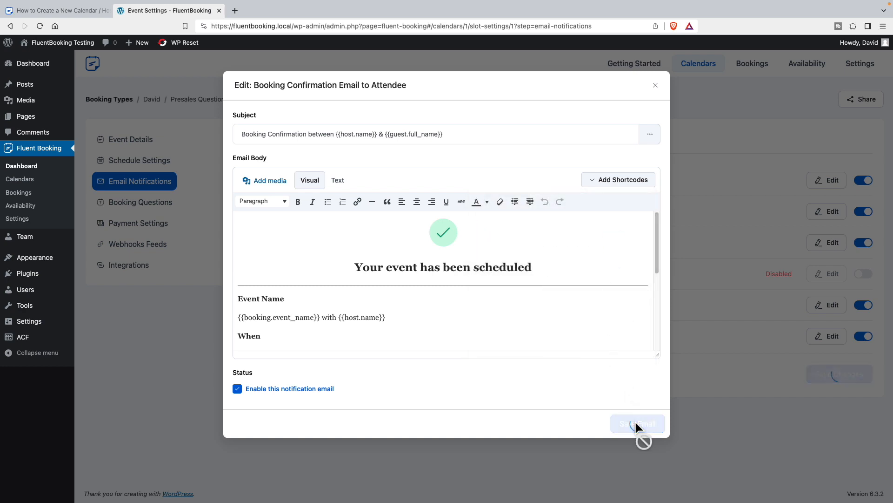
- Change the meeting-topic question label to 'Which features are you most interested in?'
click(141, 202)
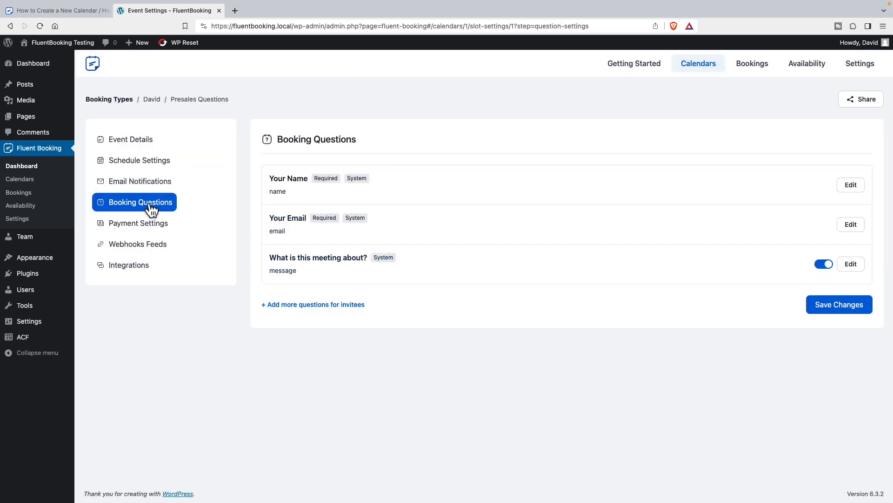
mouse_move(396, 311)
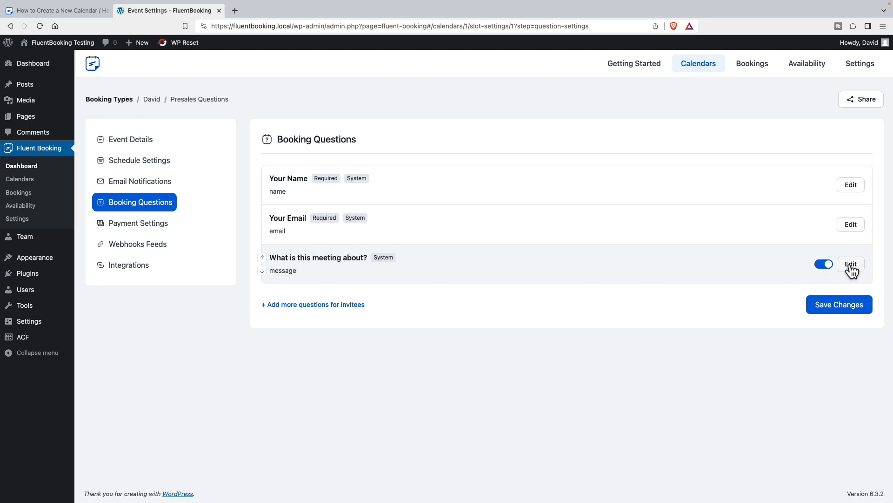
click(850, 264)
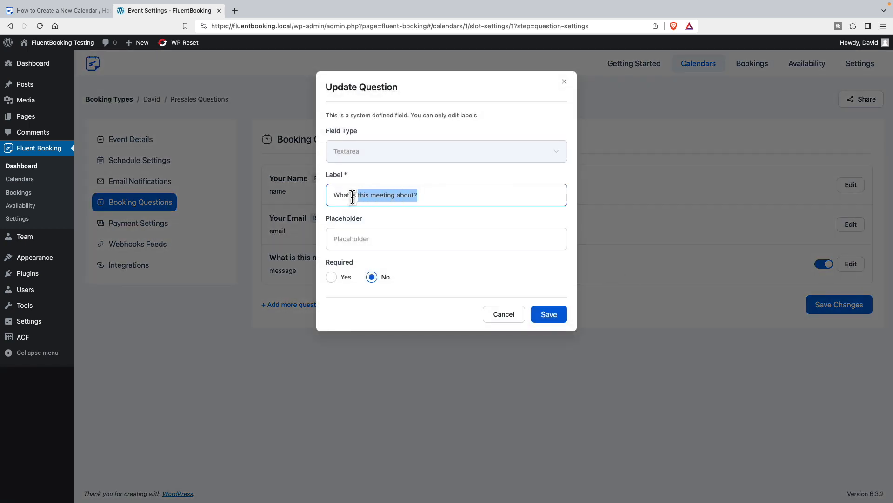
text(Which features are you most interested)
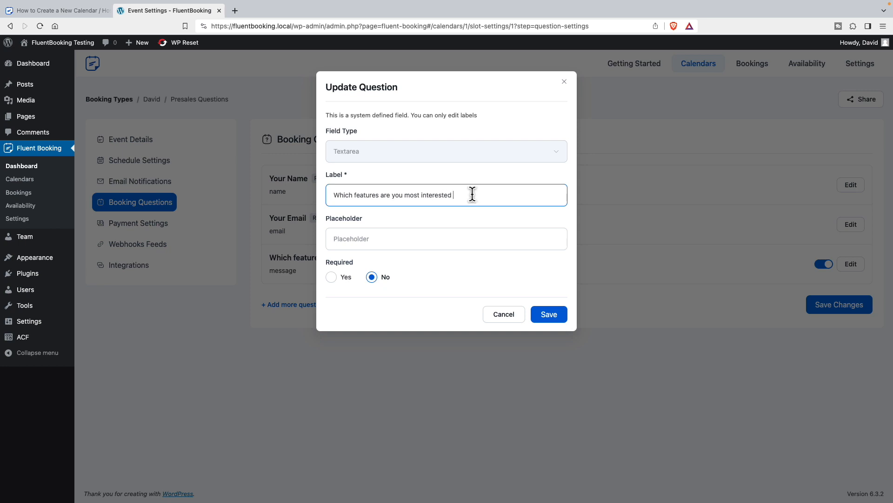
click(548, 314)
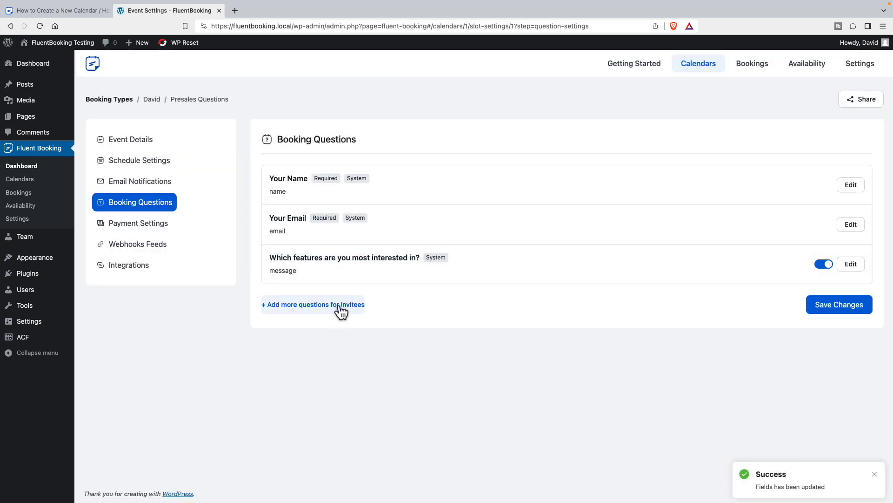
- Open and cancel a new plain-text question, then save the booking questions unchanged
click(314, 305)
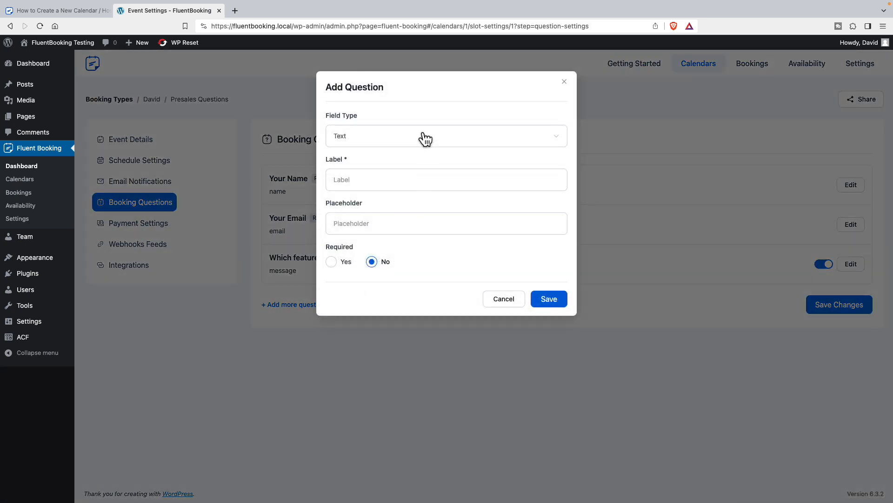
click(447, 135)
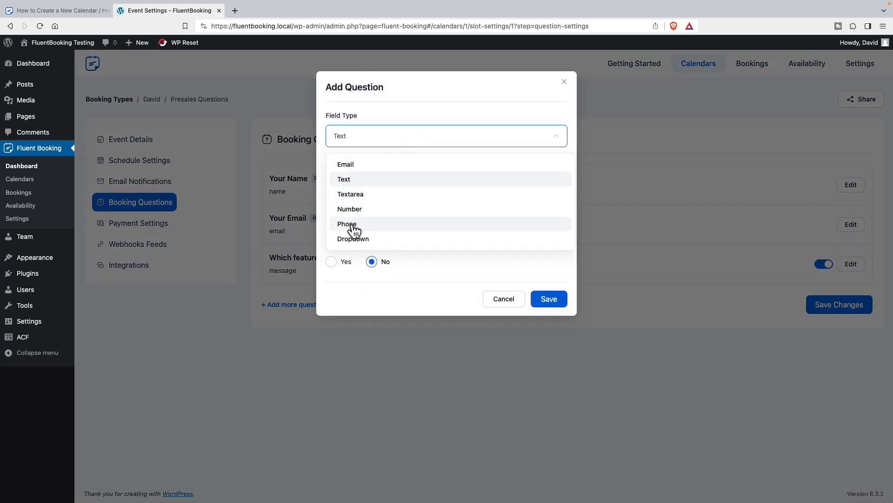
click(343, 179)
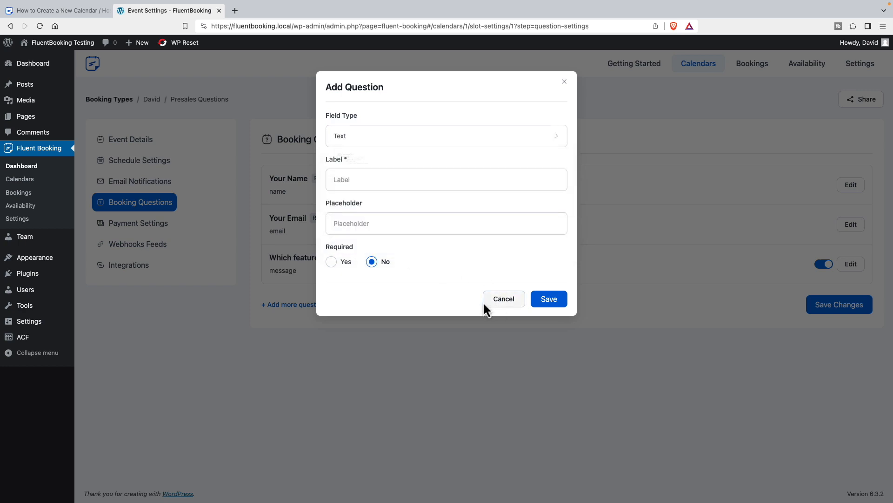
click(503, 299)
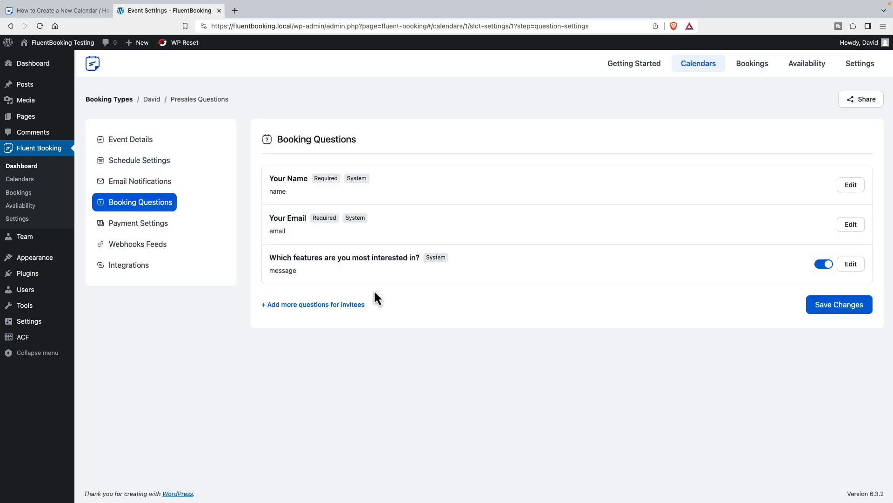
mouse_move(761, 317)
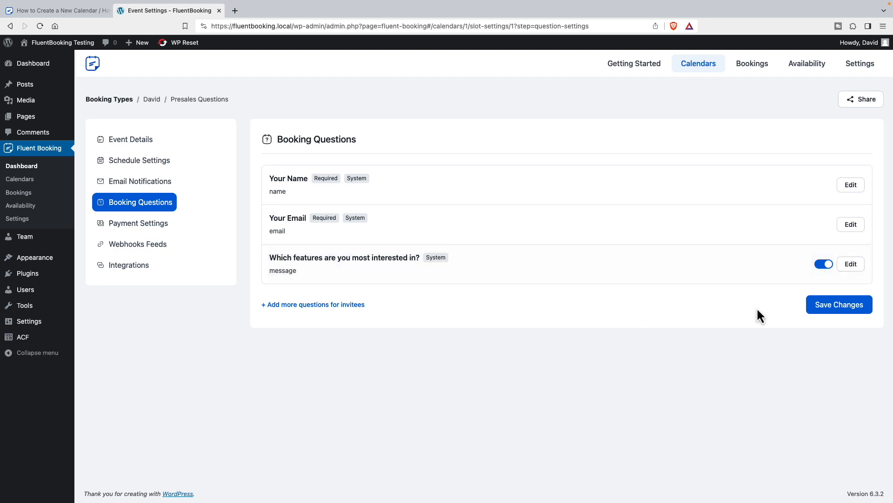
click(838, 304)
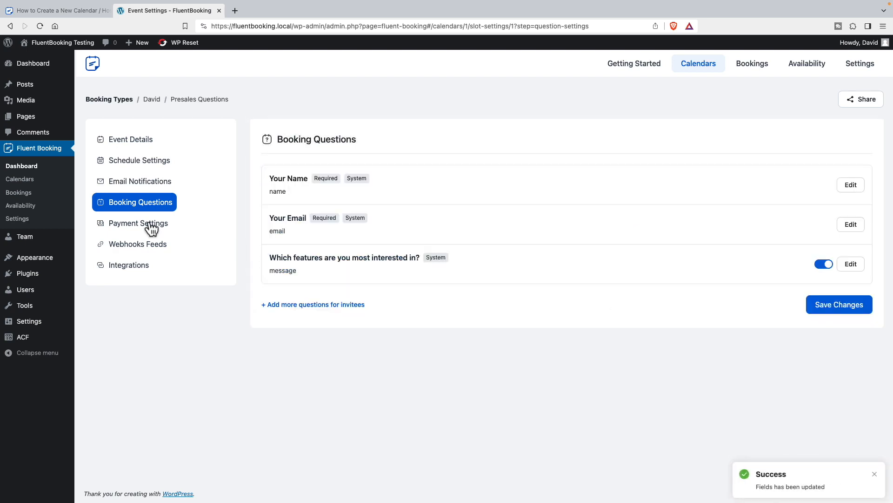
- Check Payment Settings and Webhook Feeds, viewing then abandoning a new webhook form
click(140, 223)
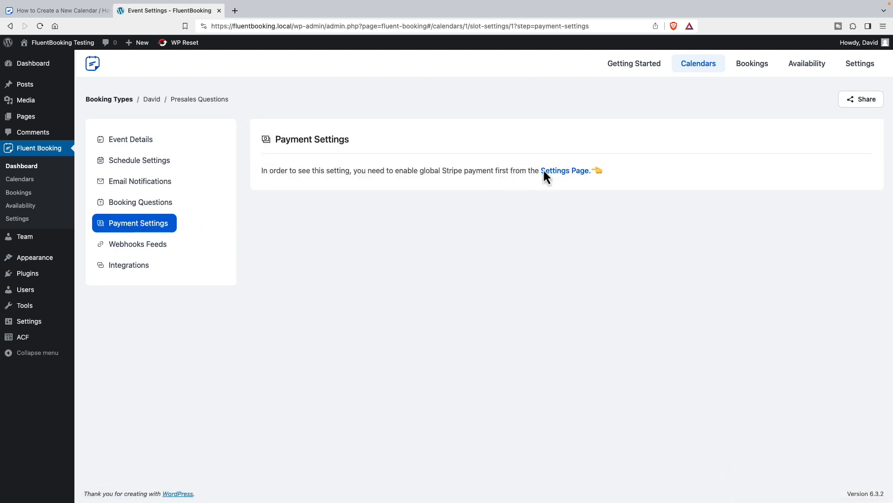
click(138, 244)
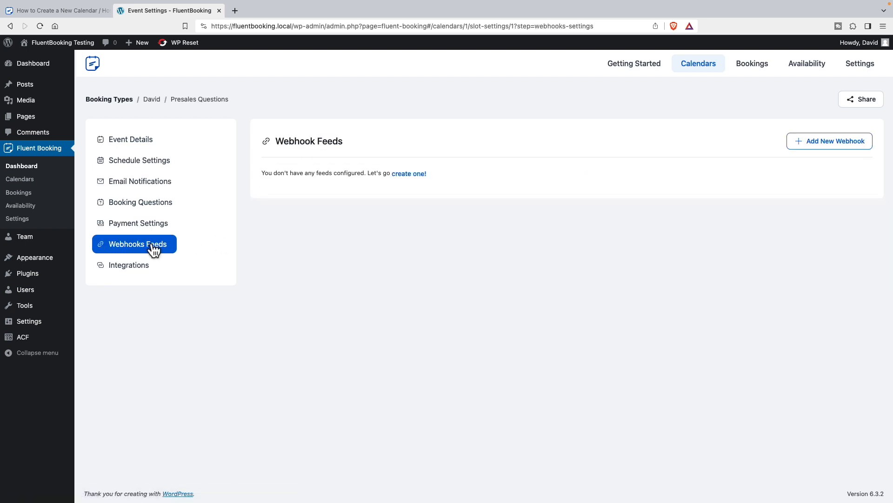
mouse_move(418, 221)
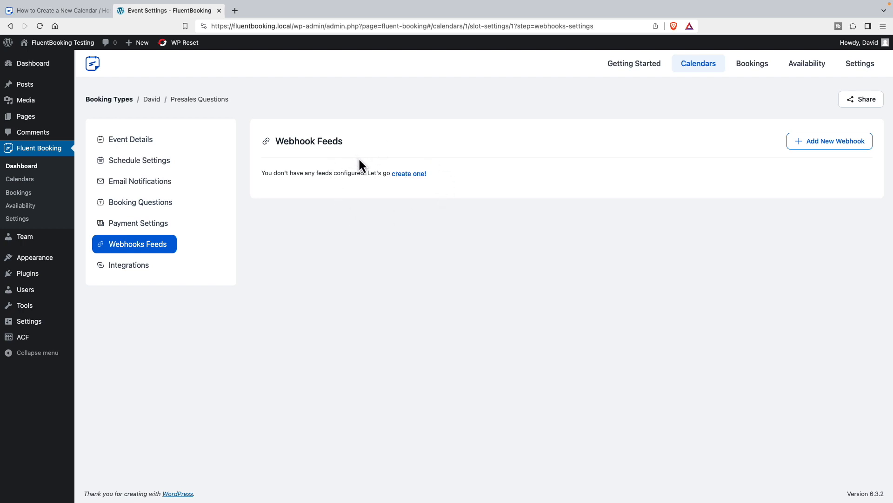
click(409, 174)
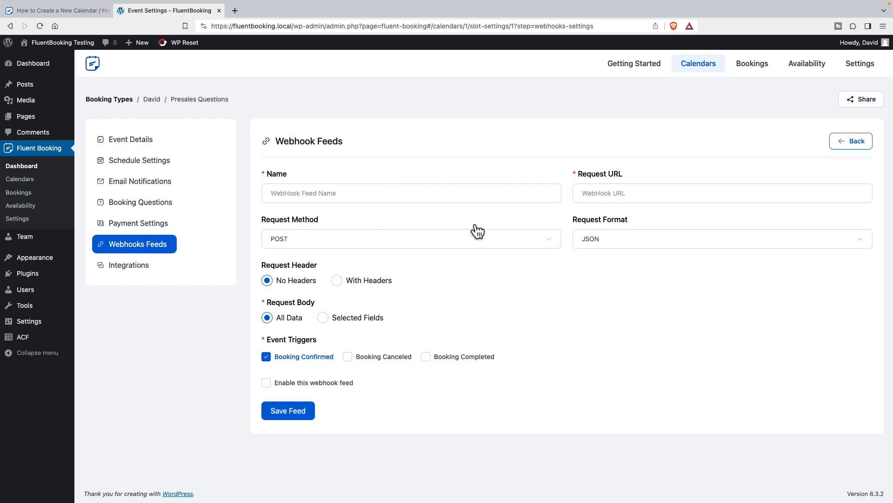
mouse_move(741, 164)
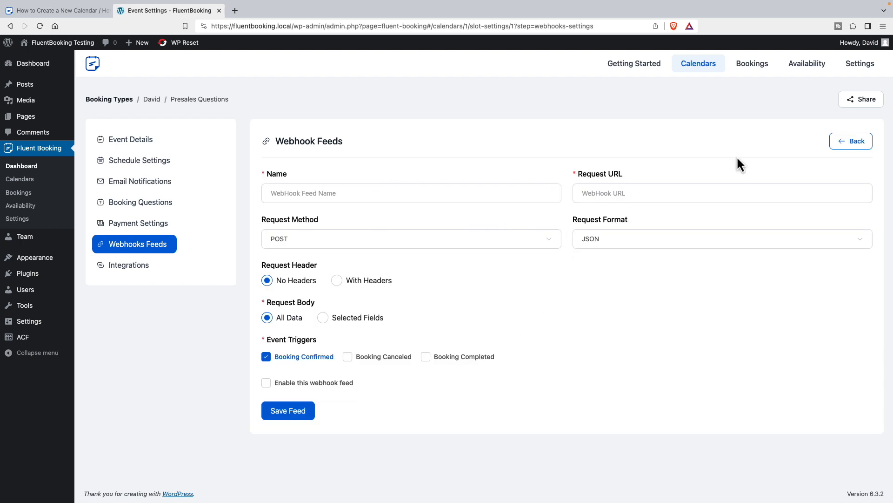
click(851, 140)
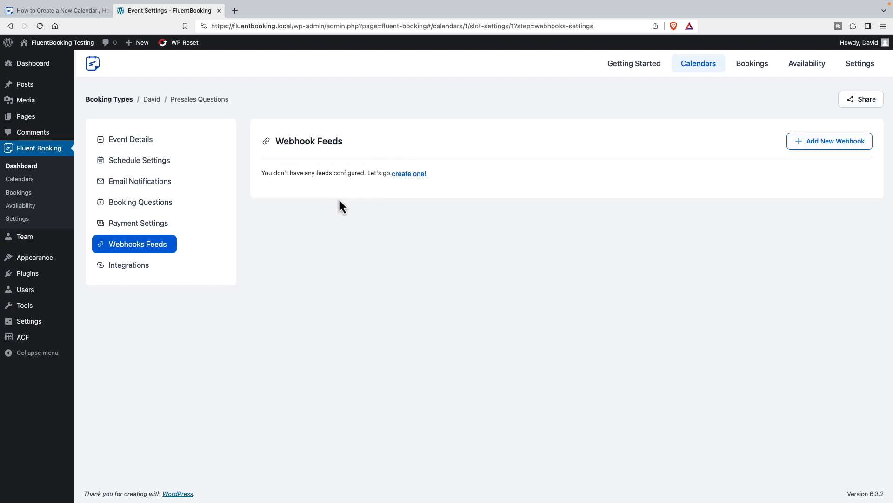
- View the event's FluentCRM Integrations page, then return to the FluentBooking dashboard
click(129, 265)
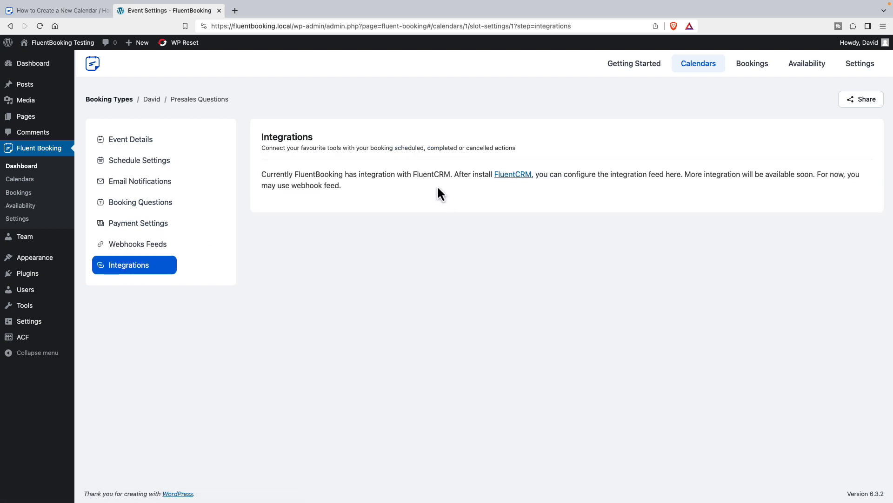
mouse_move(355, 172)
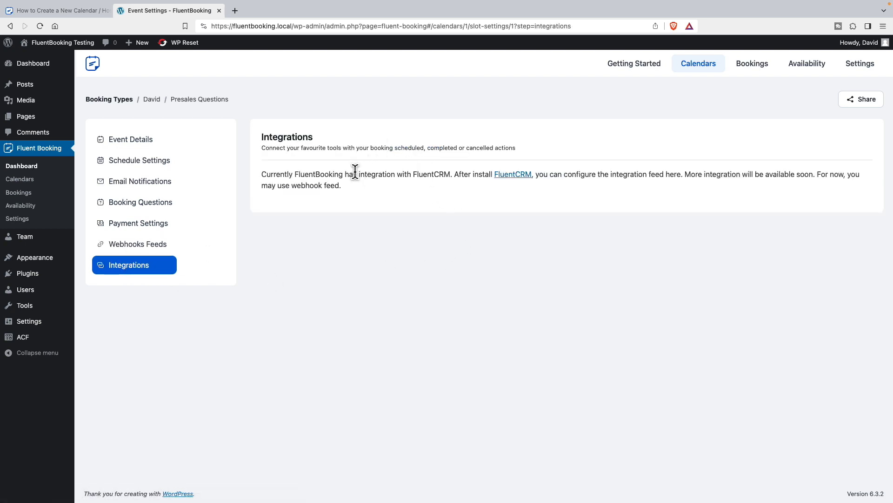
mouse_move(421, 177)
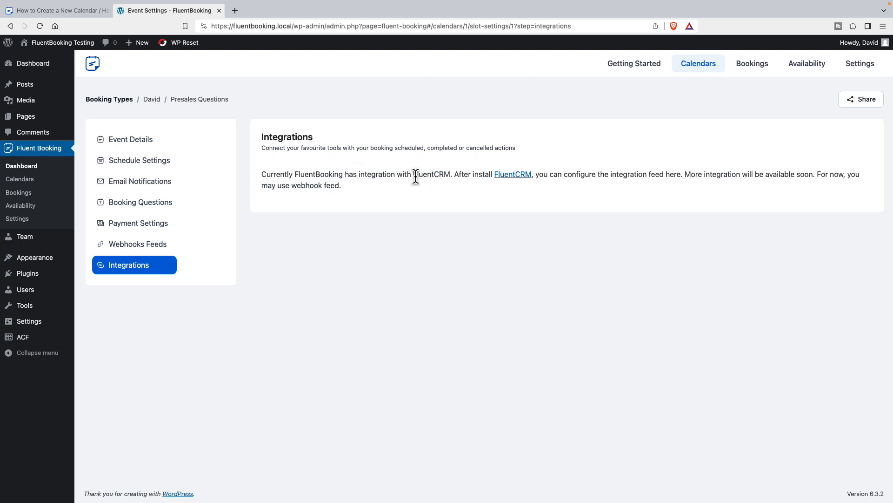
mouse_move(437, 177)
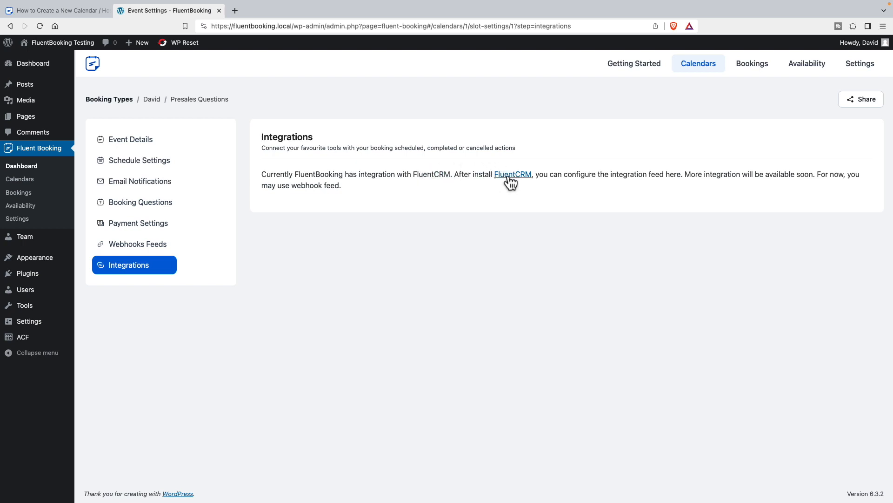
mouse_move(117, 102)
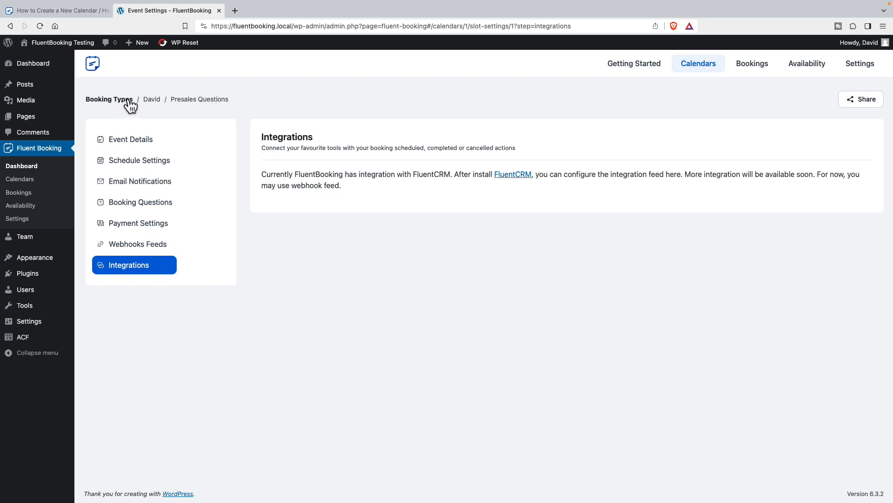
mouse_move(158, 99)
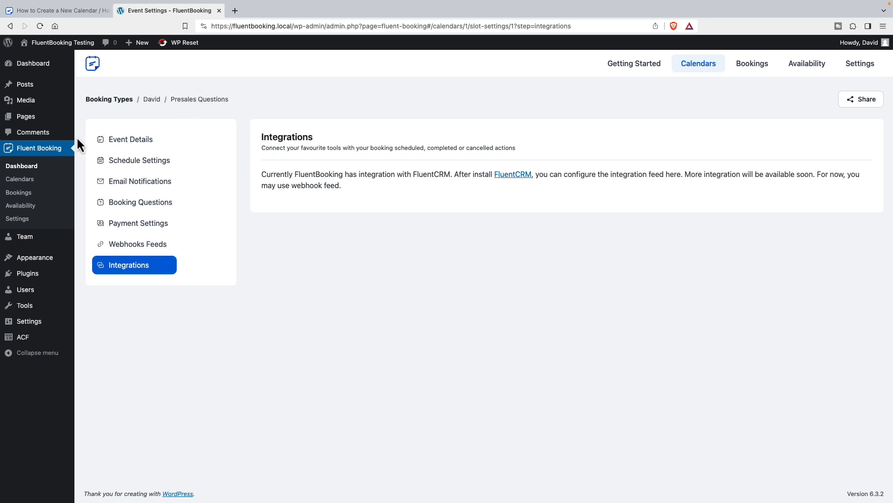
click(22, 165)
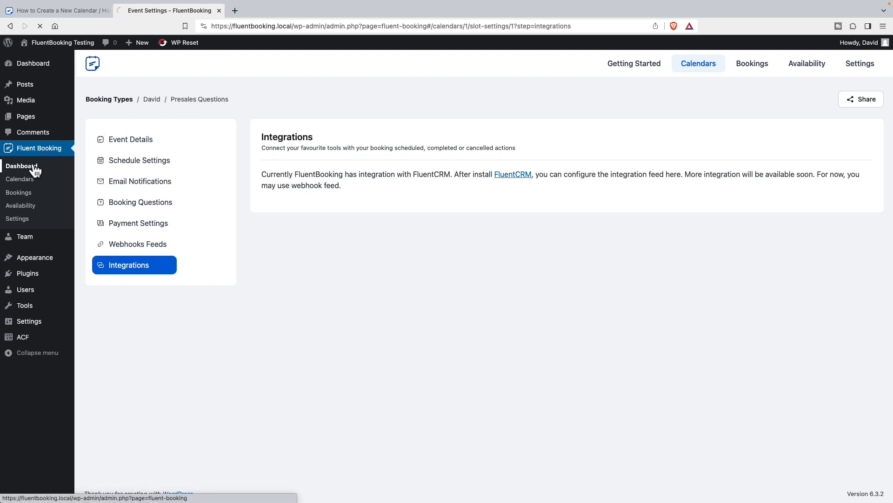
- Open the Calendars list showing host David and his Presales Questions event
click(21, 166)
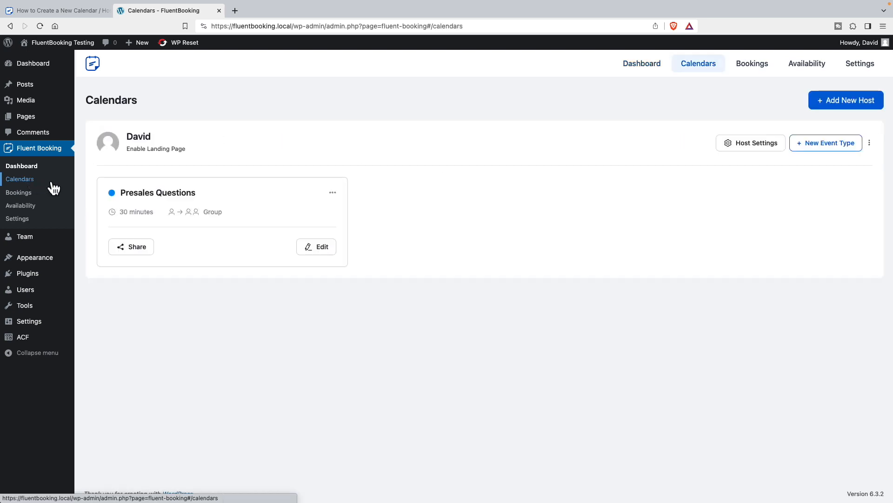
mouse_move(251, 178)
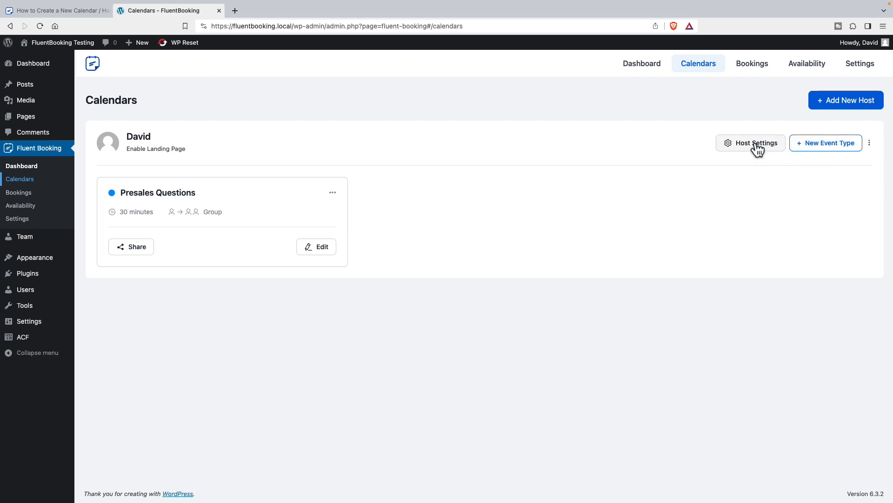
- In Host Settings, set a portrait photo avatar and a mountain landscape featured image
click(750, 143)
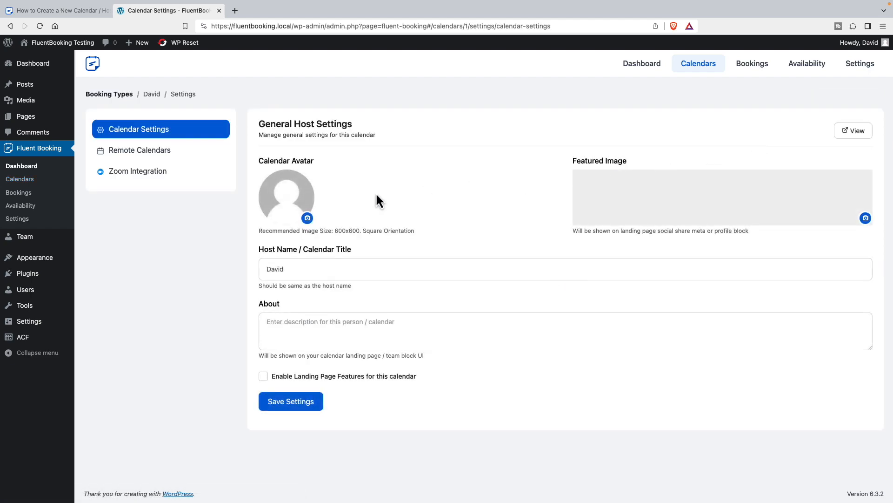
click(307, 218)
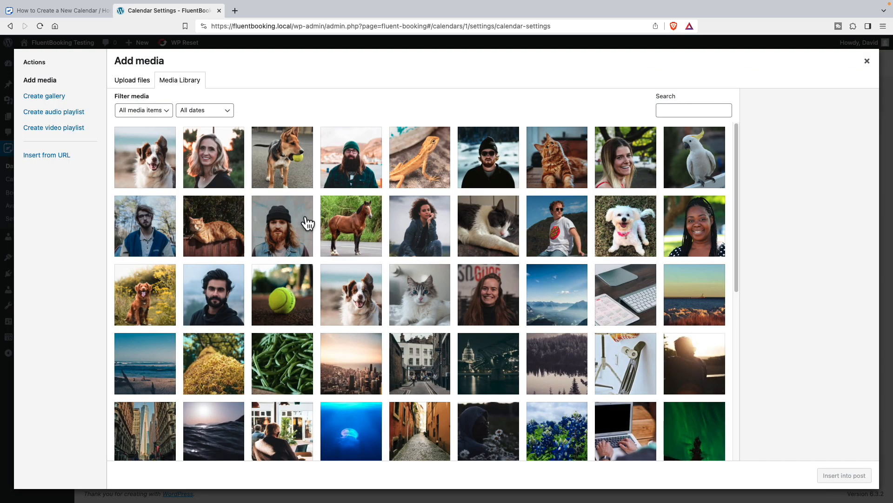
click(213, 294)
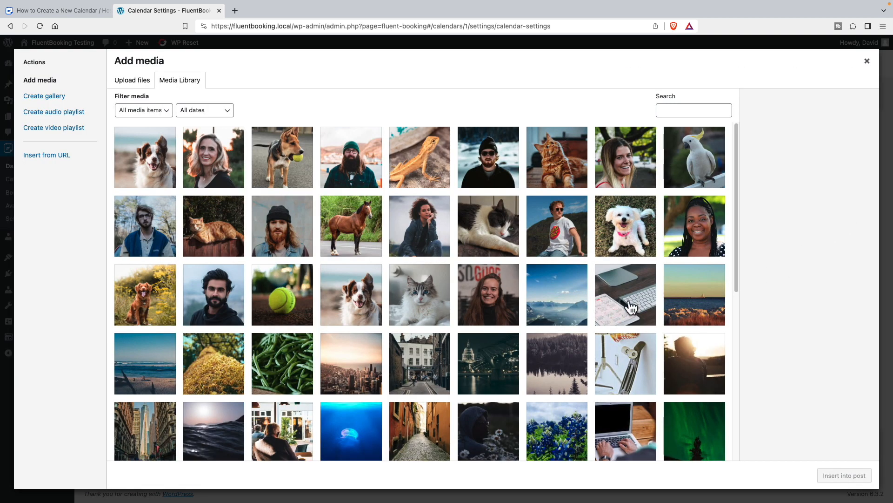
click(866, 61)
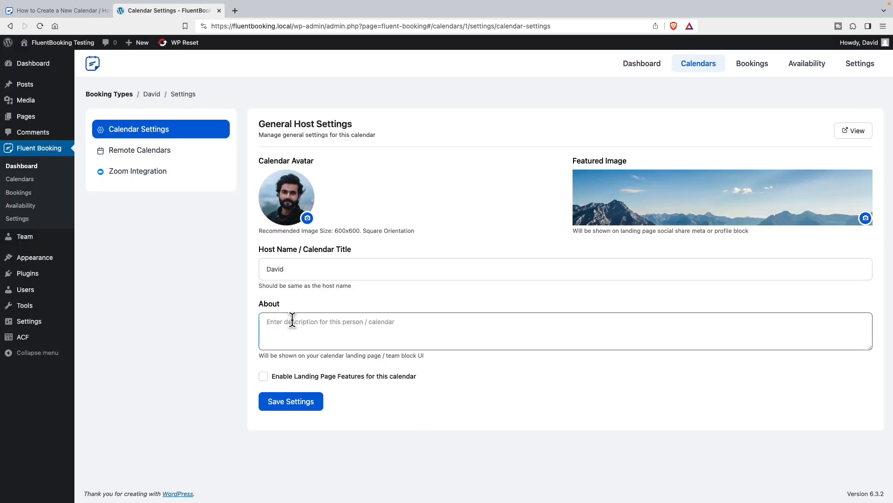
- Set the about text 'Happy to answer your questions.', enable landing page features, and save
text(Happy to answer)
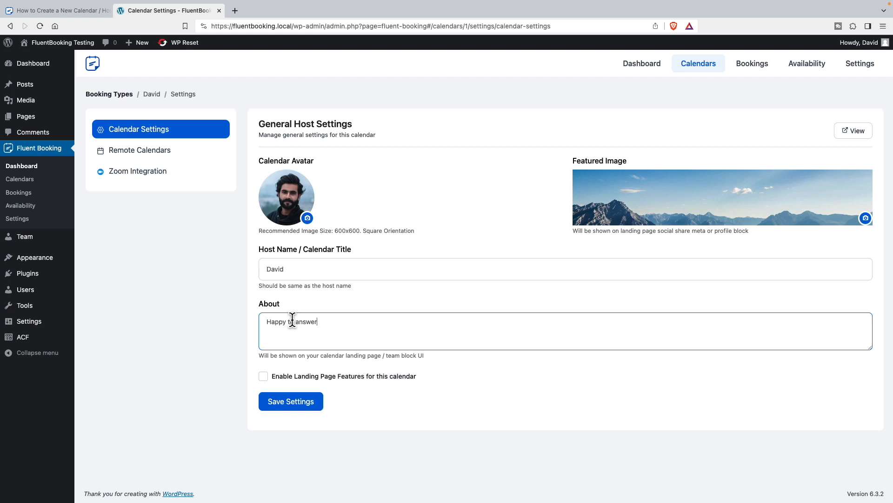
text(your questions.)
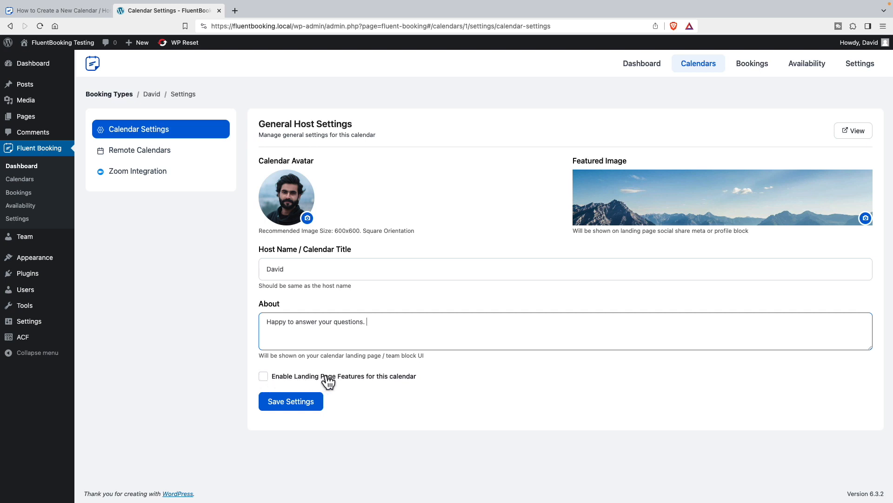
mouse_move(307, 381)
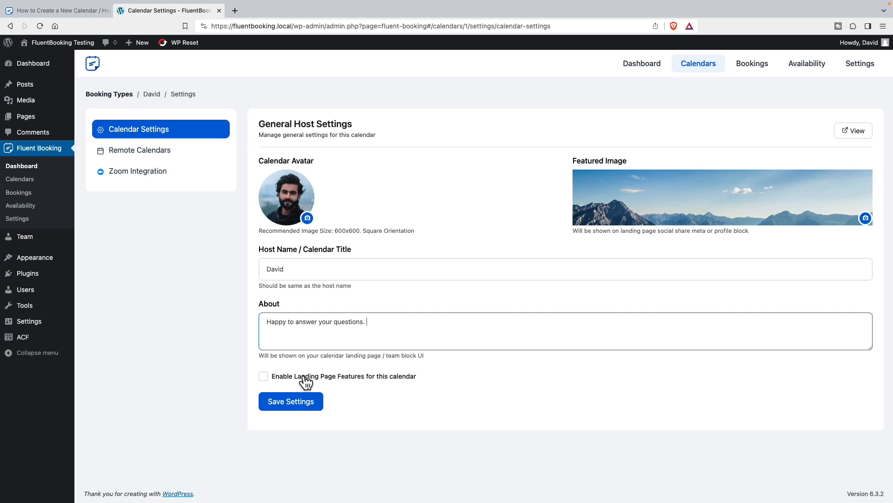
mouse_move(25, 117)
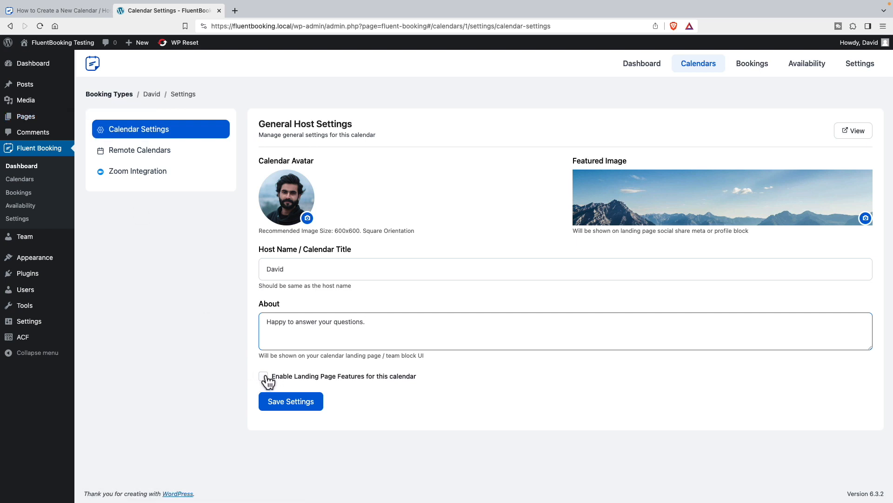
click(264, 376)
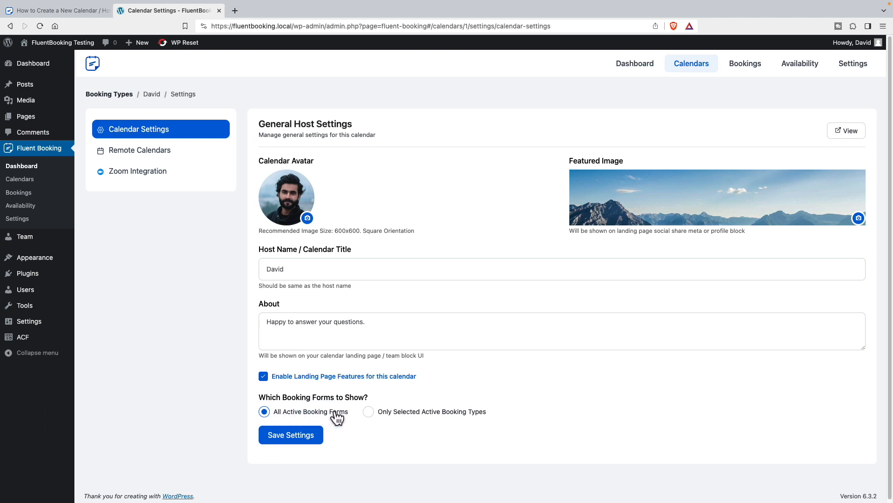
mouse_move(428, 449)
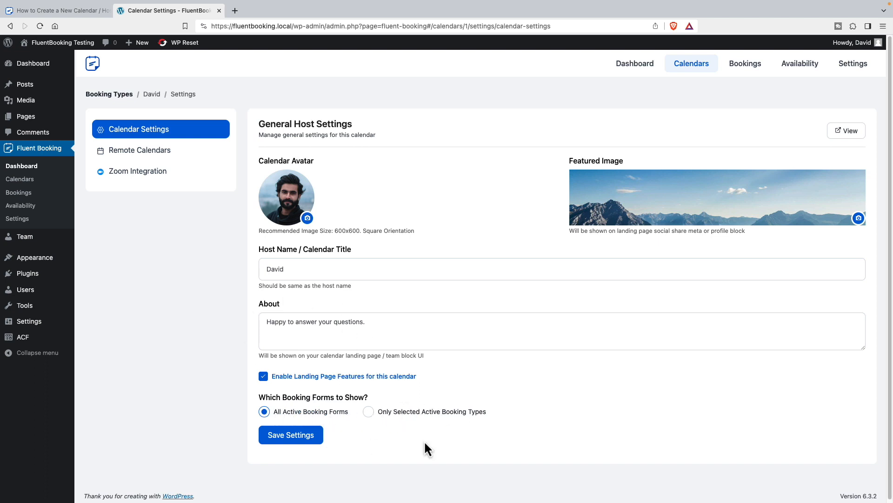
click(290, 434)
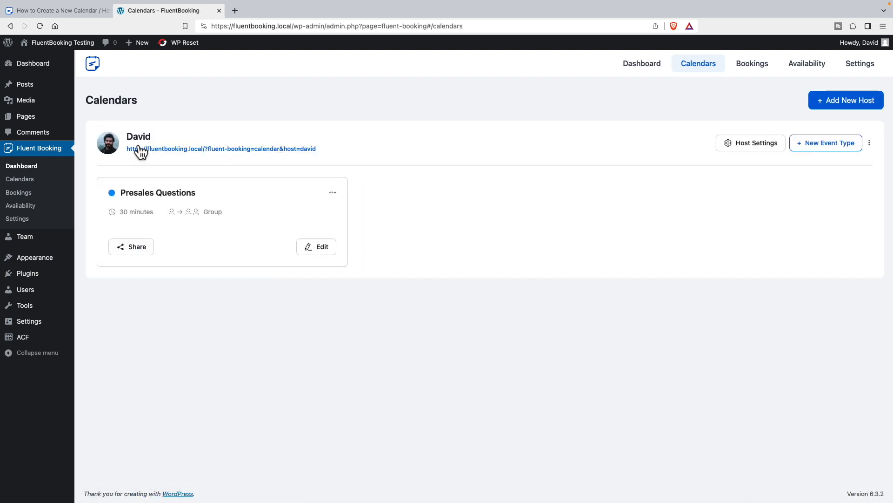
mouse_move(197, 154)
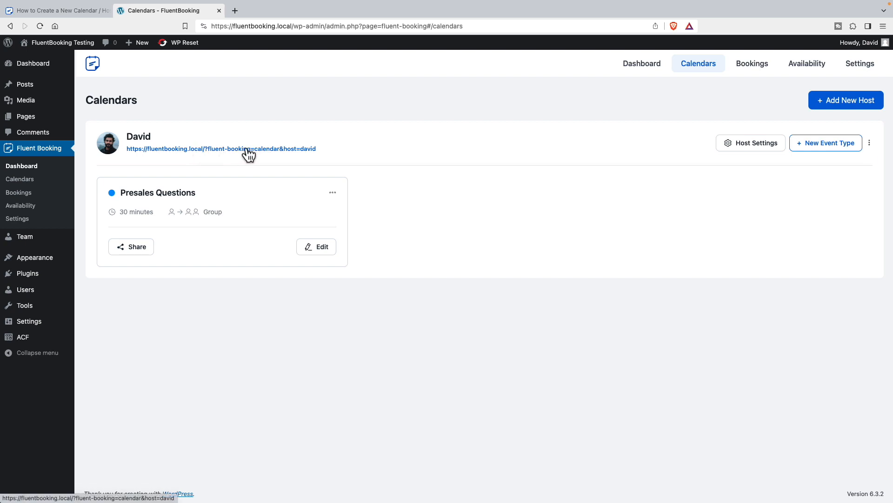
mouse_move(208, 155)
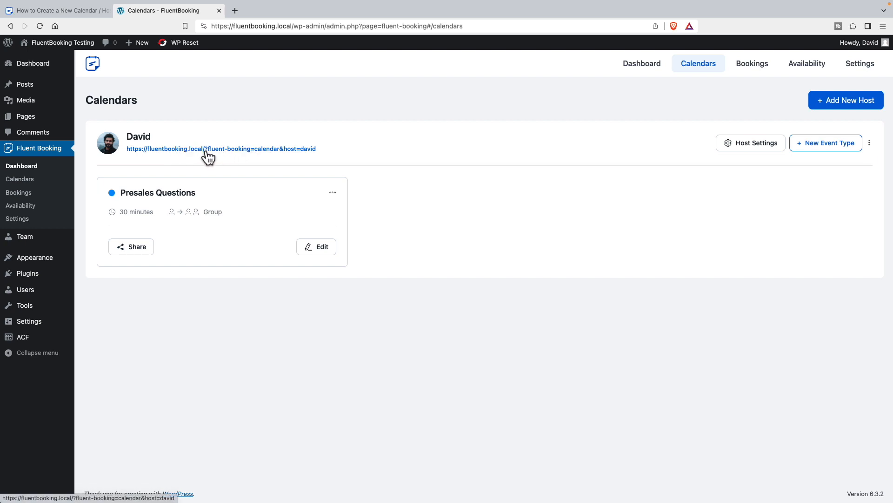
mouse_move(200, 157)
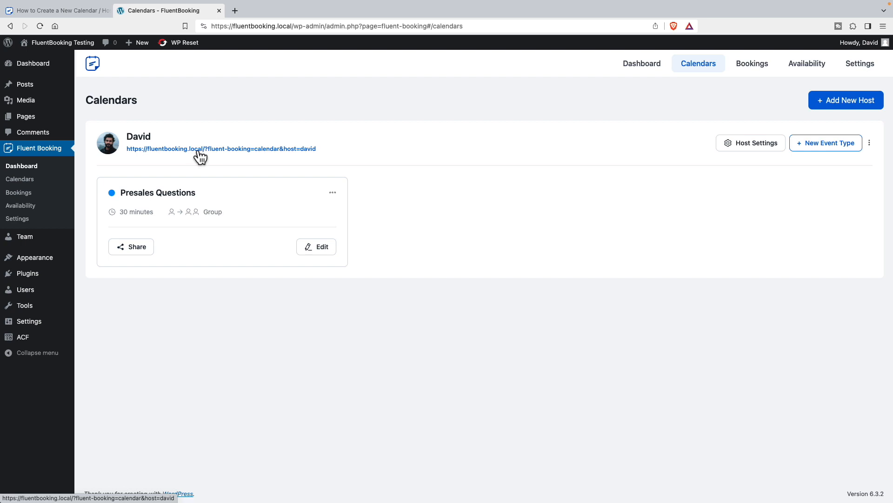
mouse_move(502, 244)
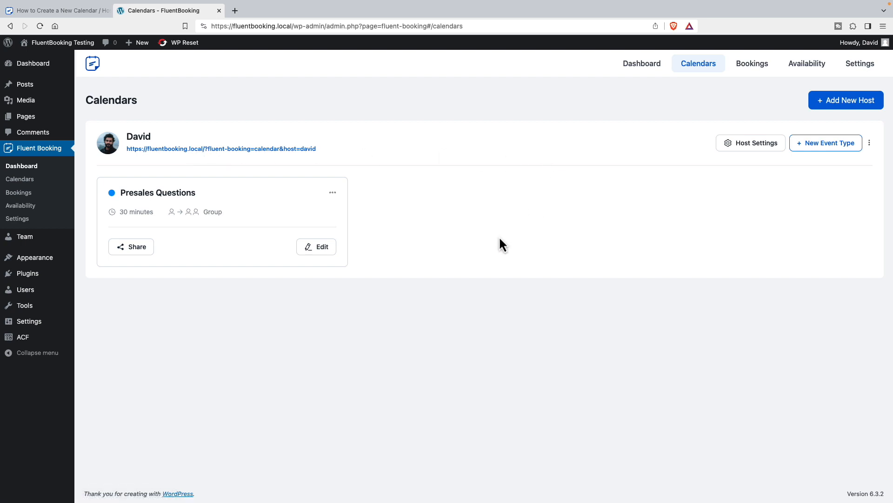
- Open the Presales Questions share dialog offering shortcode [fluent_booking id="1"]
click(131, 246)
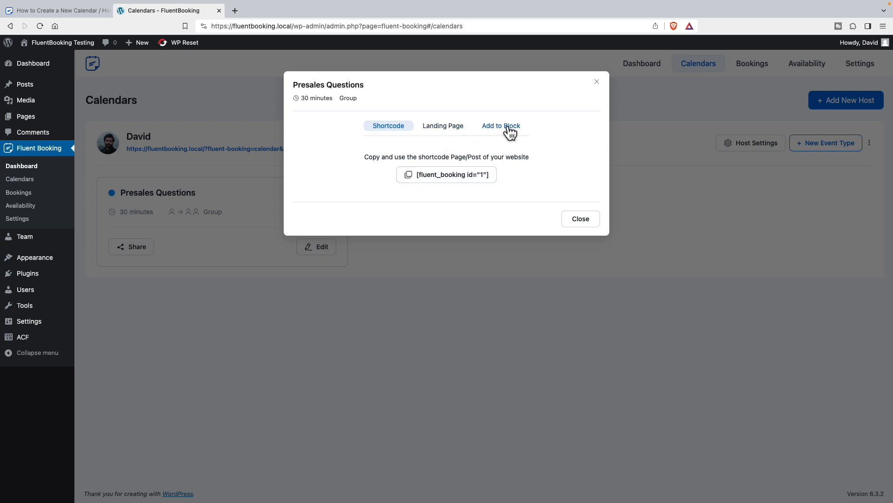
- Review the block-embed instructions, then show the Presales Questions landing page link
click(500, 125)
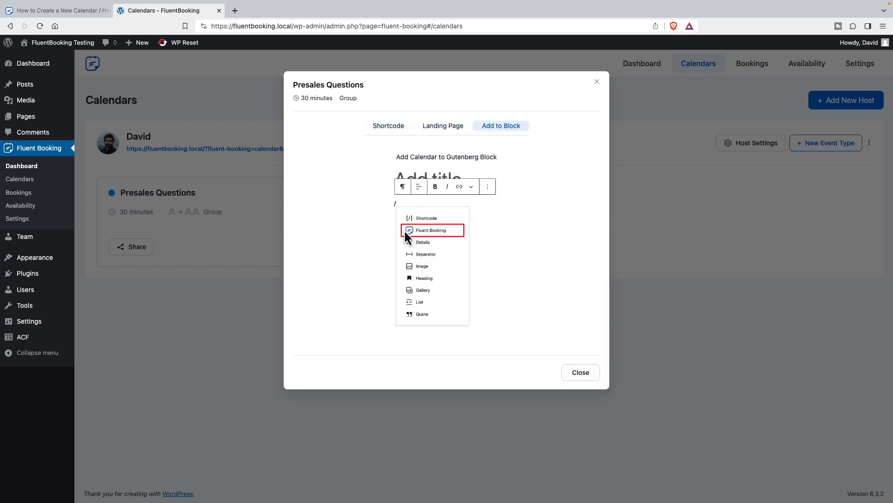
mouse_move(443, 237)
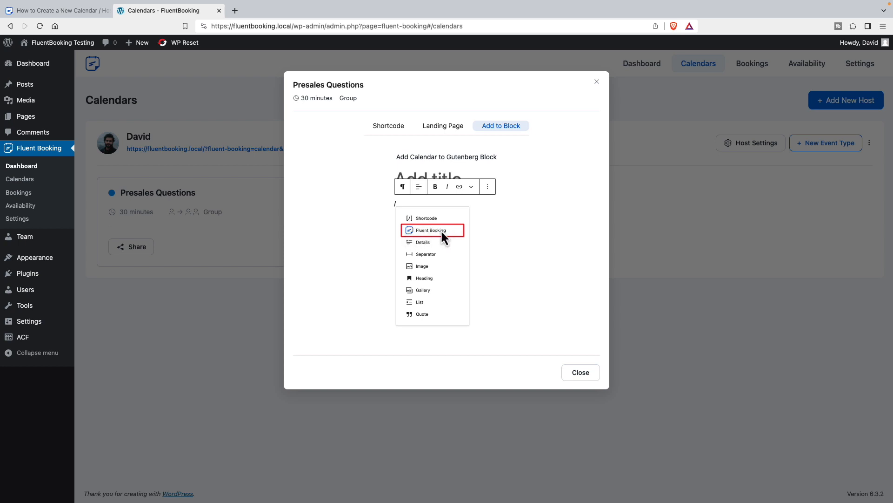
click(443, 125)
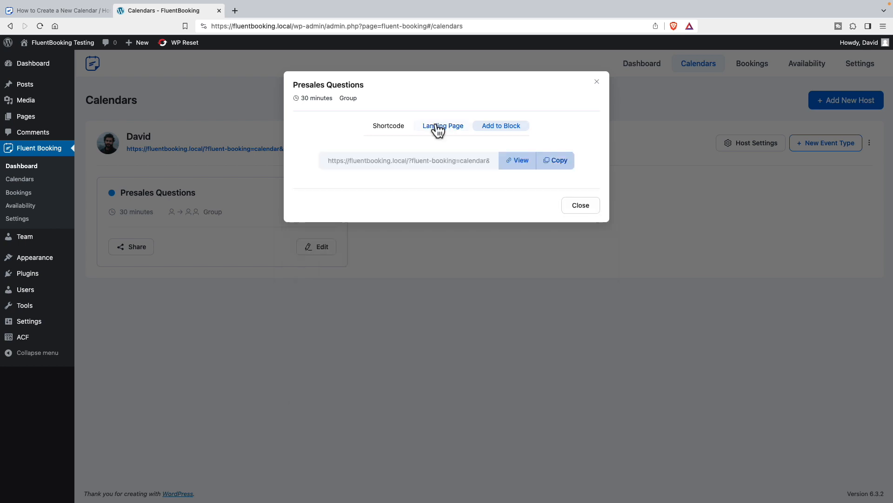
click(444, 125)
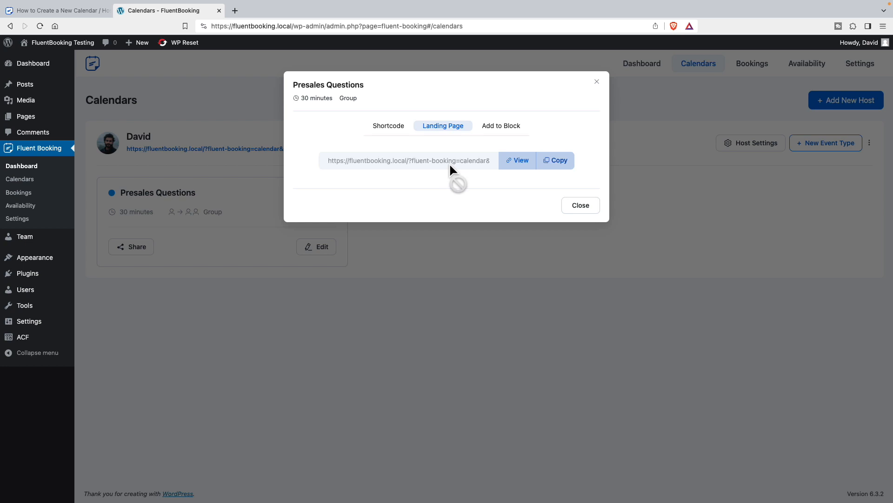
mouse_move(518, 160)
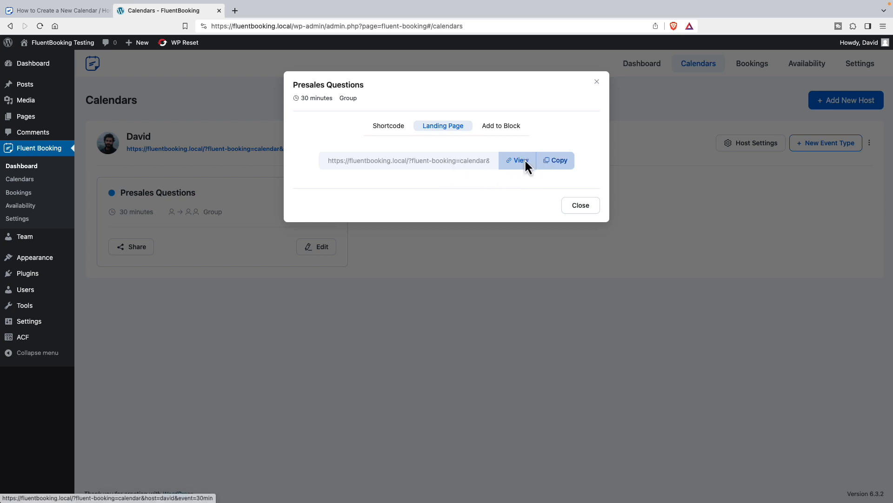
- Pick the October 20, 09:00 AM slot and enter 'Image management' as the feature
click(517, 160)
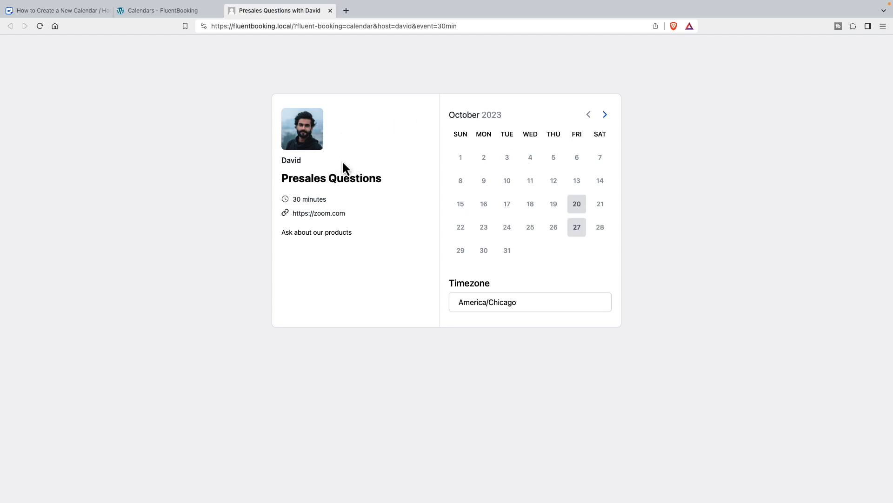
mouse_move(424, 203)
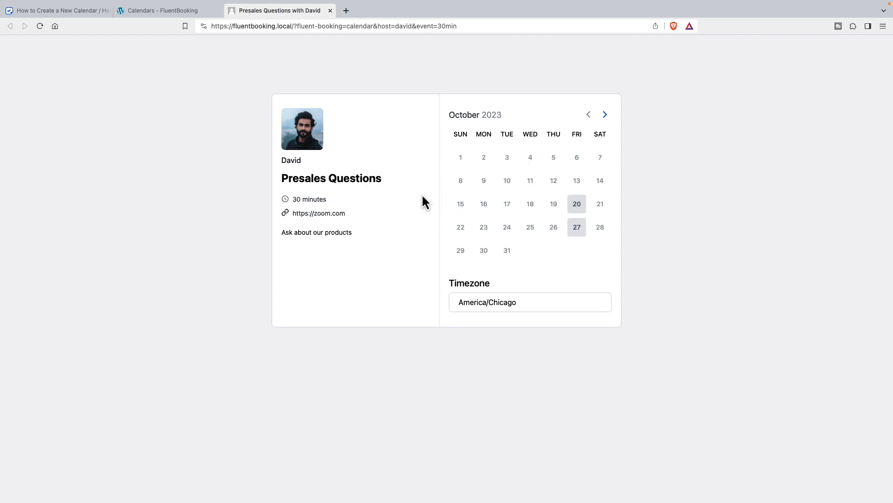
mouse_move(365, 63)
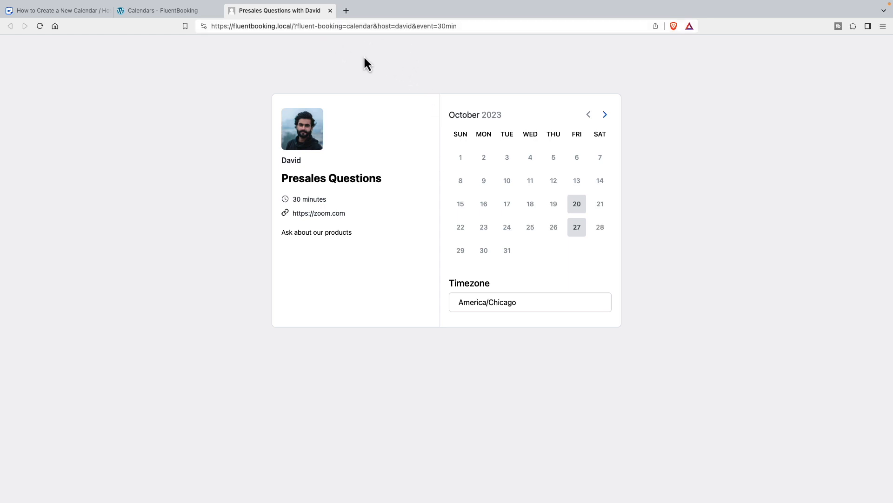
mouse_move(374, 98)
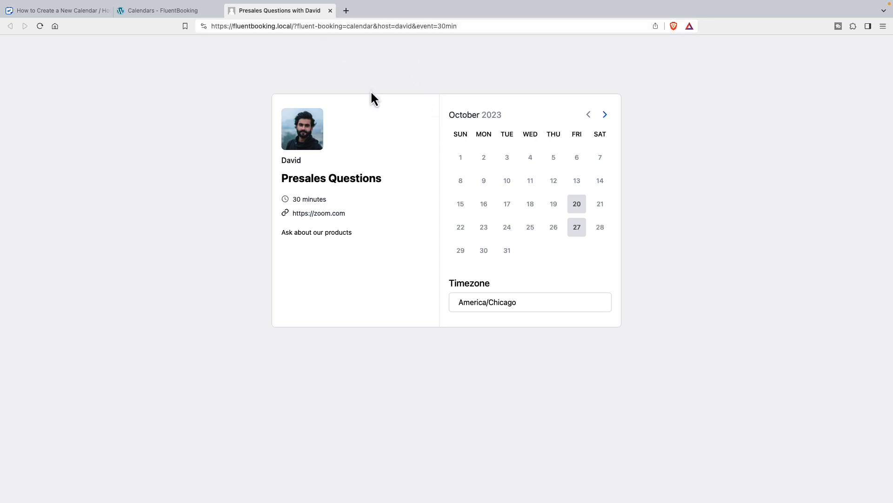
click(576, 203)
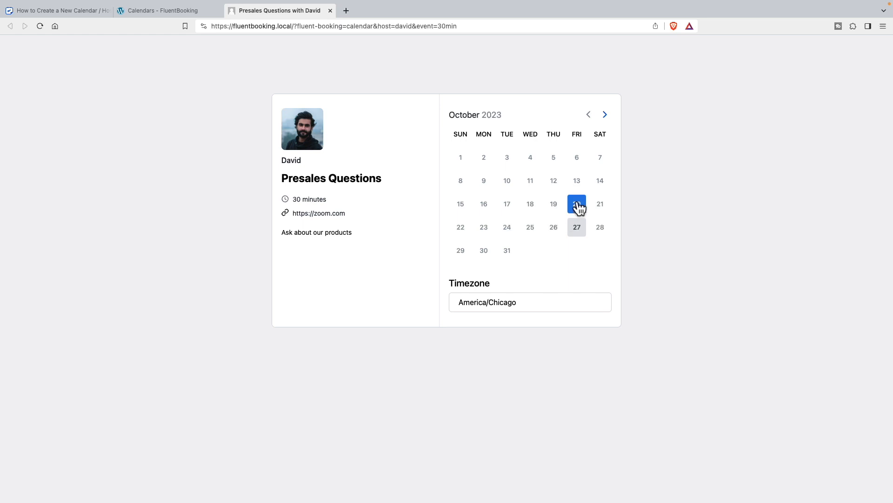
click(605, 114)
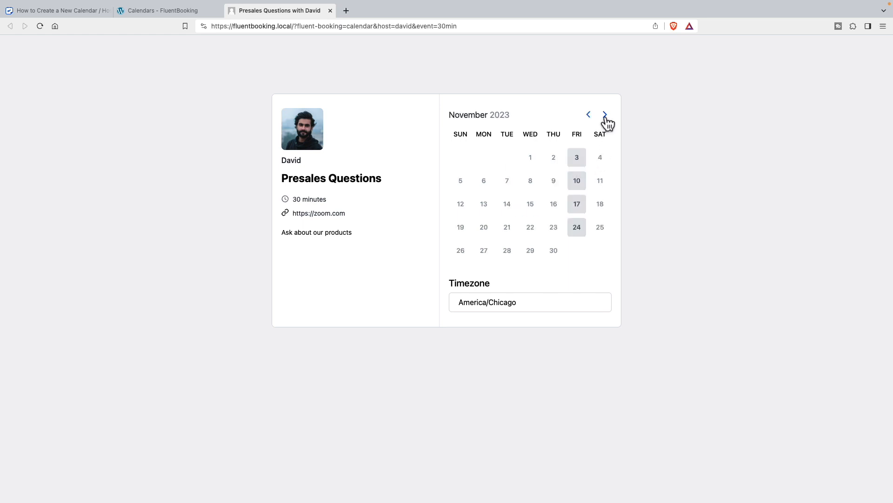
click(588, 115)
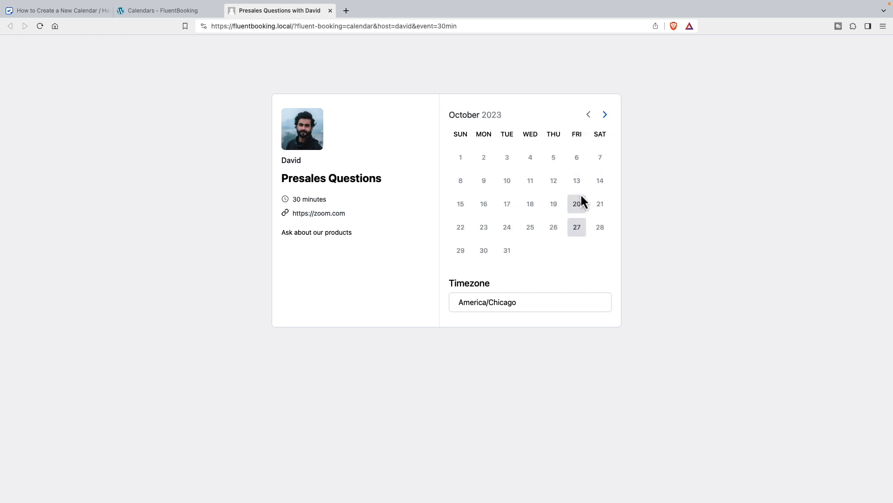
click(576, 204)
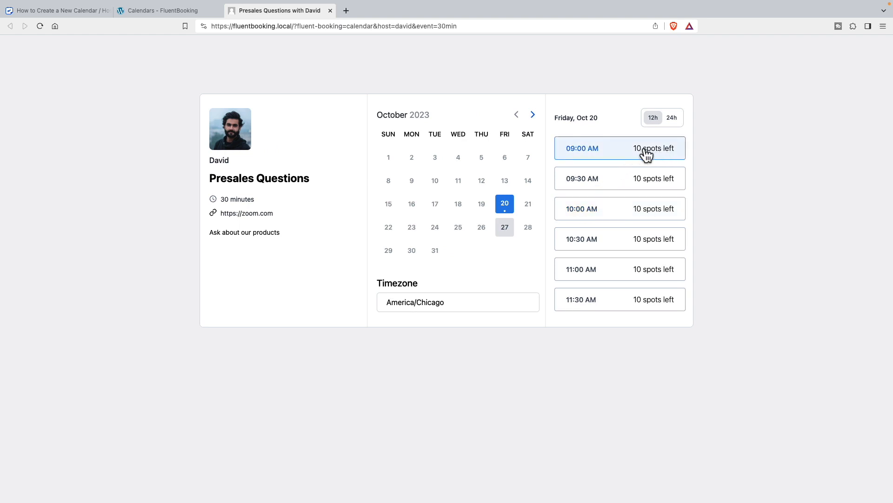
click(581, 148)
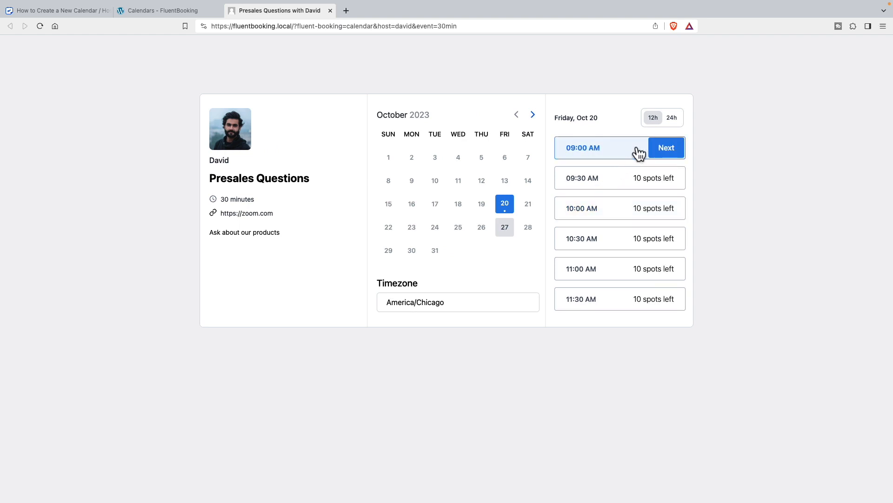
click(665, 148)
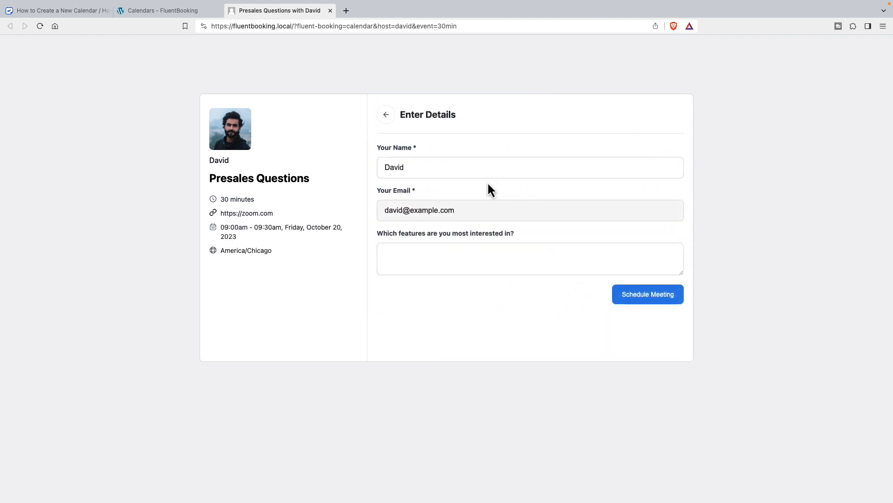
text(Image management)
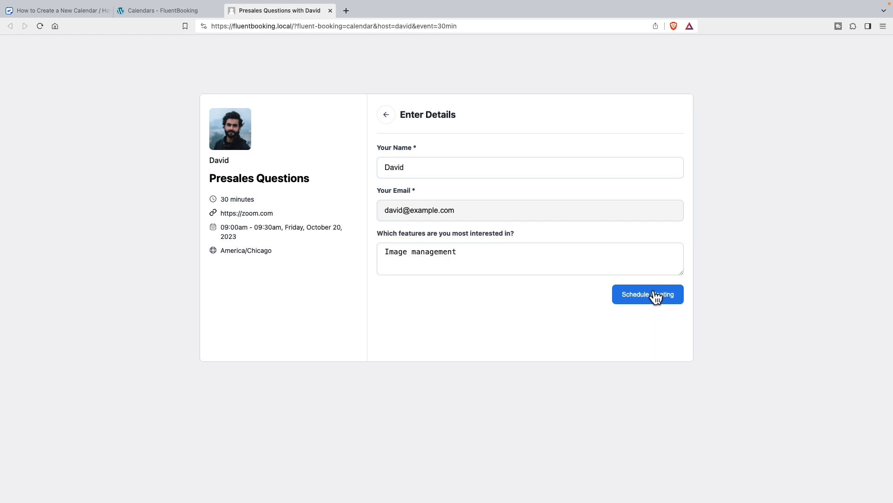
- Book the October 20, 09:00–09:30 meeting and view its confirmation page
click(647, 294)
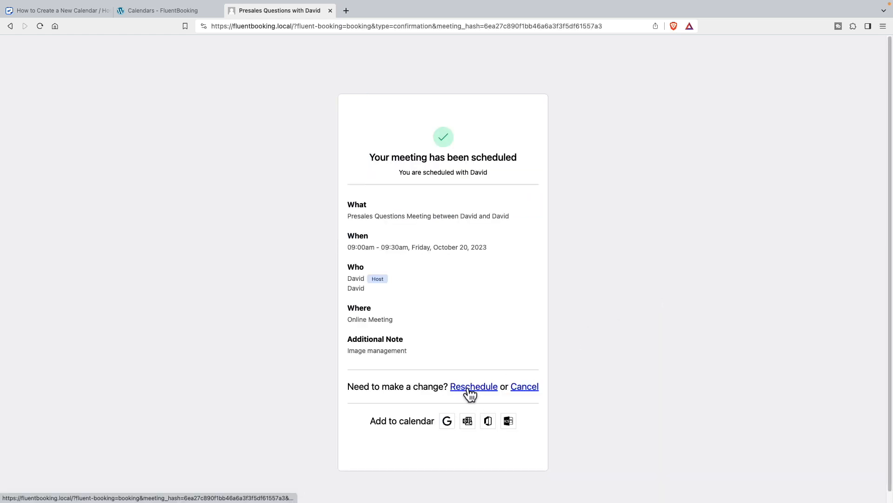
mouse_move(554, 397)
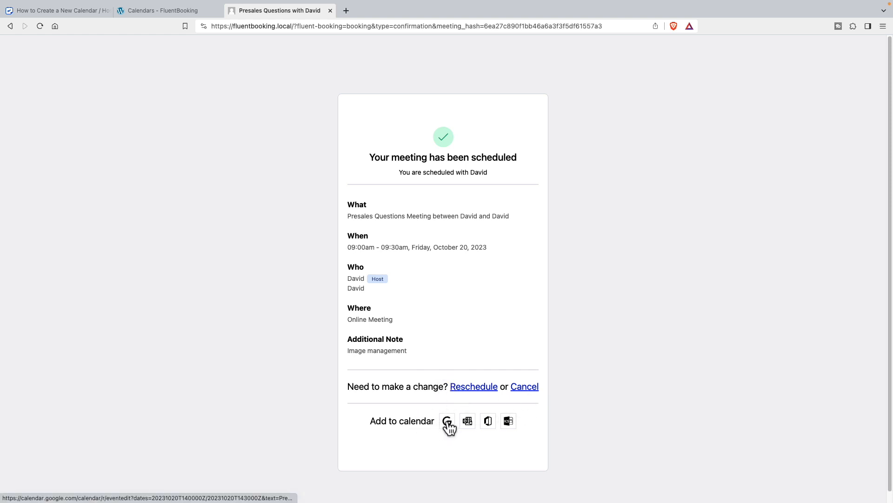
mouse_move(467, 421)
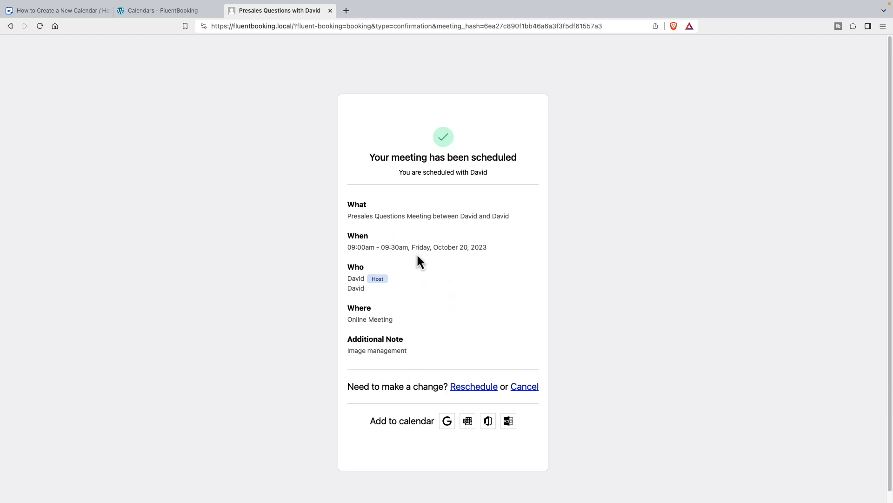
- Close the Presales Questions share dialog and start a new blank WordPress page
click(162, 10)
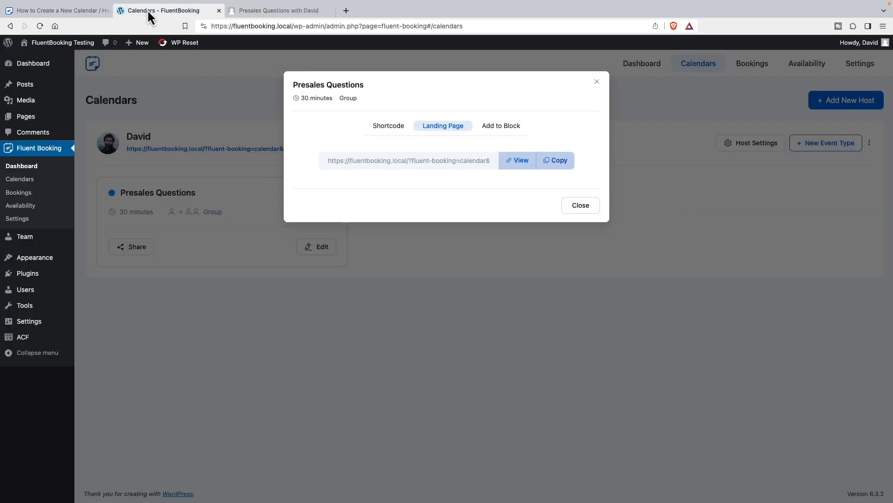
click(579, 206)
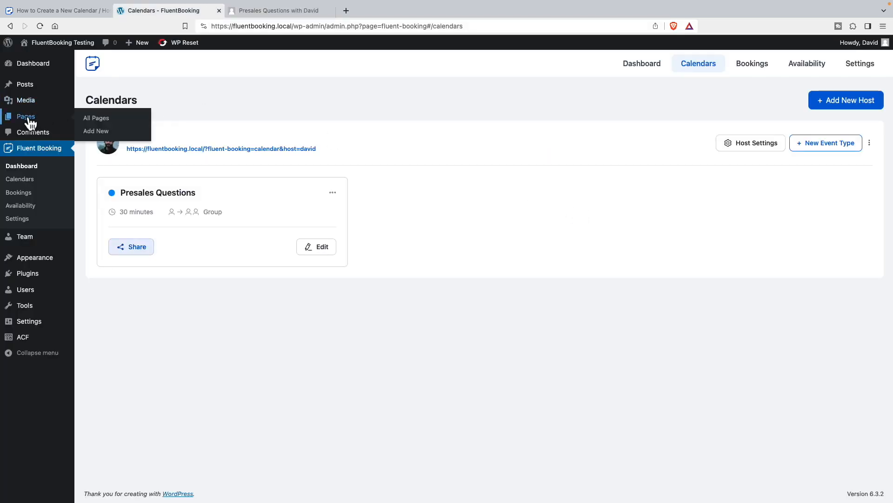
click(96, 130)
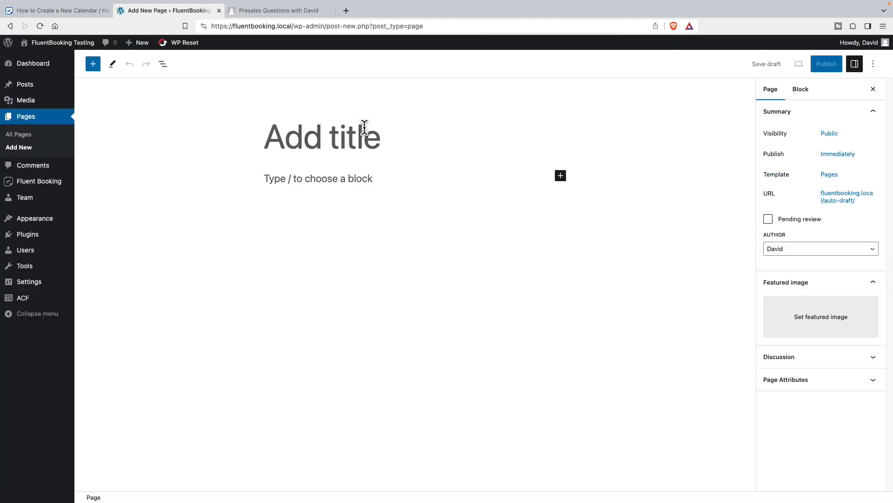
- Title the page 'My Landing Page' and add 'Join a Question and Answer Webinar.'
text(My Landing Pag)
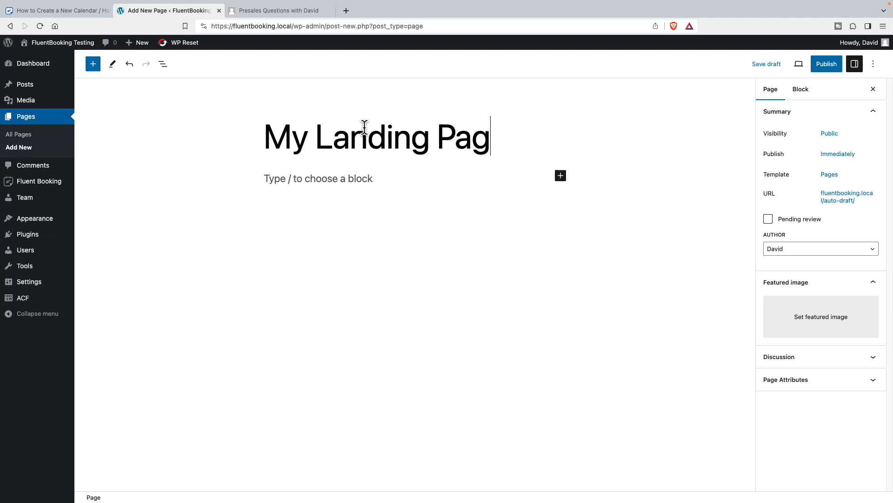
text(Join)
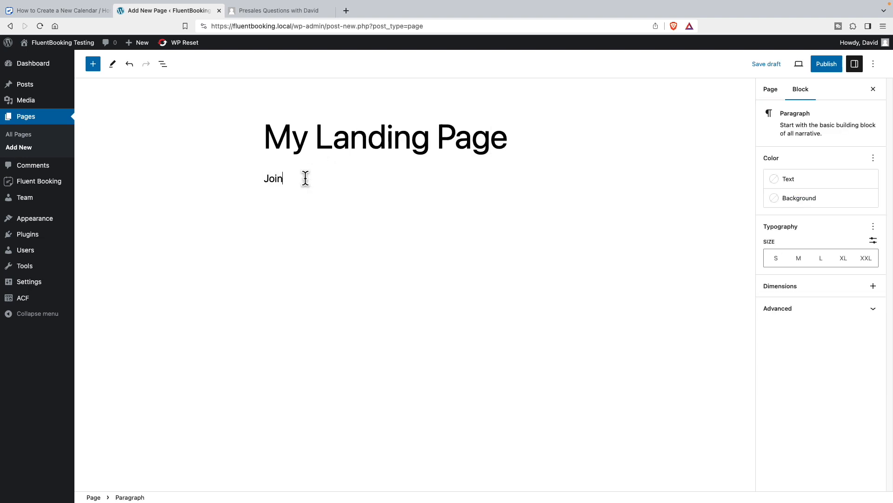
text(a Question and Answer Webinar.)
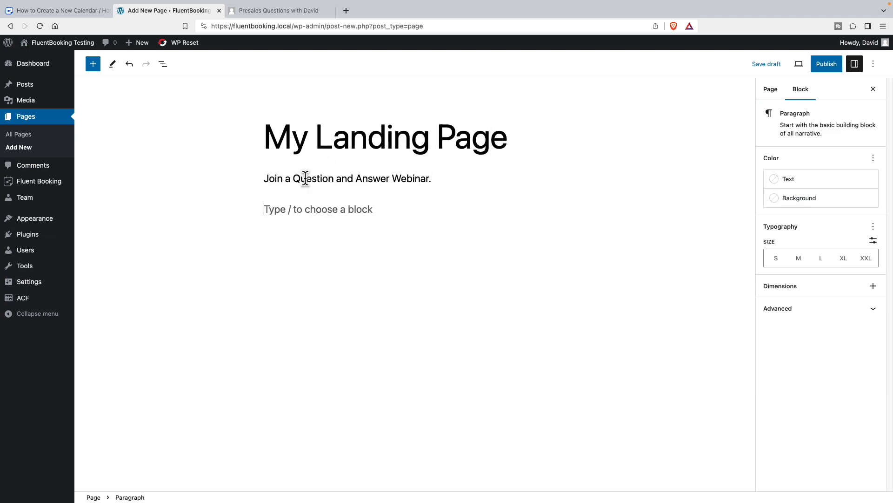
- Embed a Fluent Booking block via /fl showing the Presales Questions calendar
text(/fl)
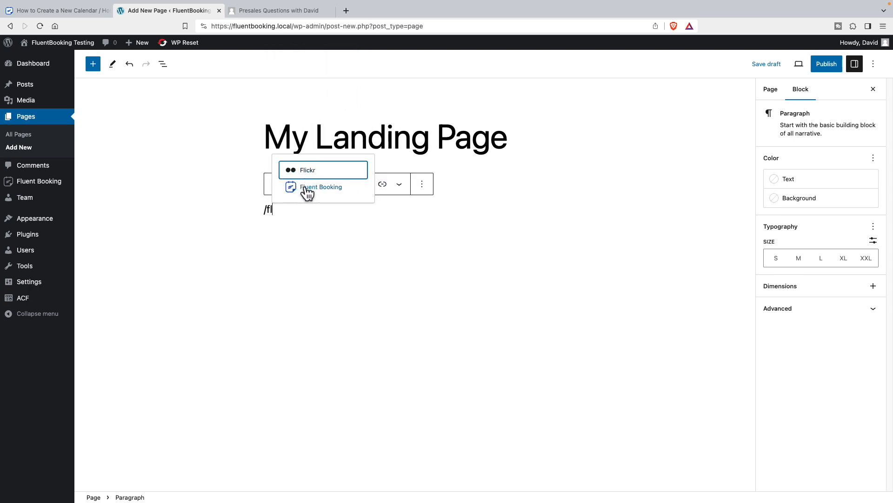
click(321, 187)
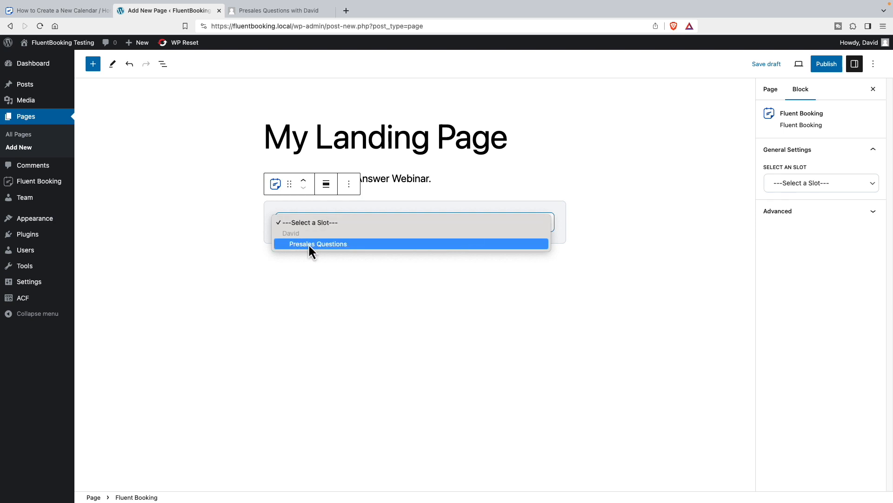
click(318, 244)
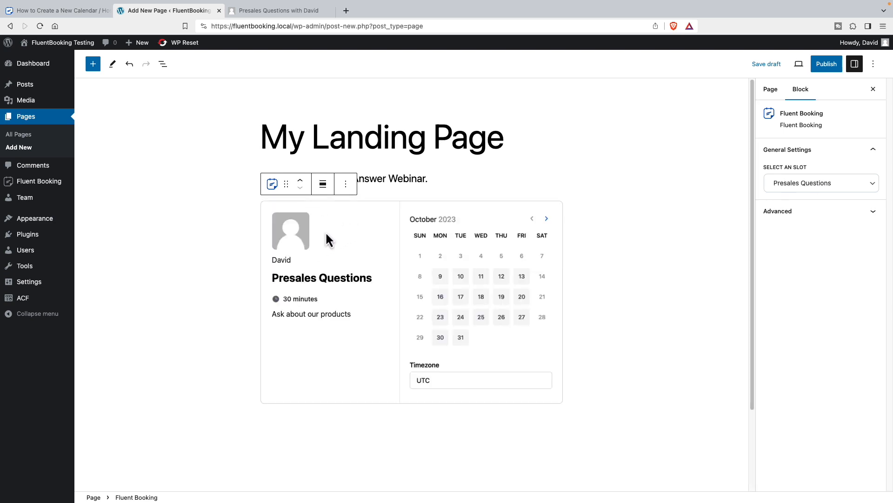
mouse_move(339, 231)
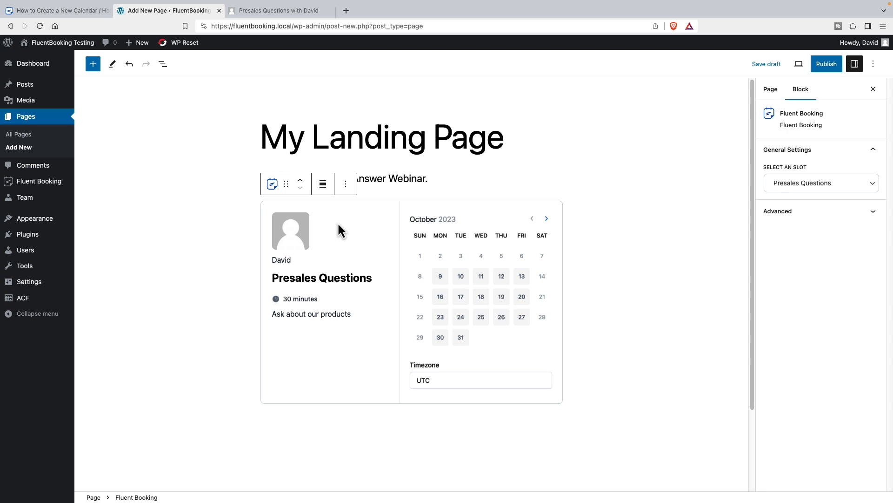
mouse_move(328, 239)
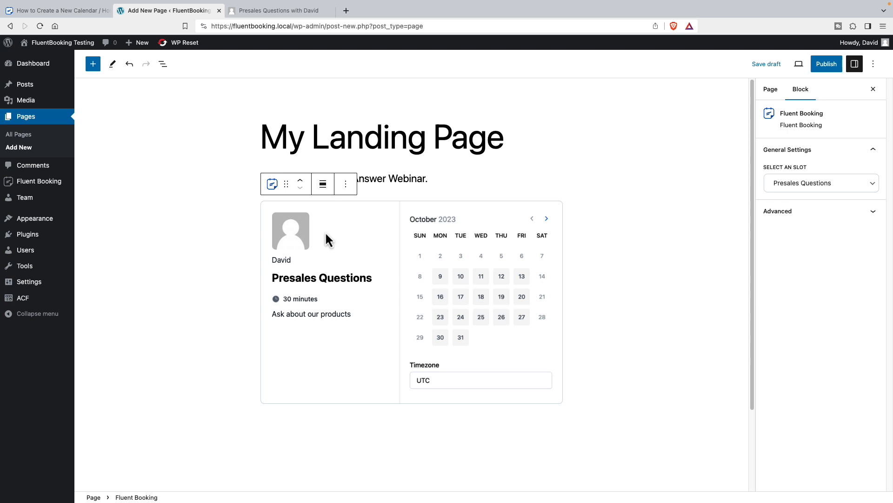
mouse_move(376, 229)
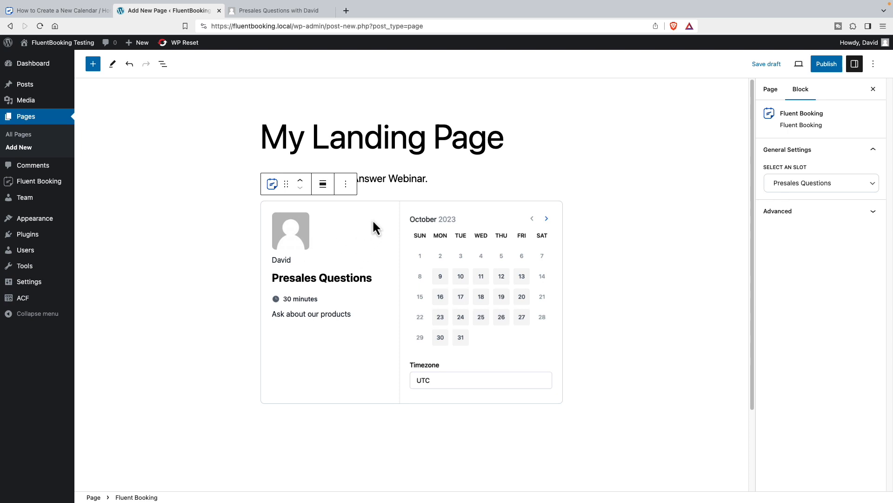
mouse_move(341, 221)
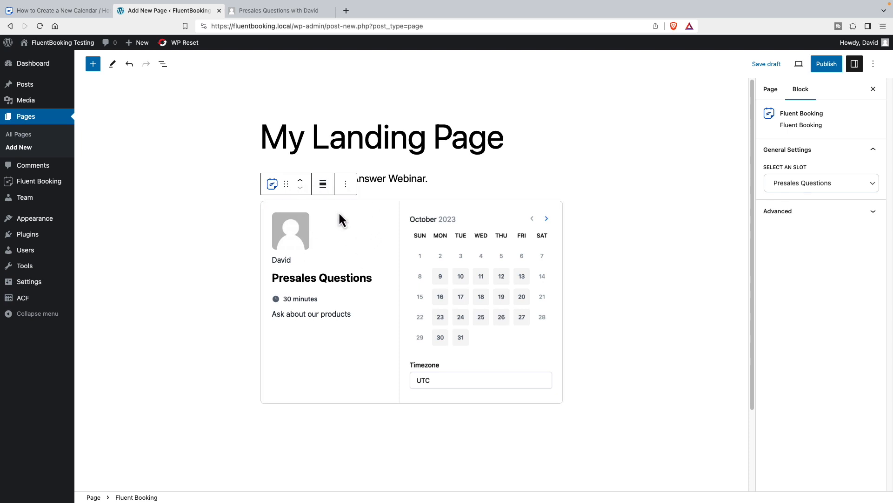
mouse_move(397, 224)
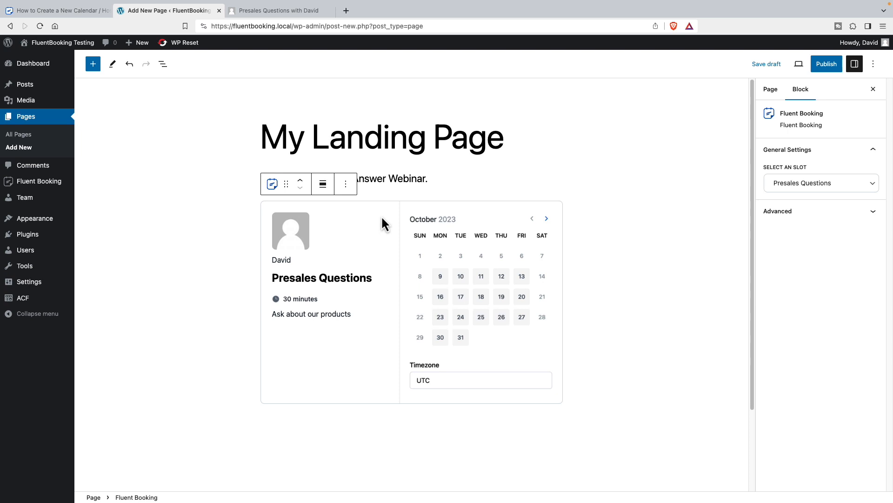
- Publish 'My Landing Page' and view the live page with its booking calendar
click(826, 63)
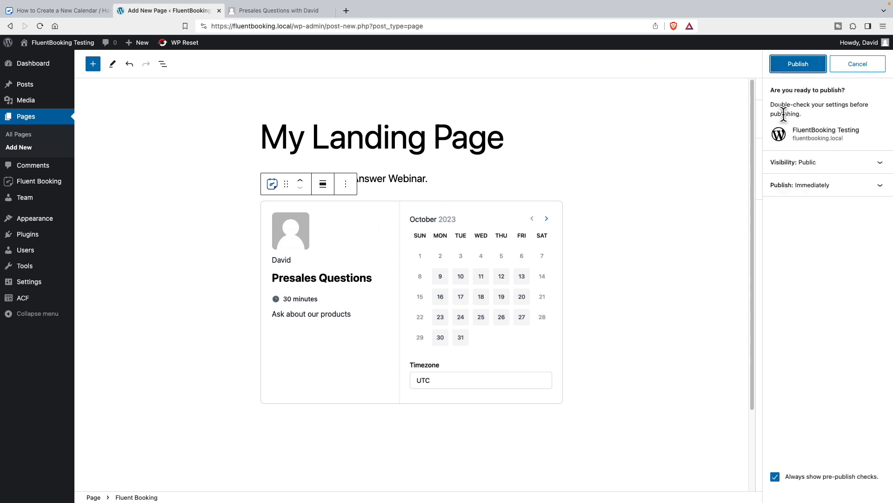
click(797, 64)
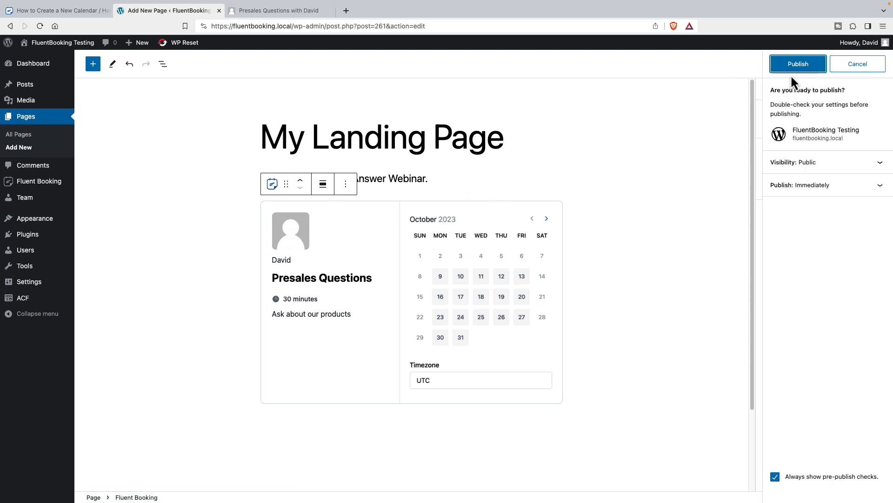
click(797, 64)
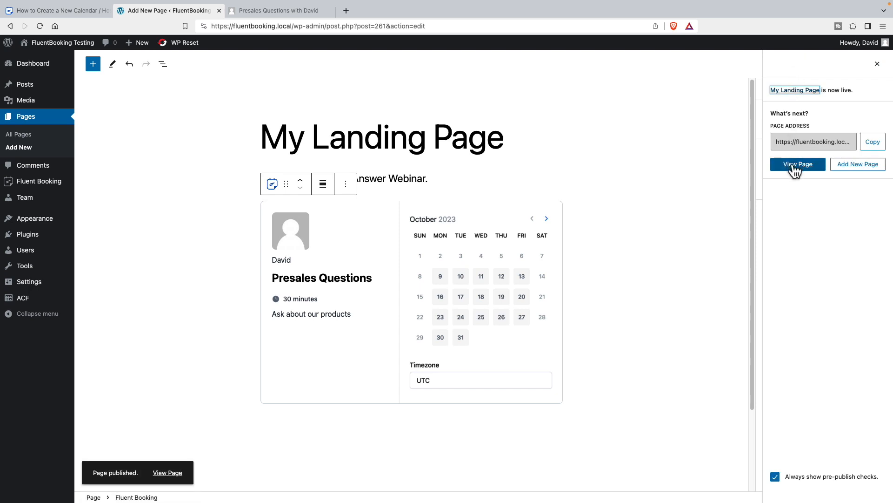
mouse_move(797, 164)
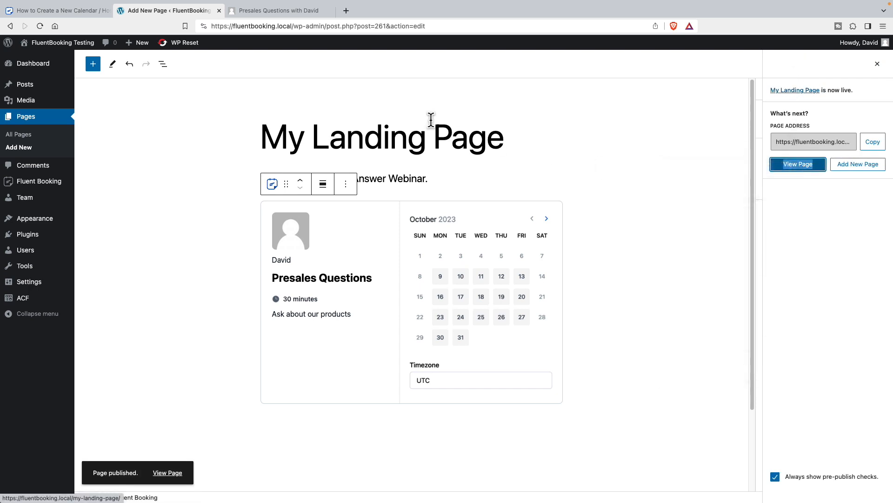
click(797, 164)
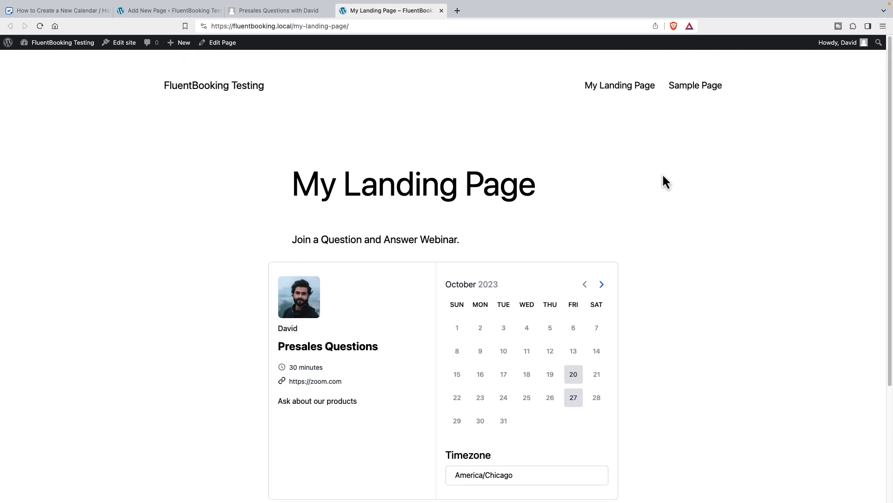
mouse_move(398, 222)
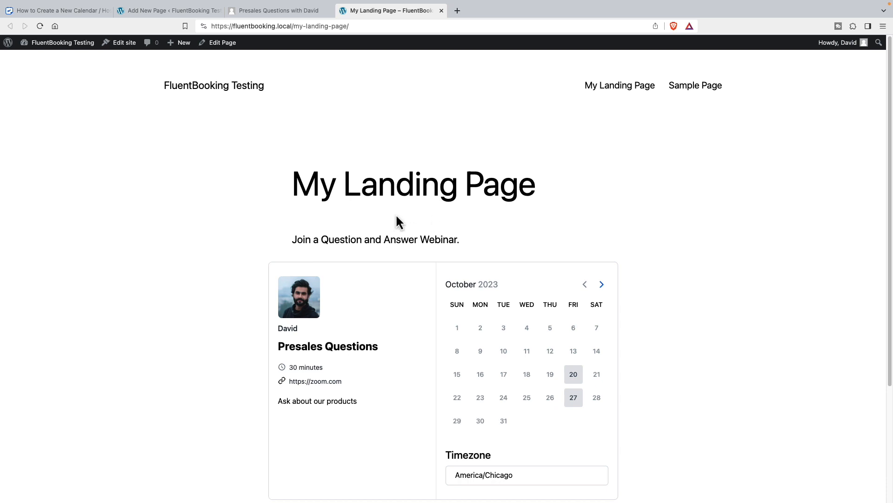
mouse_move(599, 127)
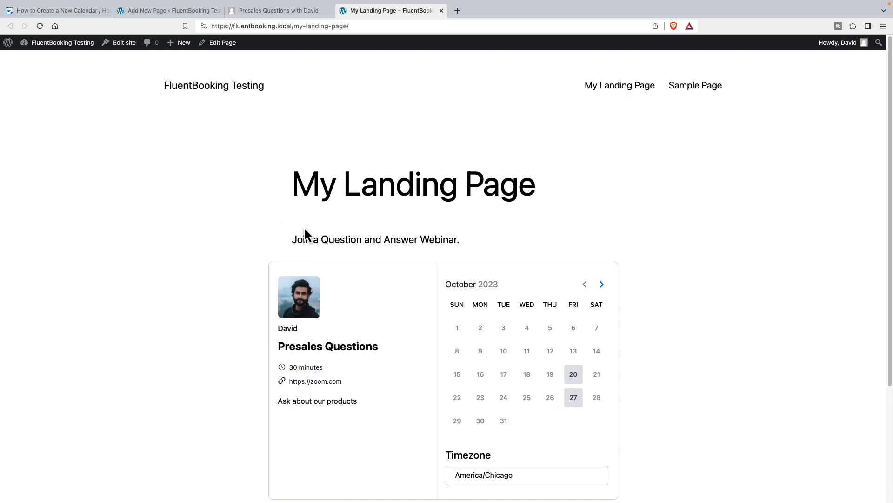
mouse_move(370, 214)
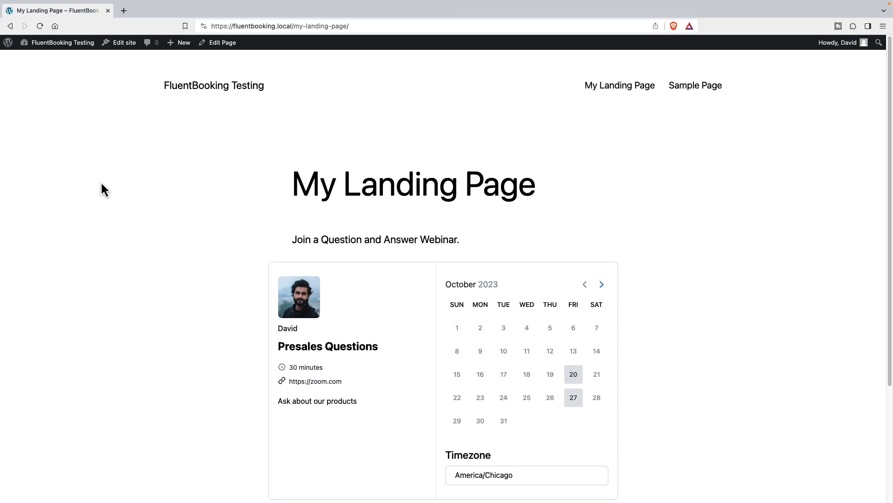
click(61, 43)
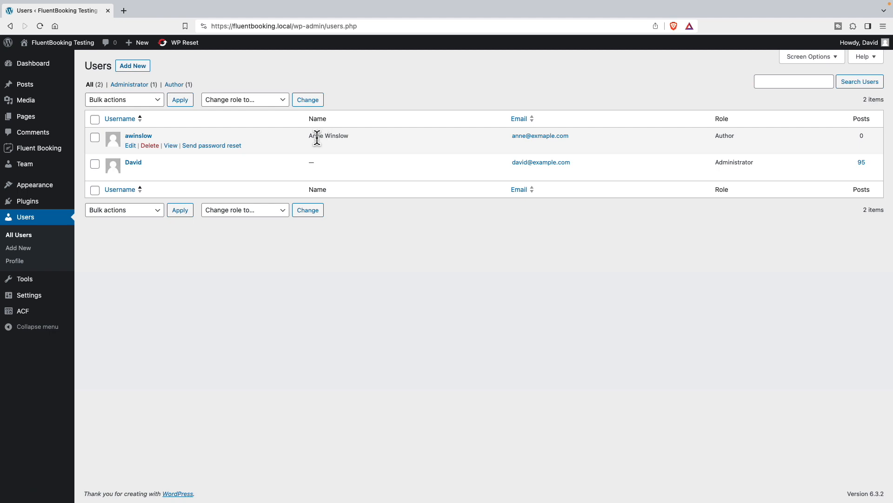
mouse_move(713, 147)
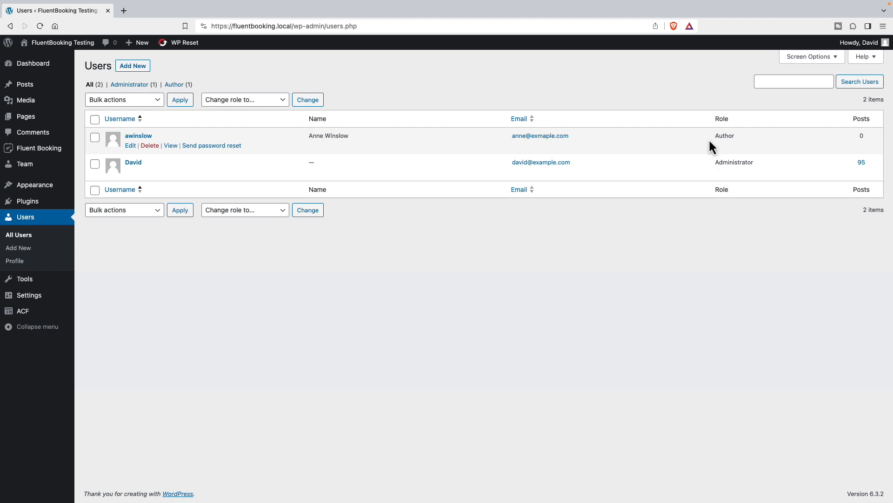
mouse_move(730, 157)
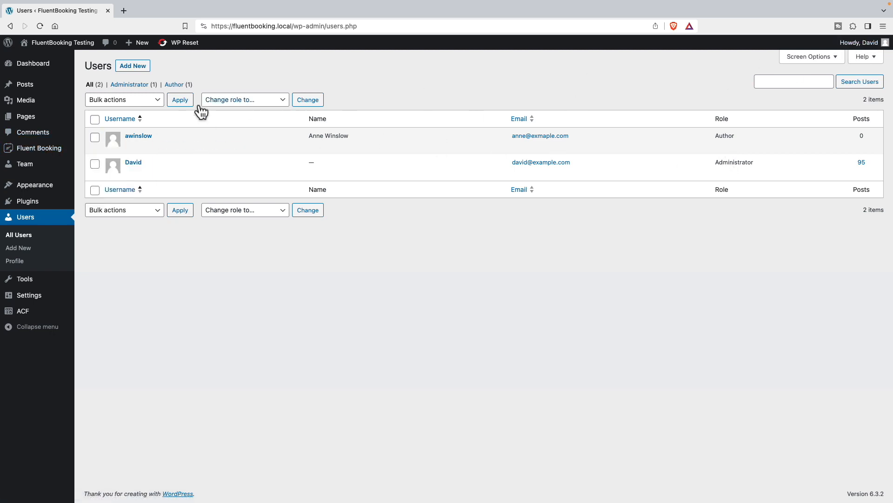
mouse_move(39, 148)
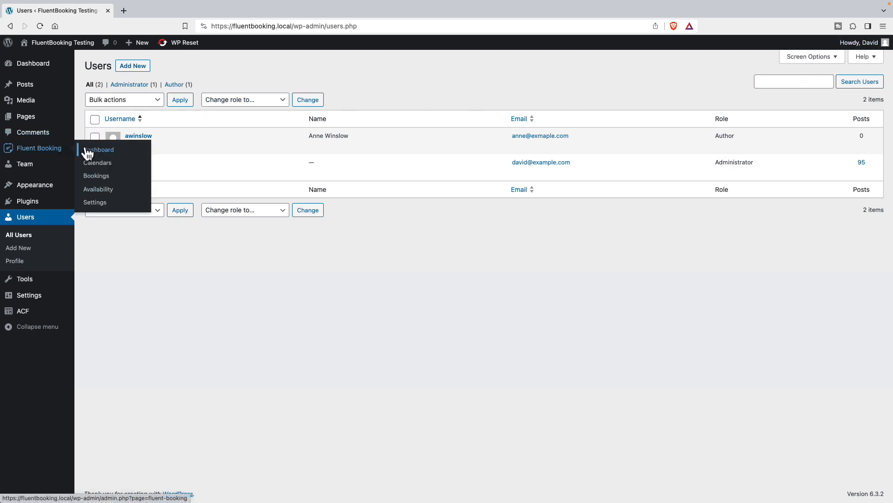
- Add a new FluentBooking calendar host using the author account
click(97, 163)
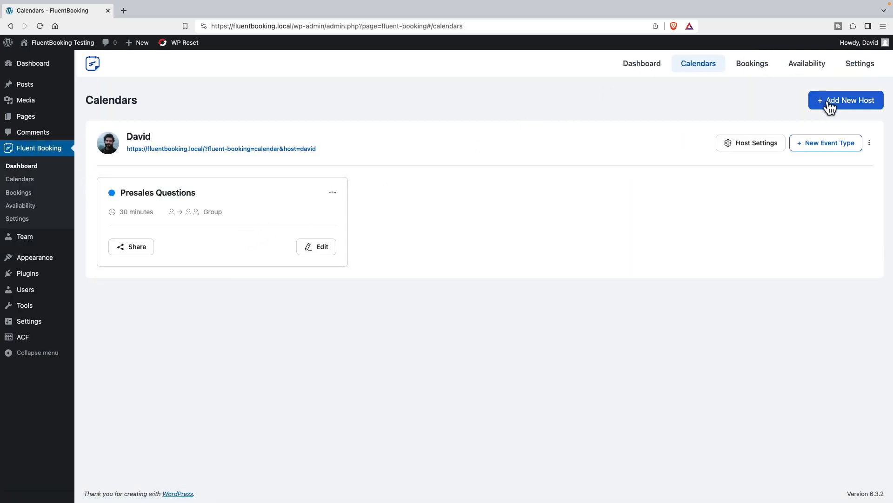
click(845, 100)
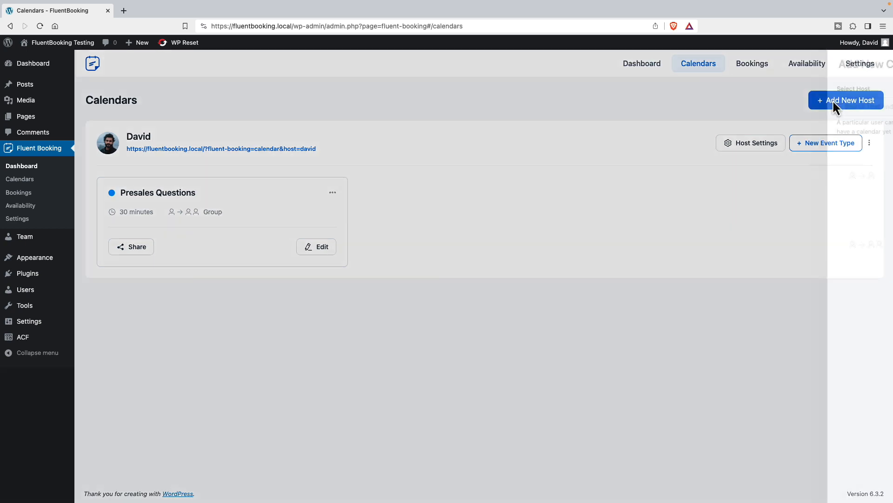
click(846, 100)
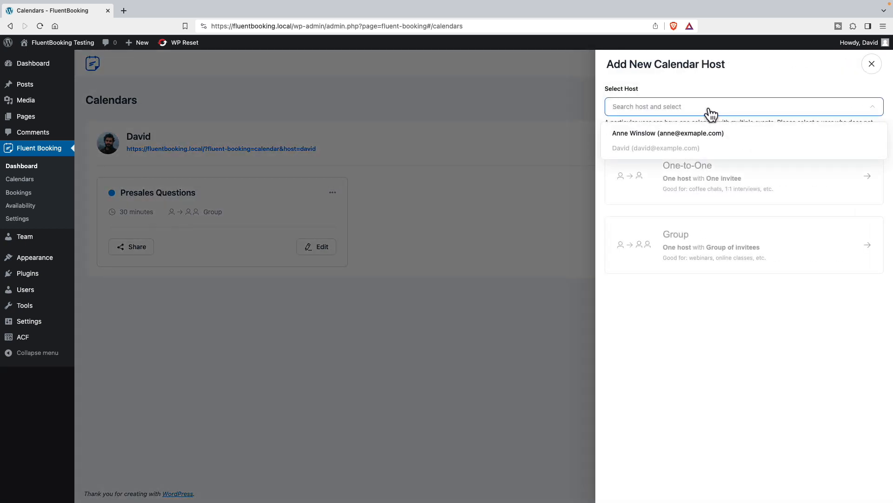
click(667, 133)
text(Custom Support and Product)
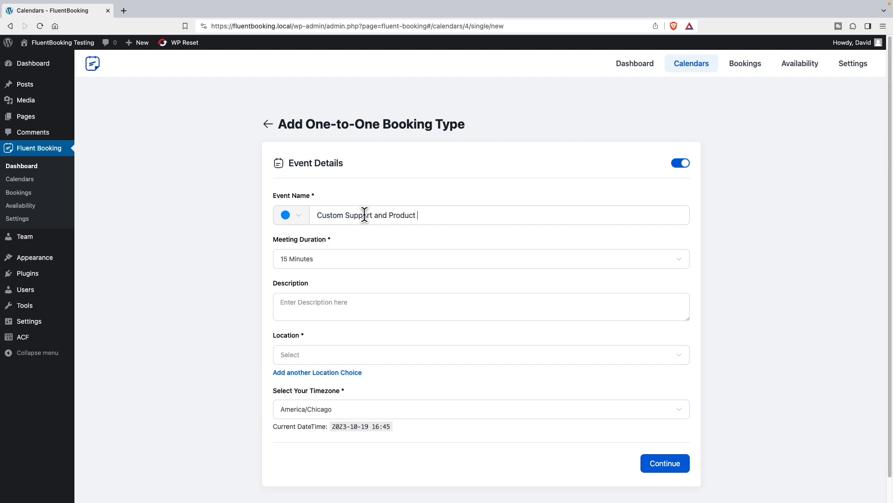
- Set the meeting duration to 60 minutes and add an expert-help description
click(480, 259)
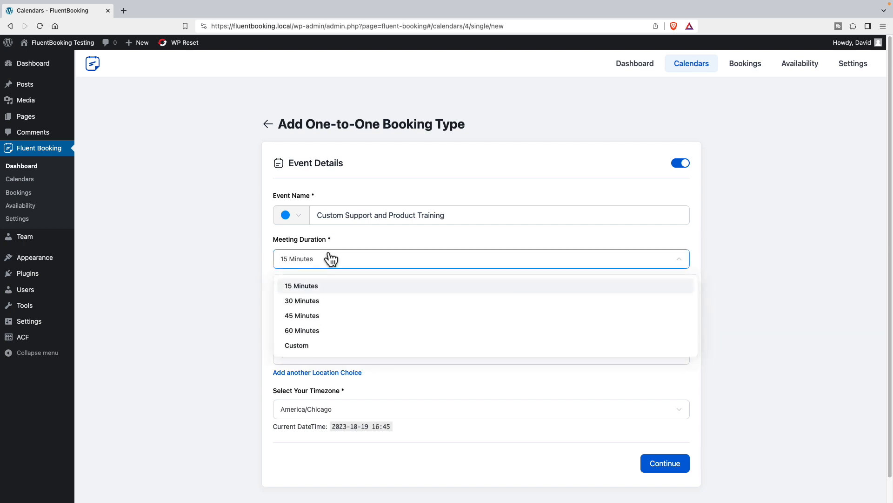
click(302, 330)
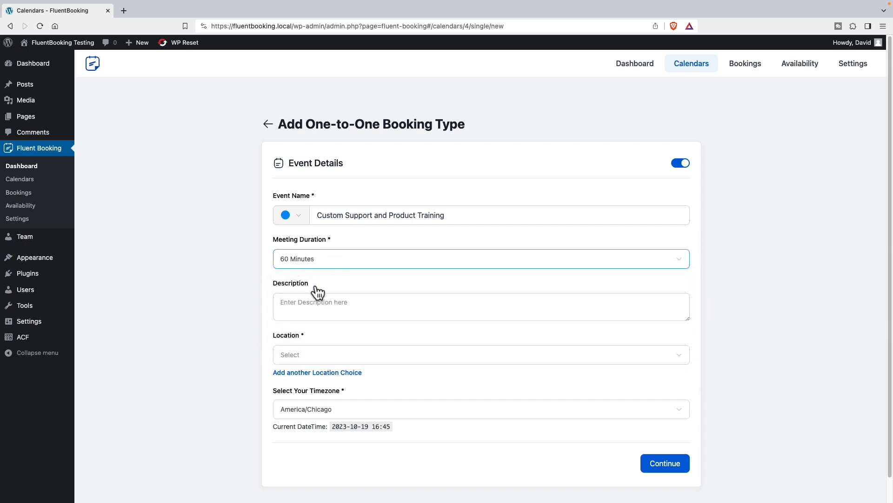
text(Get expert help)
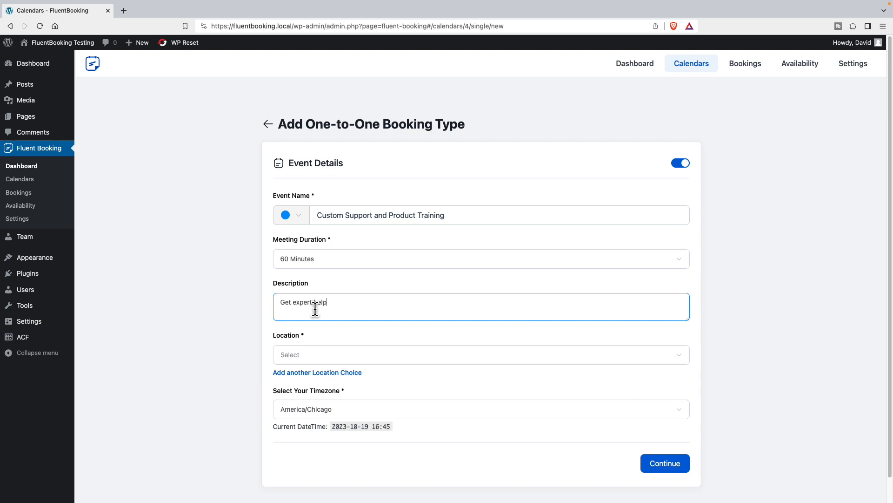
click(480, 354)
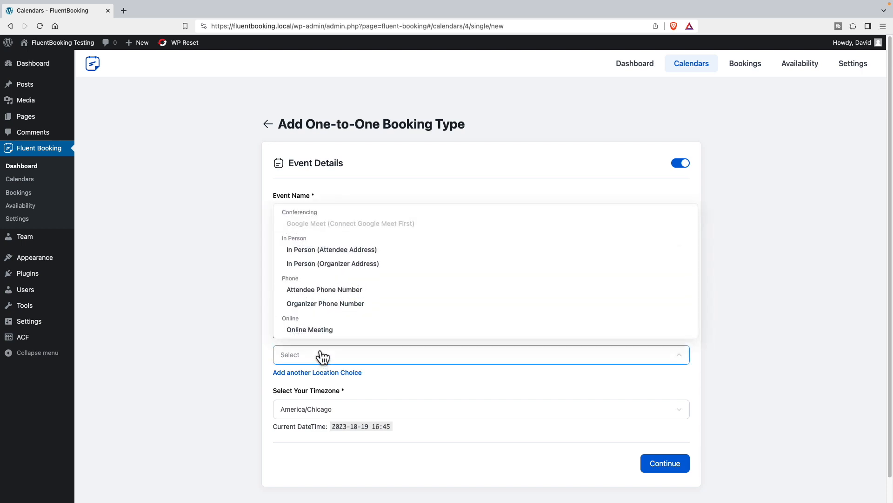
click(310, 329)
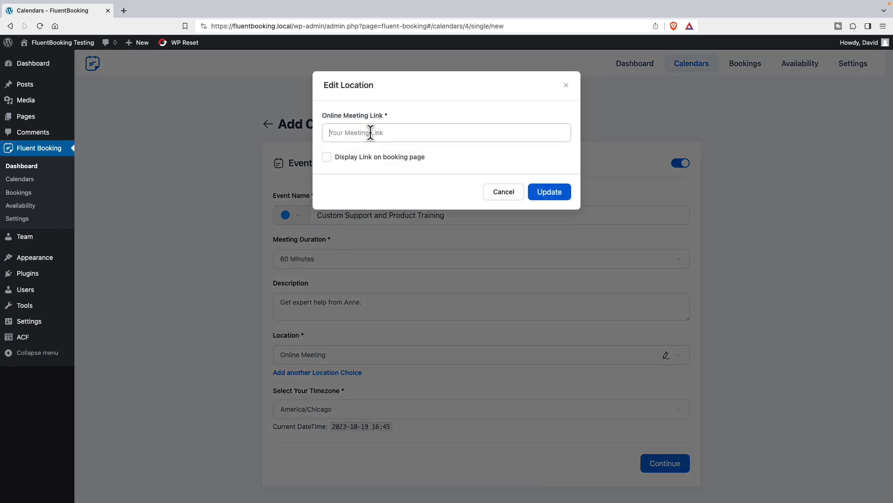
text(https:)
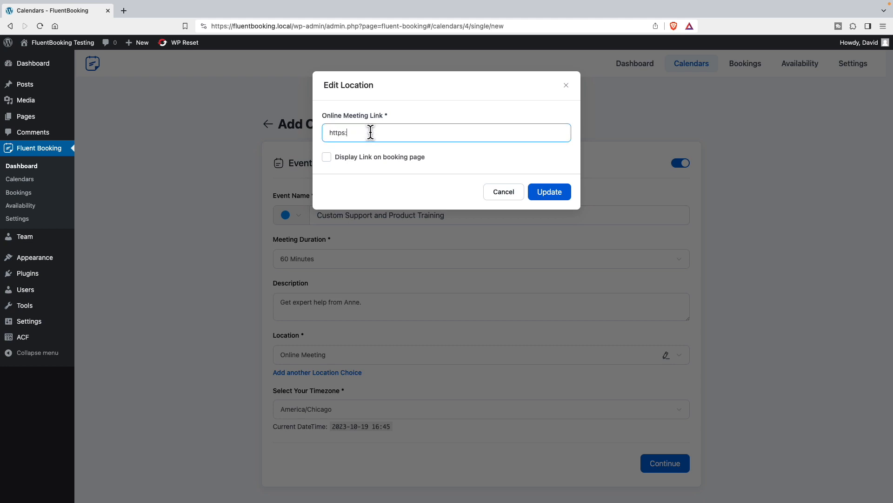
text(//zoom.com)
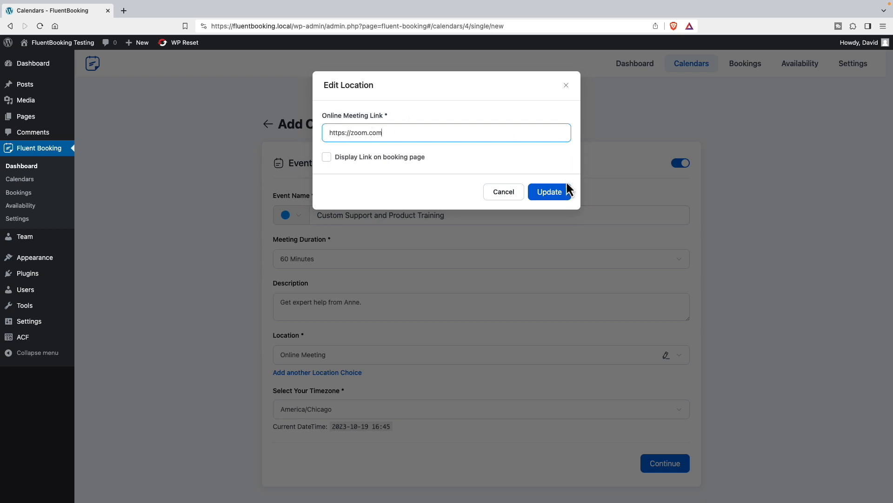
click(549, 191)
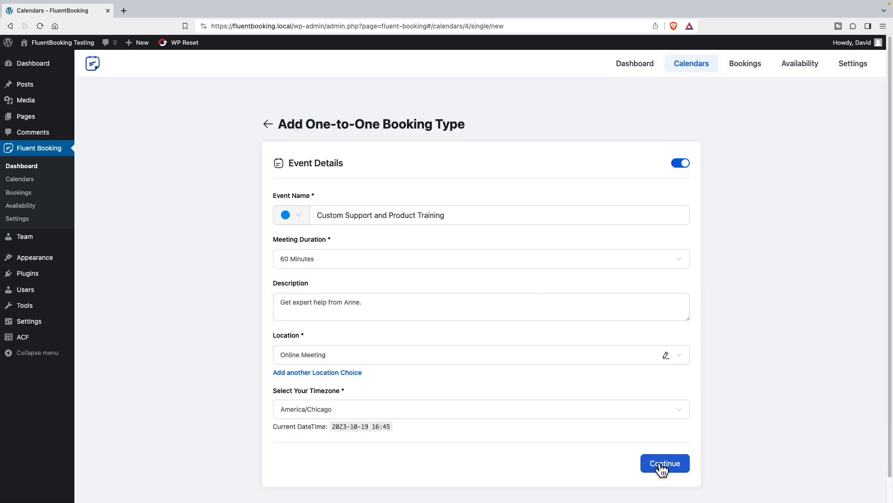
- Accept the default Monday–Friday 09:00–17:00 availability to create the Custom Support and Product Training event
click(664, 463)
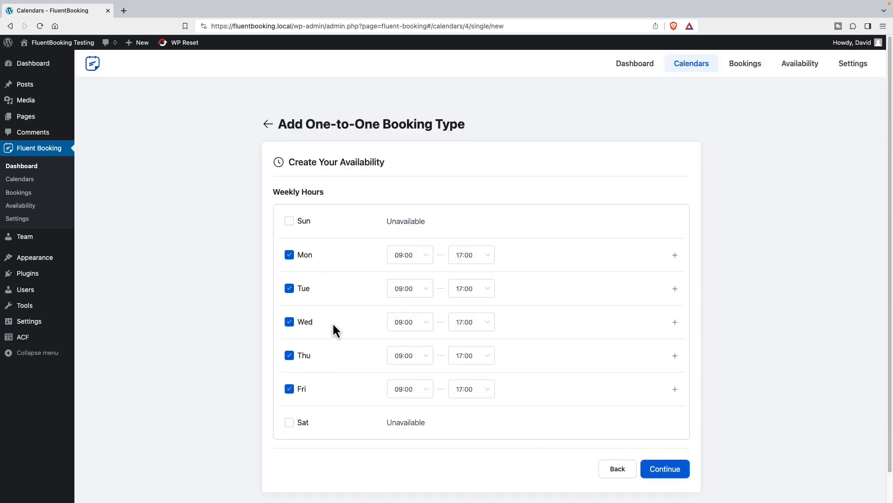
mouse_move(352, 262)
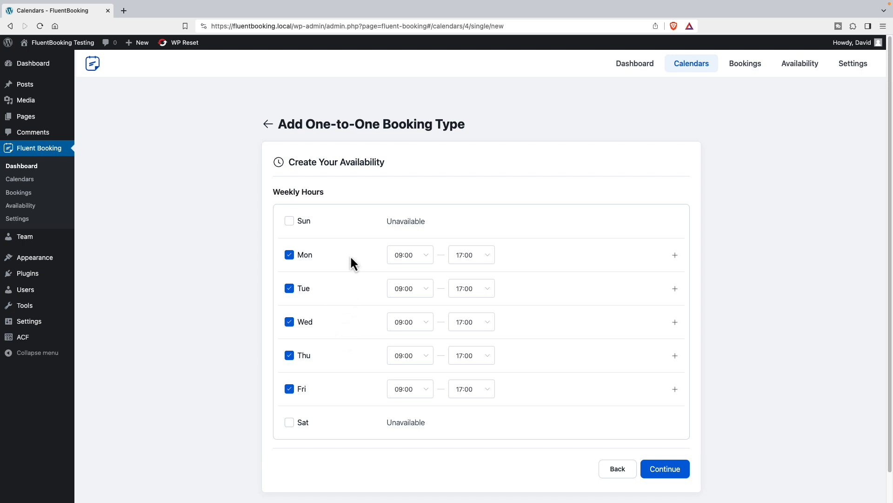
click(664, 468)
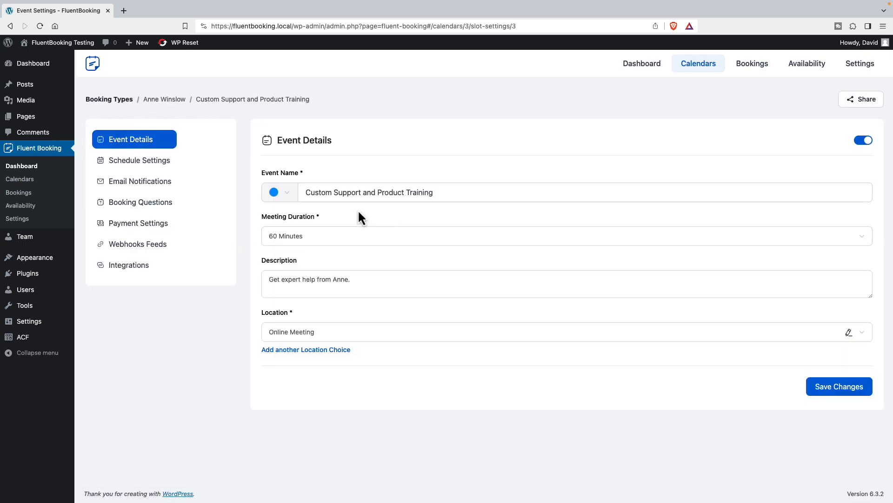
click(838, 386)
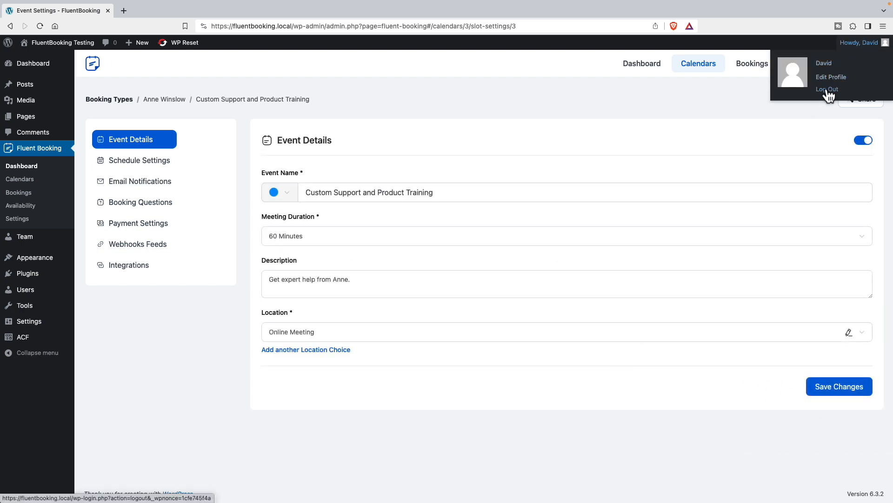
click(826, 89)
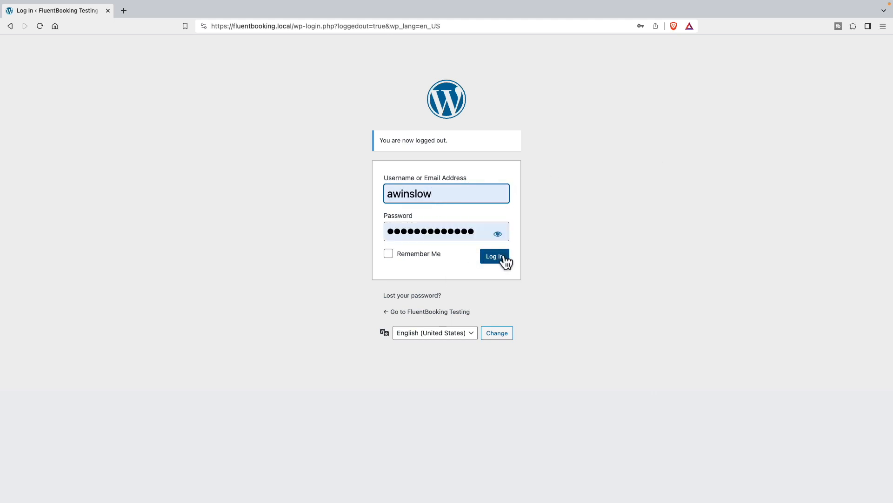
click(494, 256)
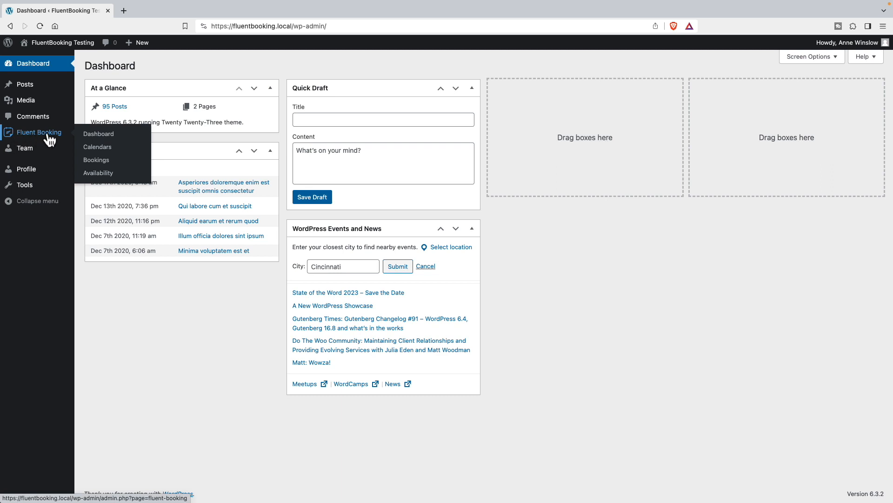
mouse_move(98, 173)
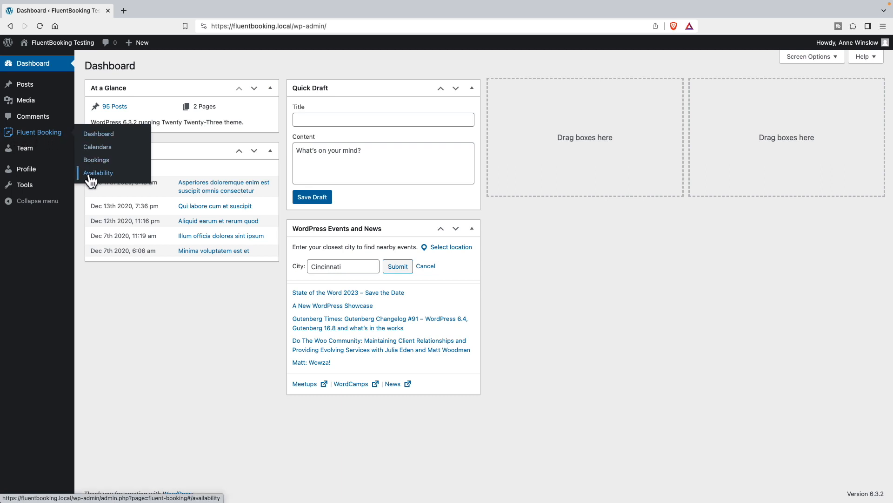
mouse_move(104, 187)
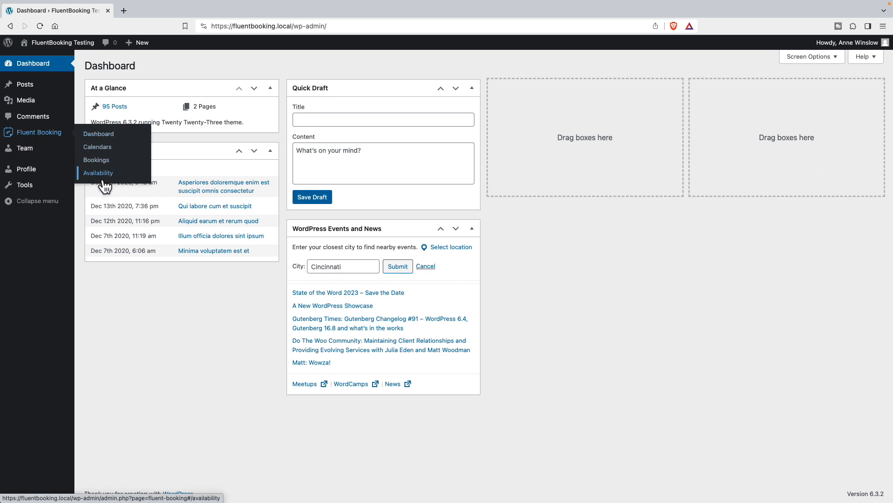
mouse_move(99, 133)
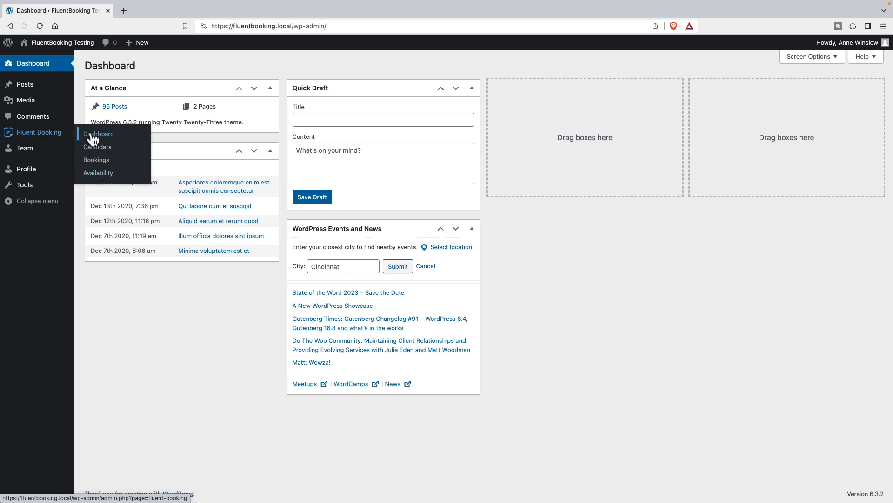
click(99, 133)
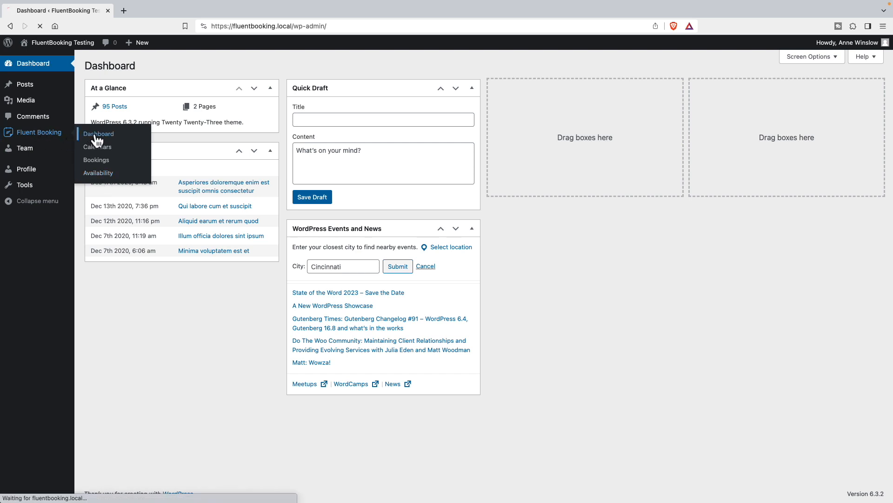
click(99, 133)
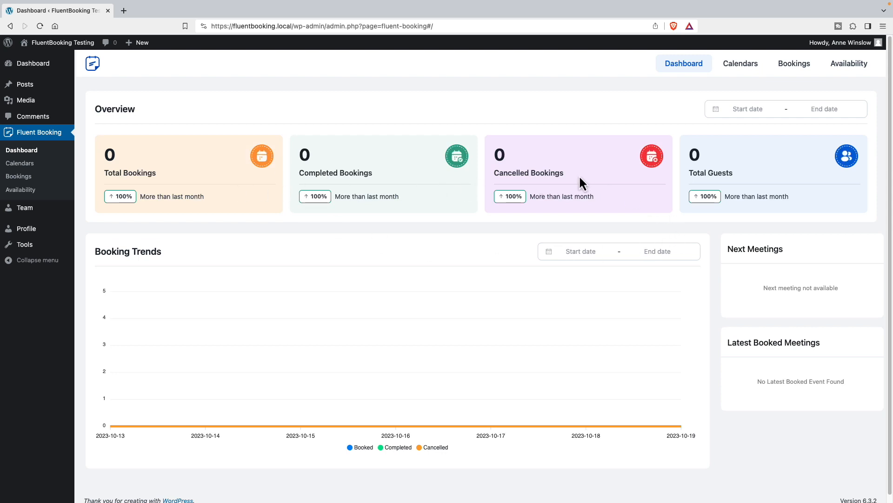
mouse_move(333, 191)
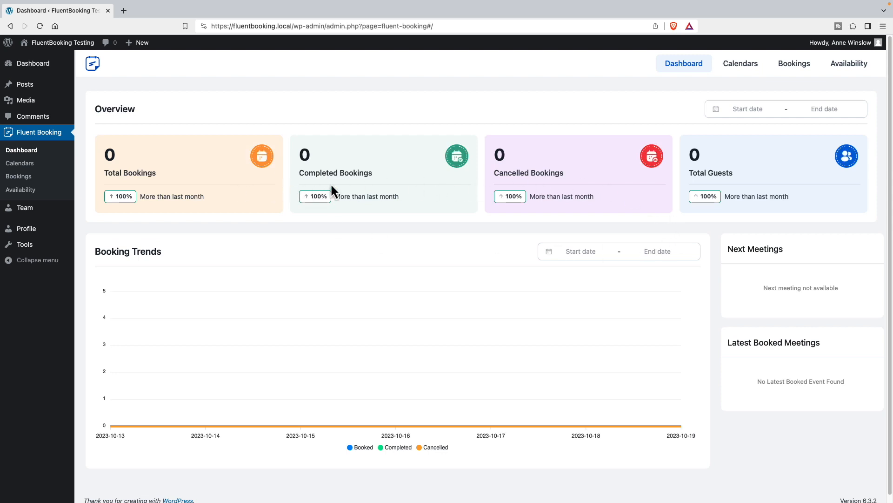
mouse_move(838, 92)
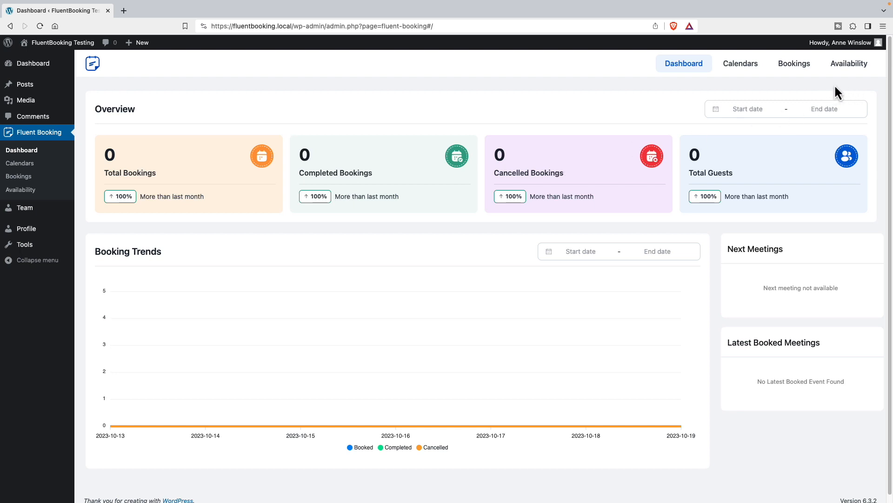
mouse_move(79, 162)
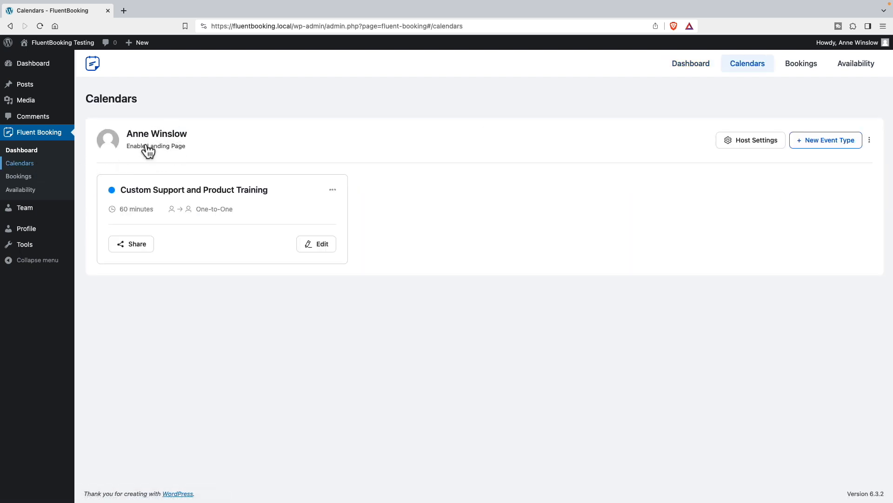
mouse_move(179, 156)
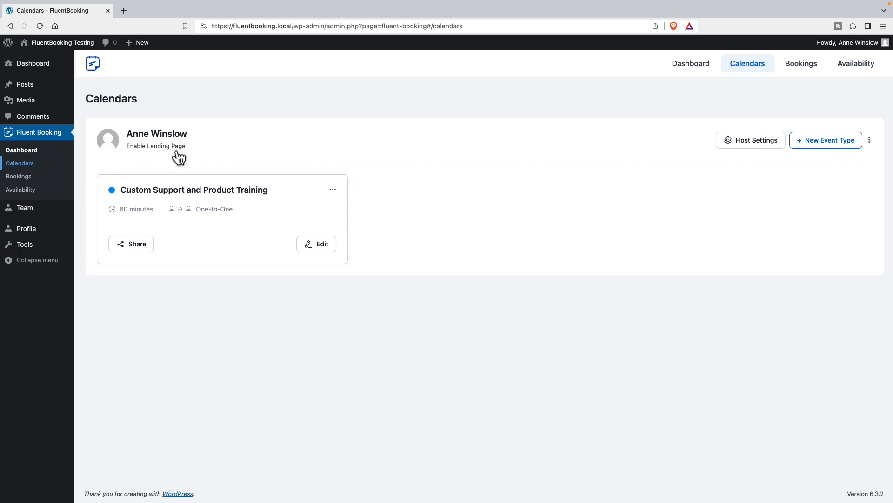
mouse_move(207, 154)
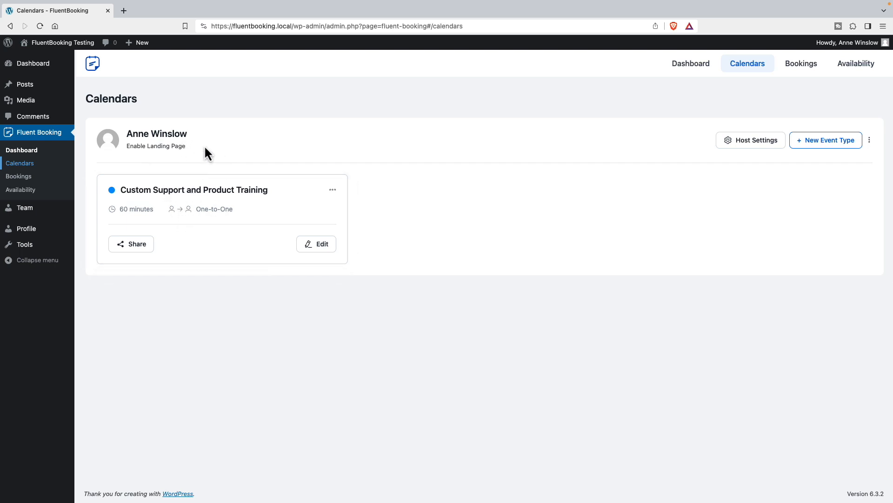